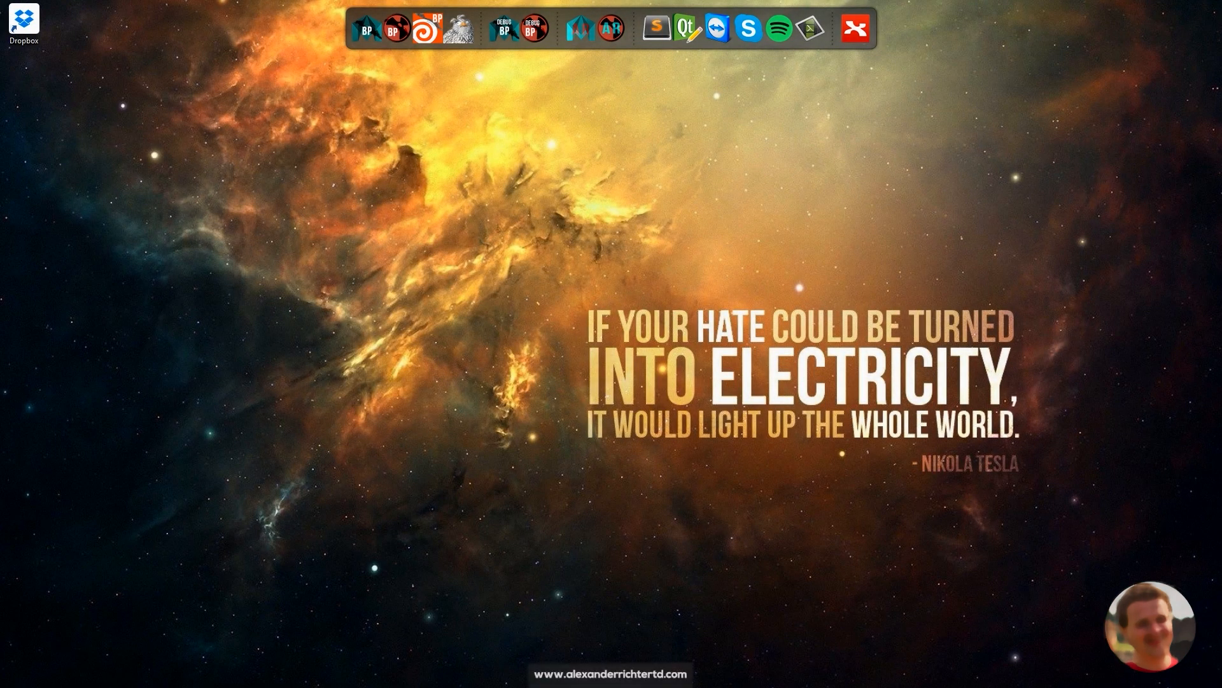
mouse_move(591, 40)
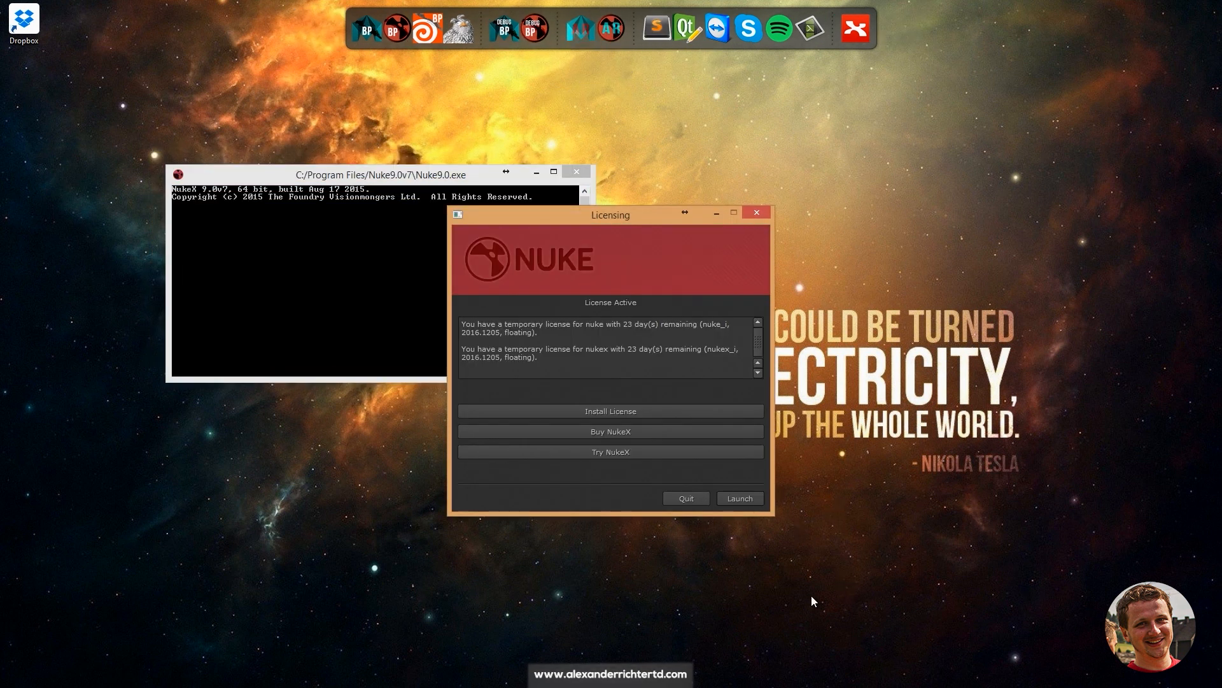
Launch NukeX from the Licensing dialog into an empty untitled script
click(740, 498)
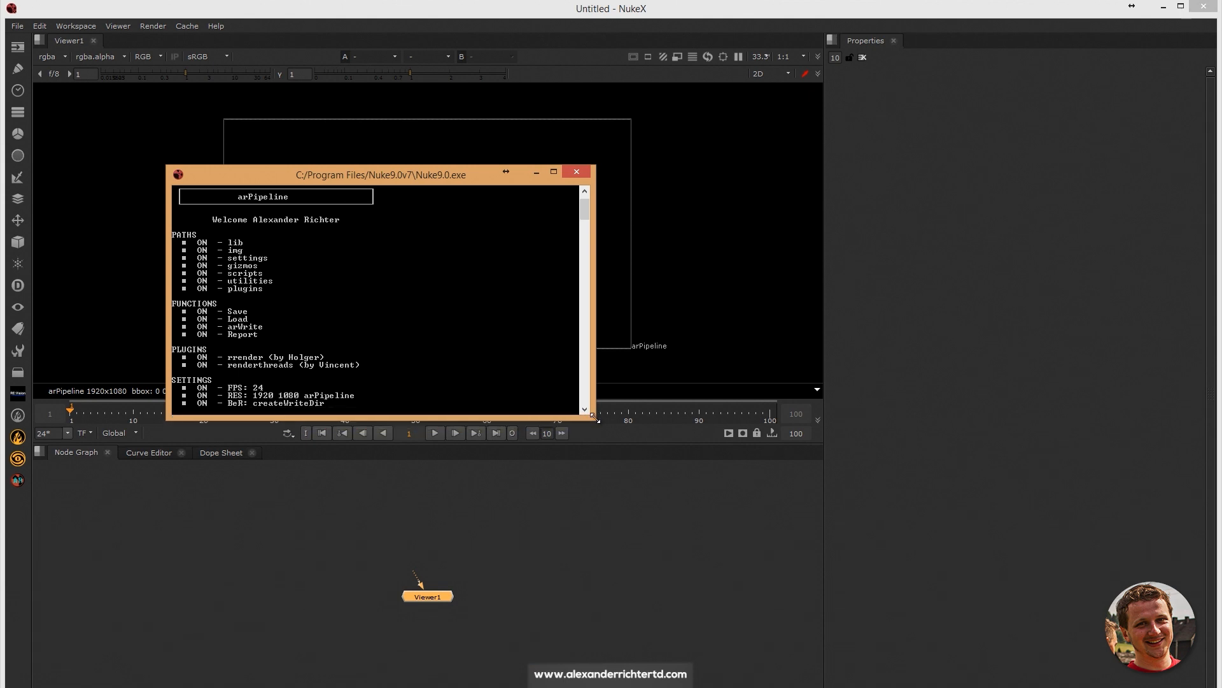
mouse_move(258, 207)
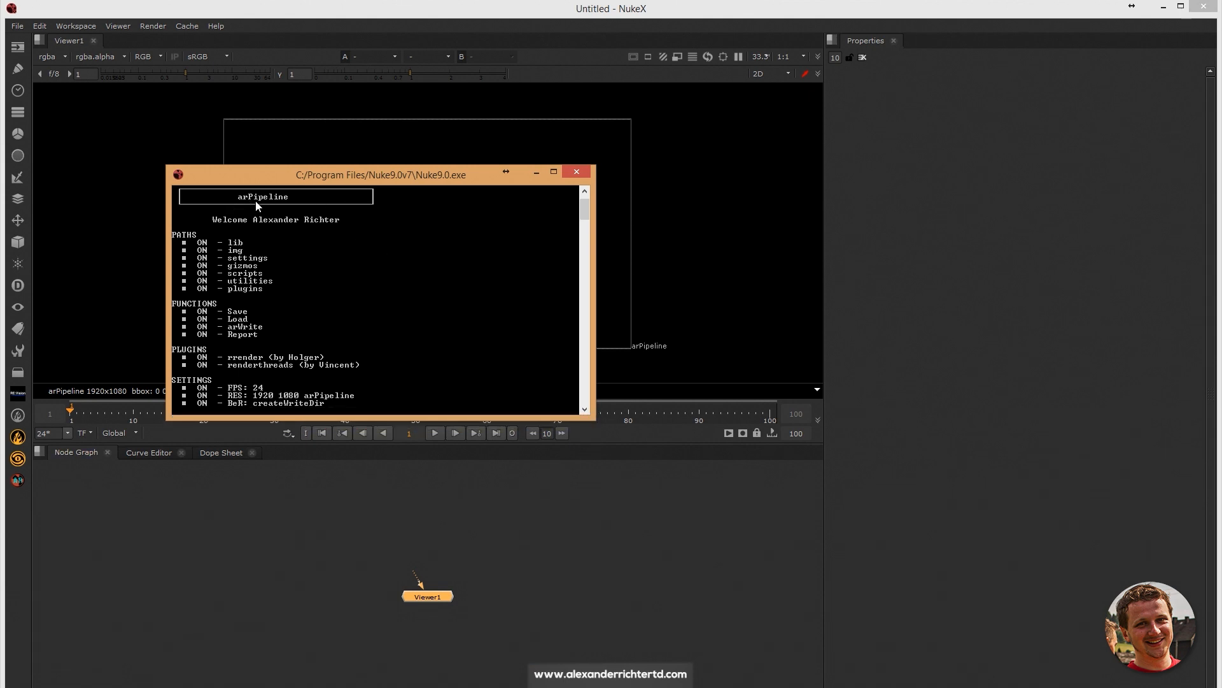
mouse_move(320, 211)
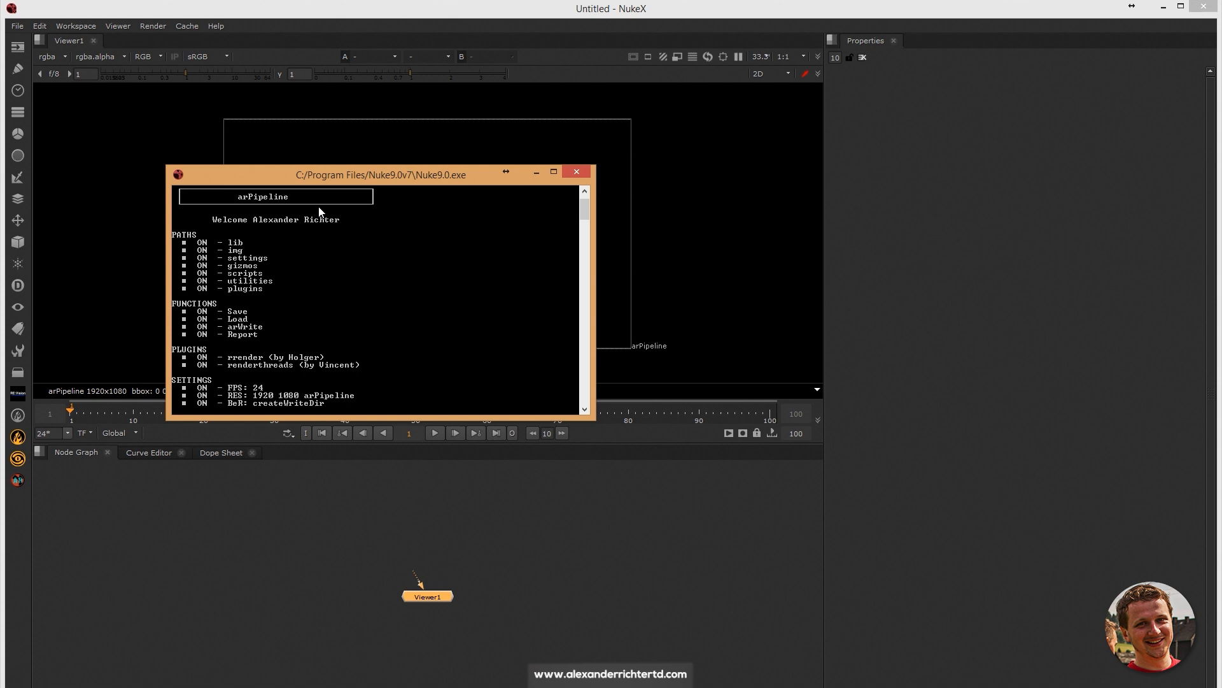
mouse_move(330, 234)
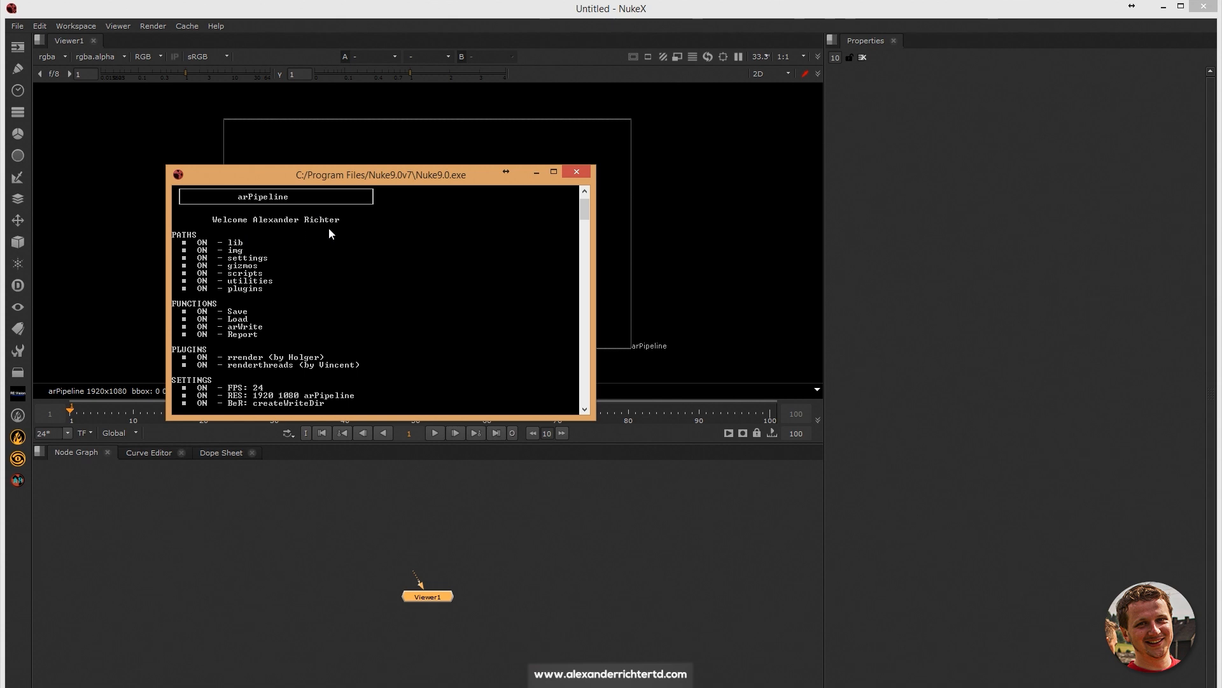
mouse_move(301, 244)
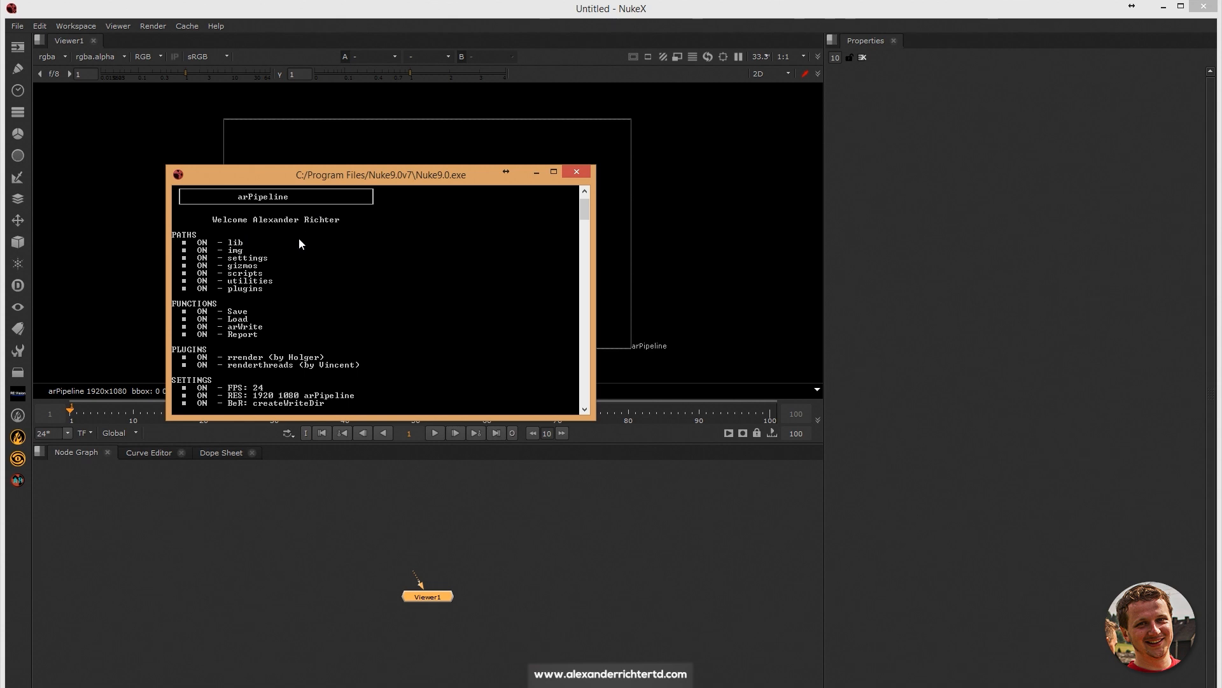
mouse_move(300, 305)
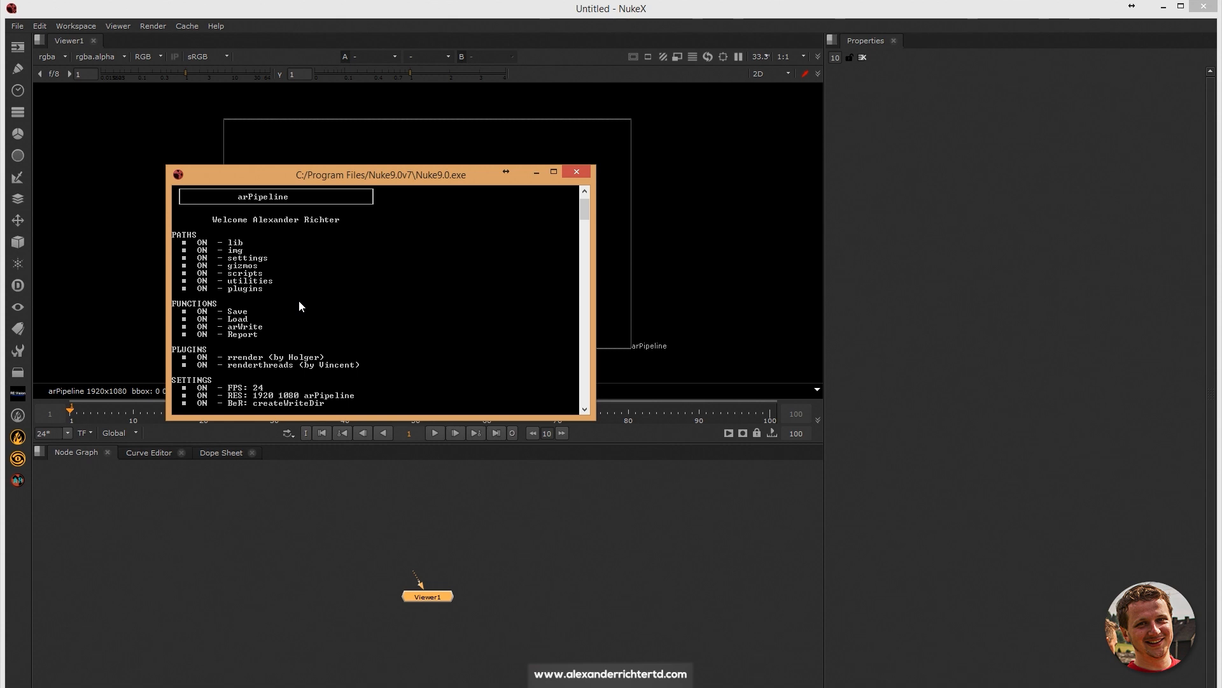
mouse_move(294, 343)
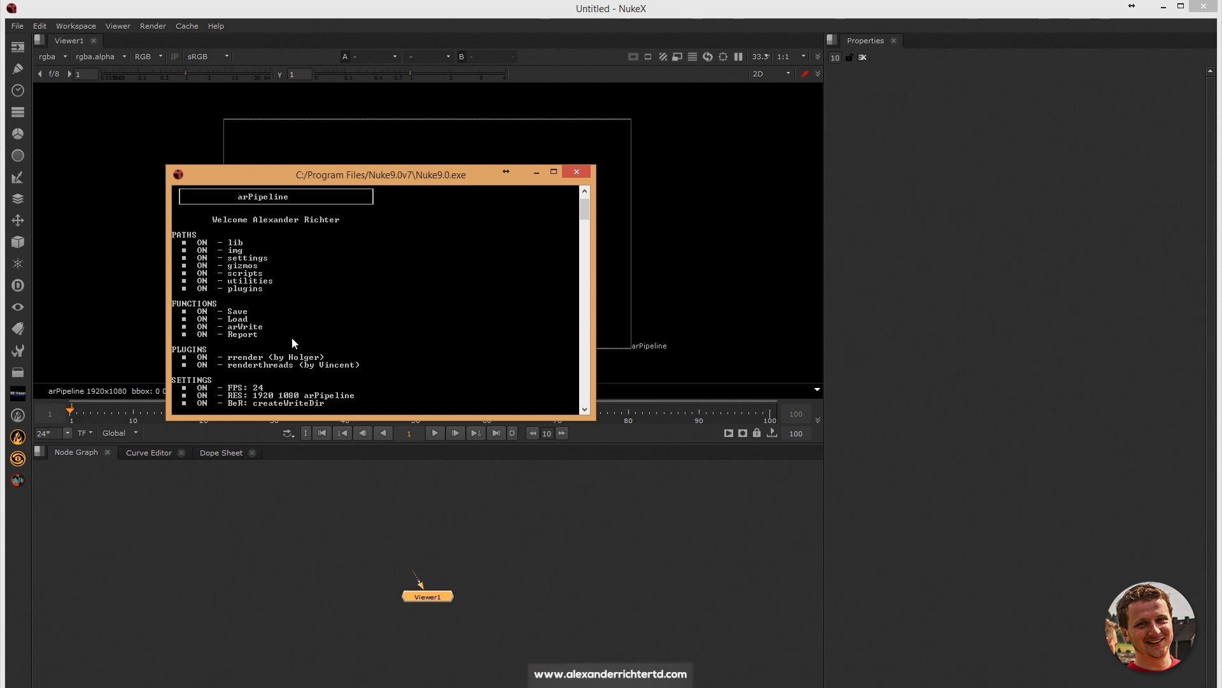
mouse_move(382, 354)
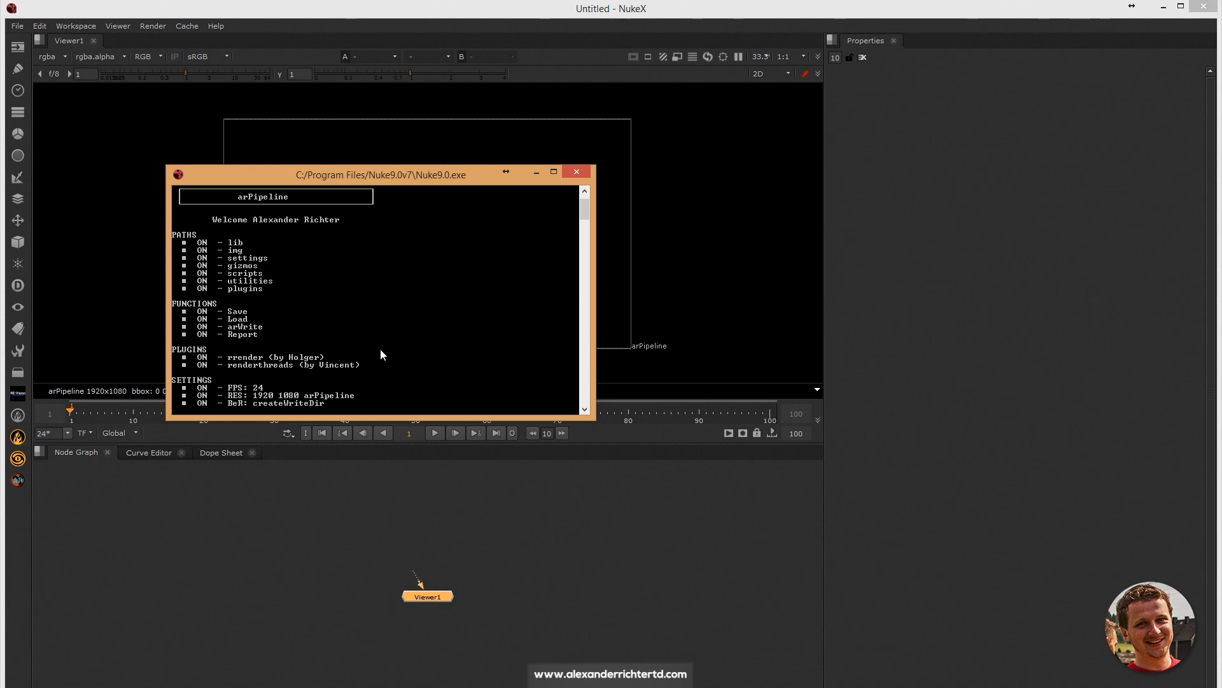
mouse_move(379, 376)
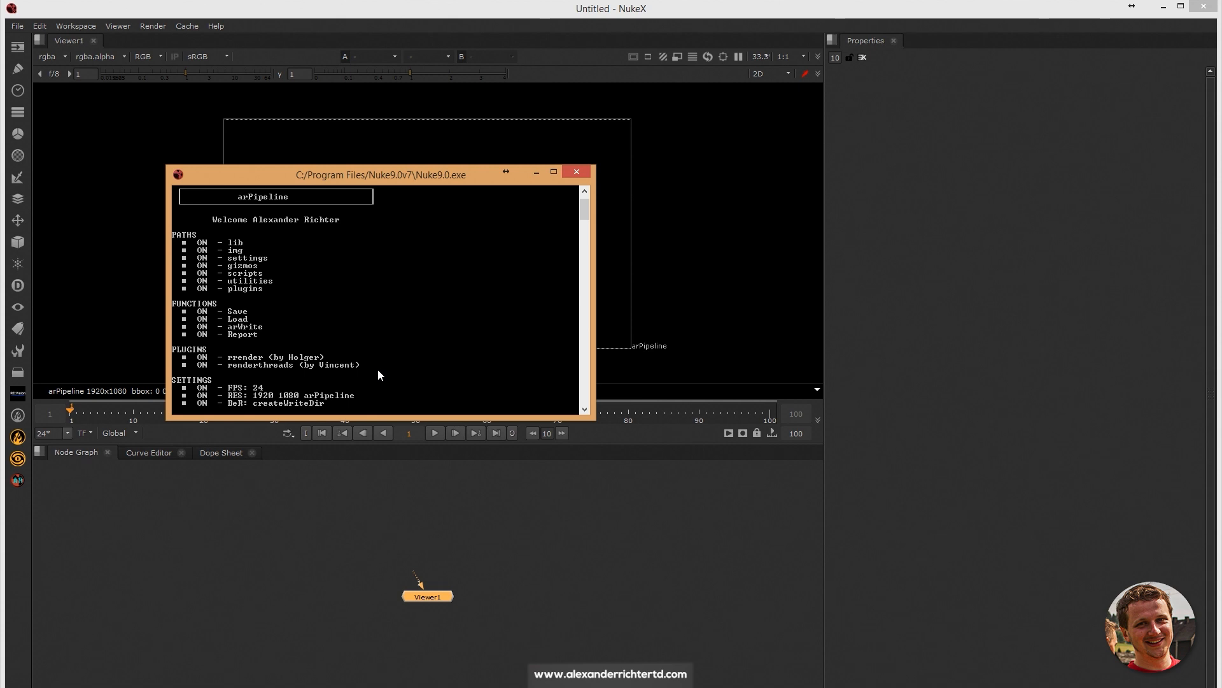
mouse_move(371, 410)
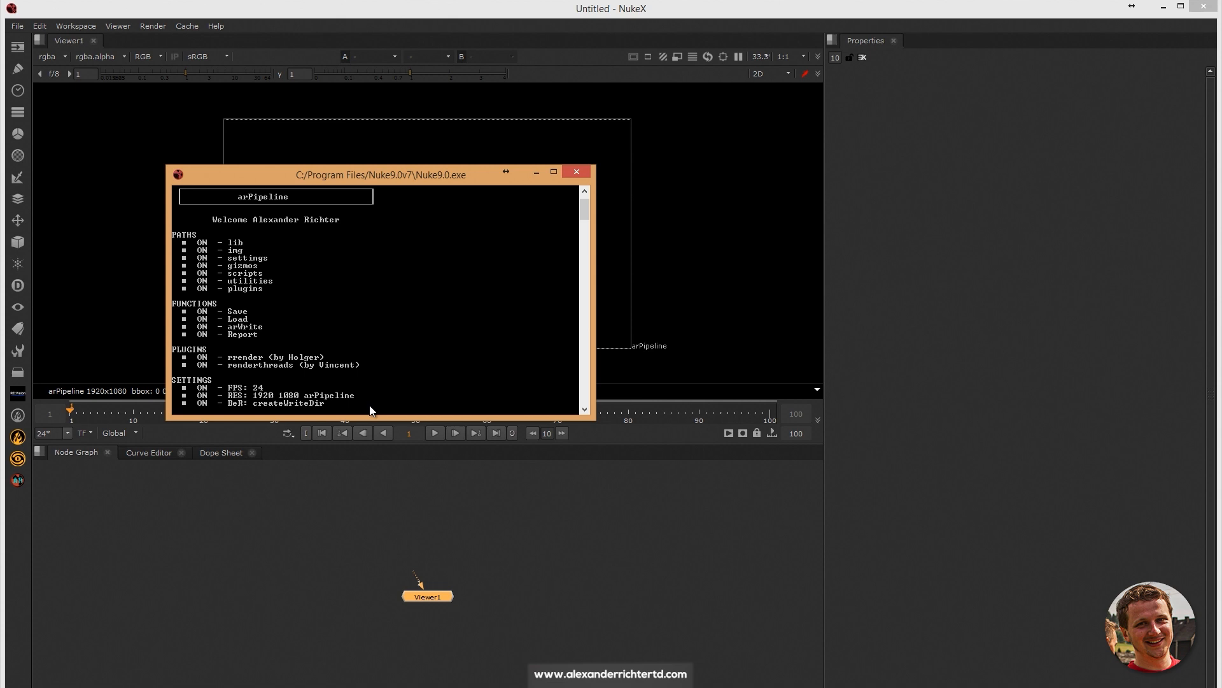
mouse_move(537, 185)
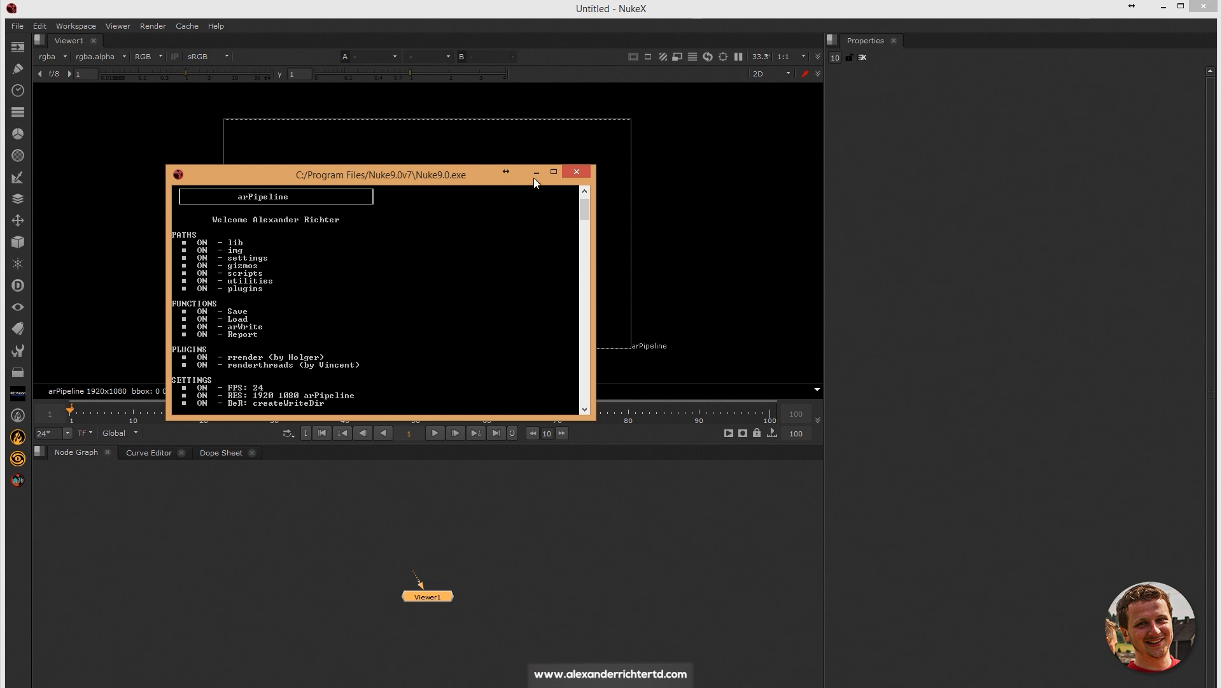
Minimize the console and verify Project Settings show 24 fps and arPipeline 1920x1080
click(39, 25)
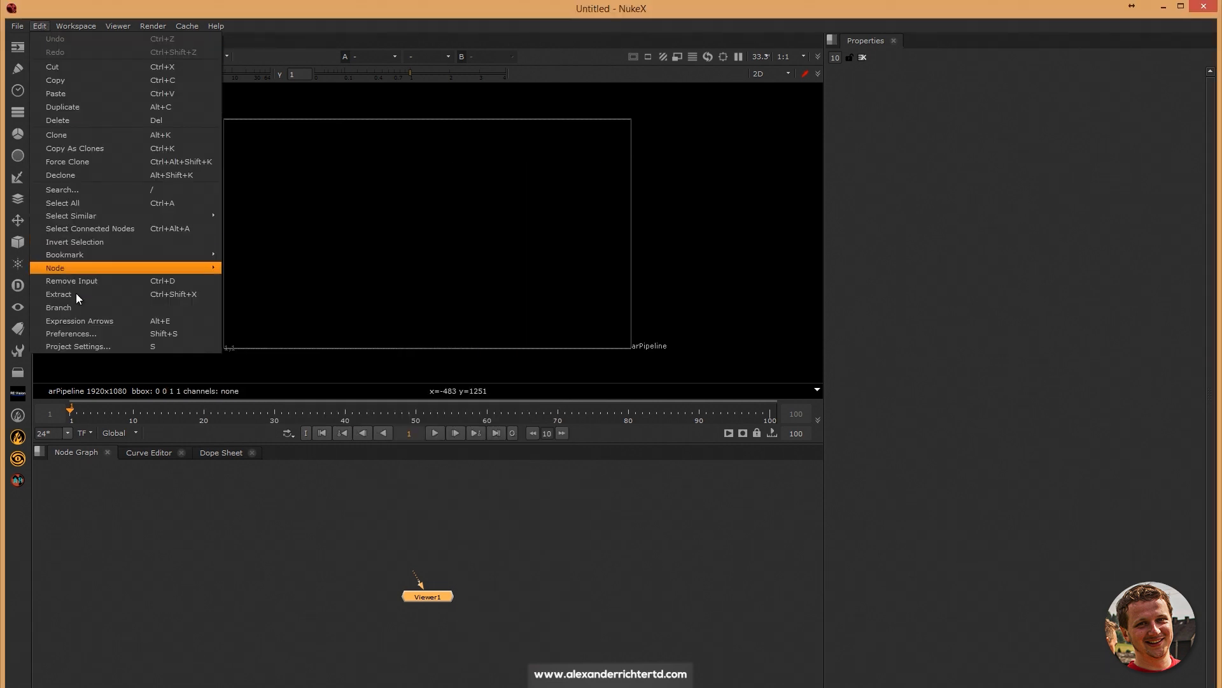
click(77, 346)
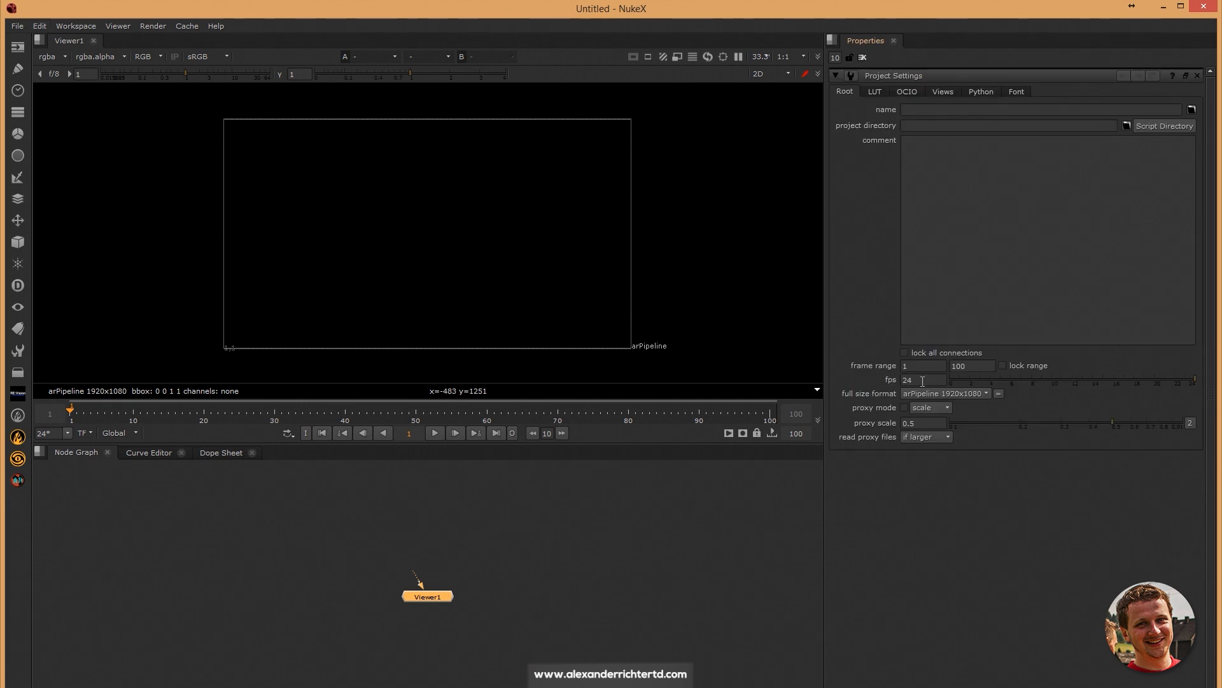
click(945, 393)
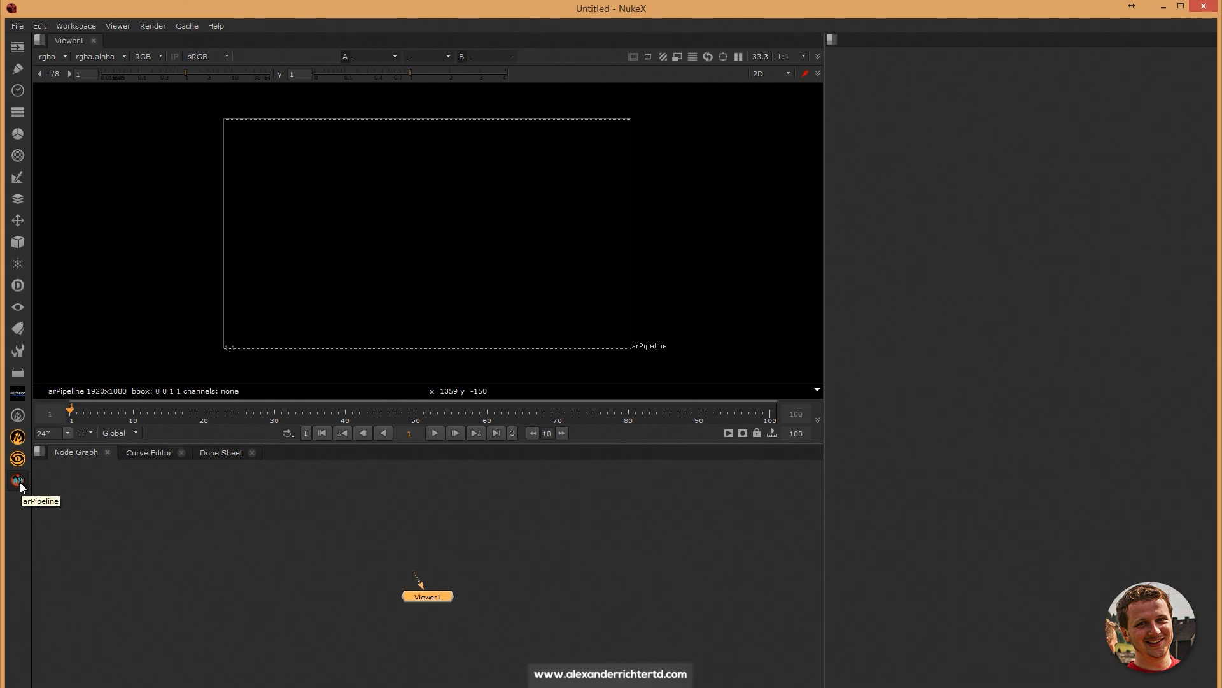
Open the arPipeline toolbar menu listing Save, Load, arWrite, rrSubmit, Renderthreads, Report, Help
click(18, 478)
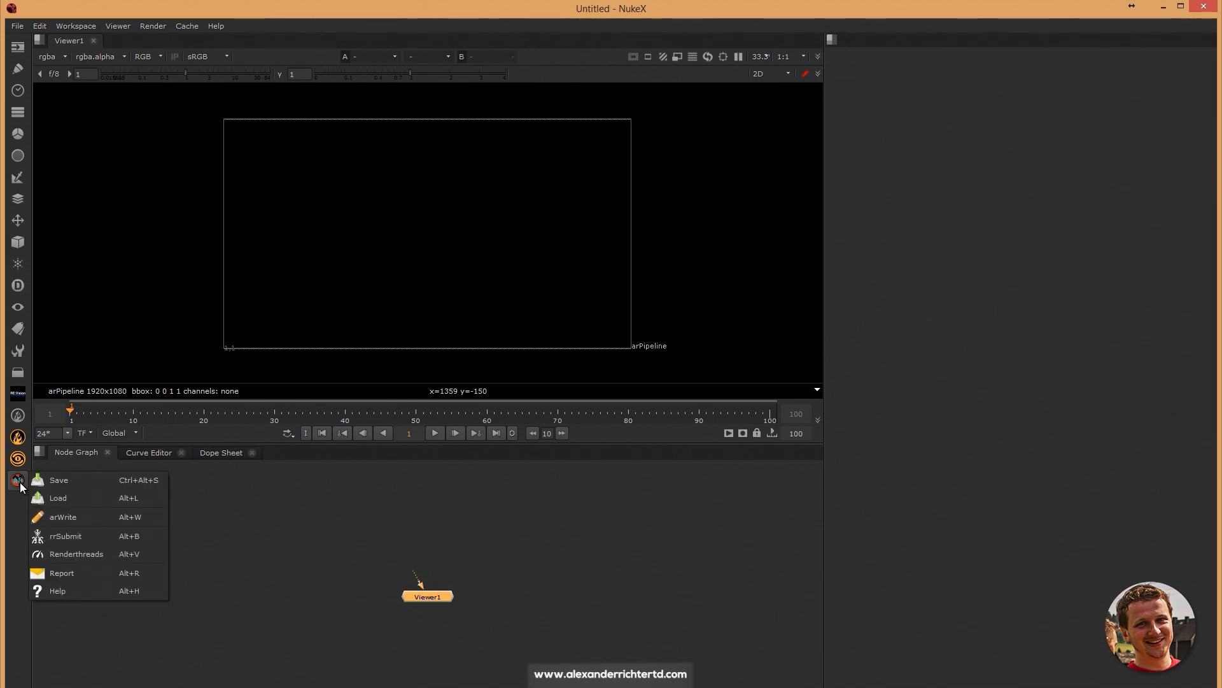
mouse_move(72, 484)
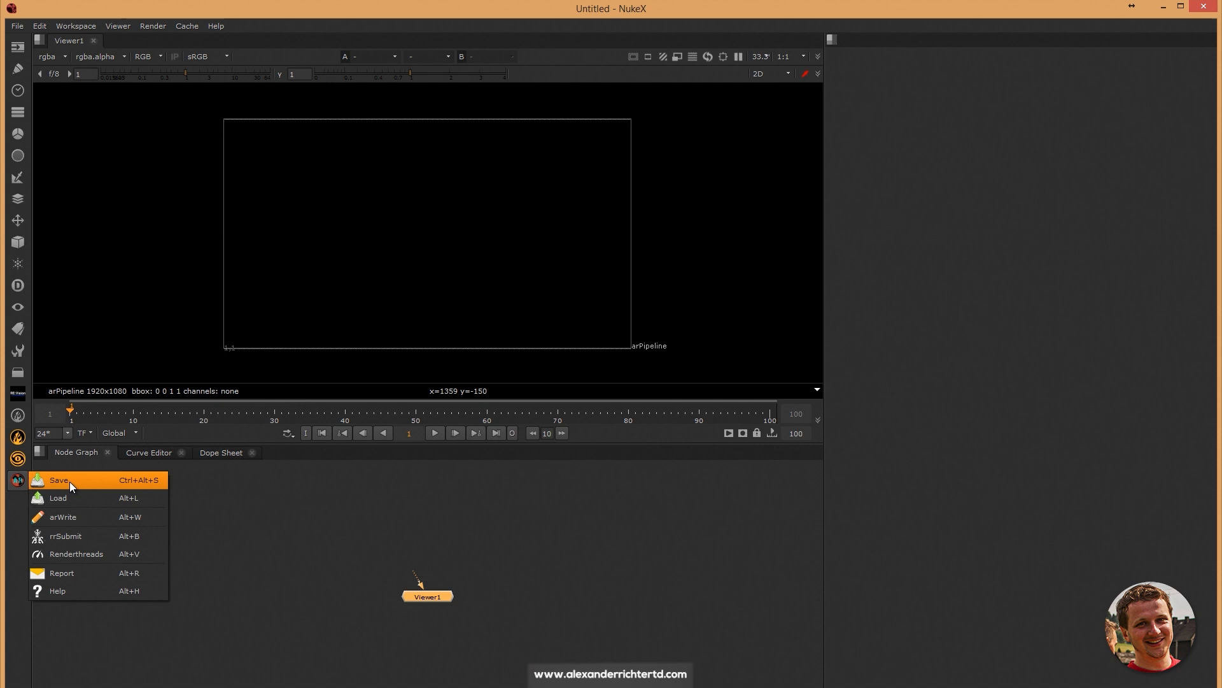
mouse_move(80, 504)
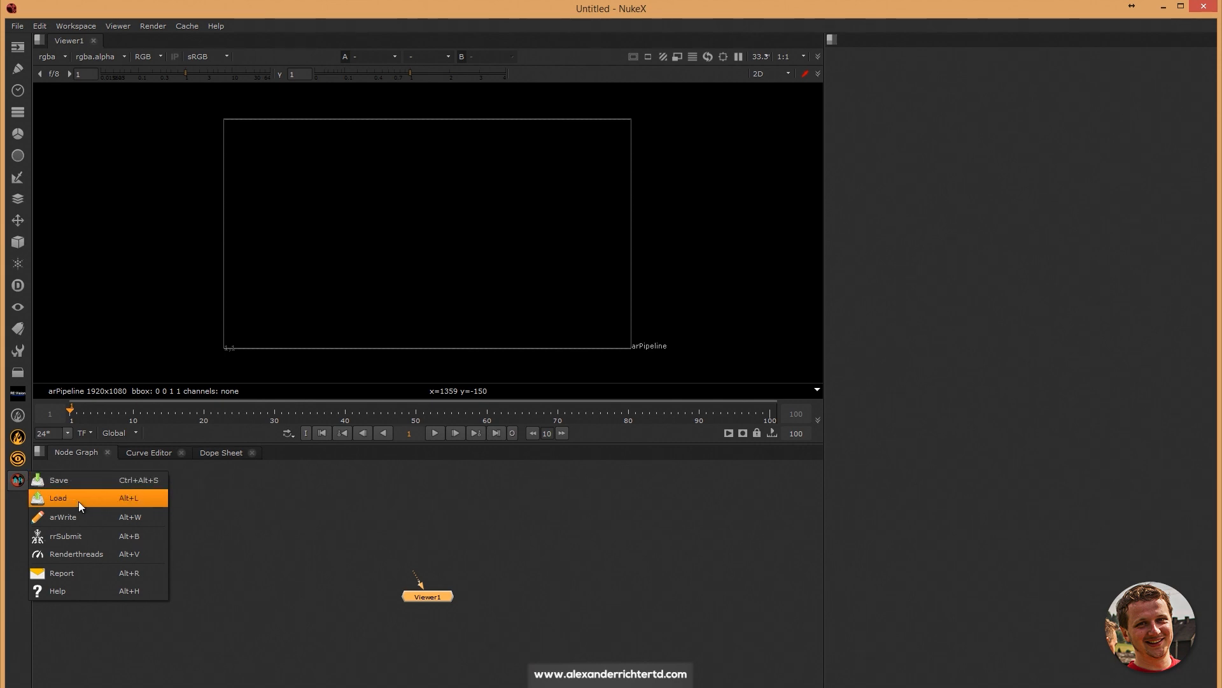
mouse_move(82, 519)
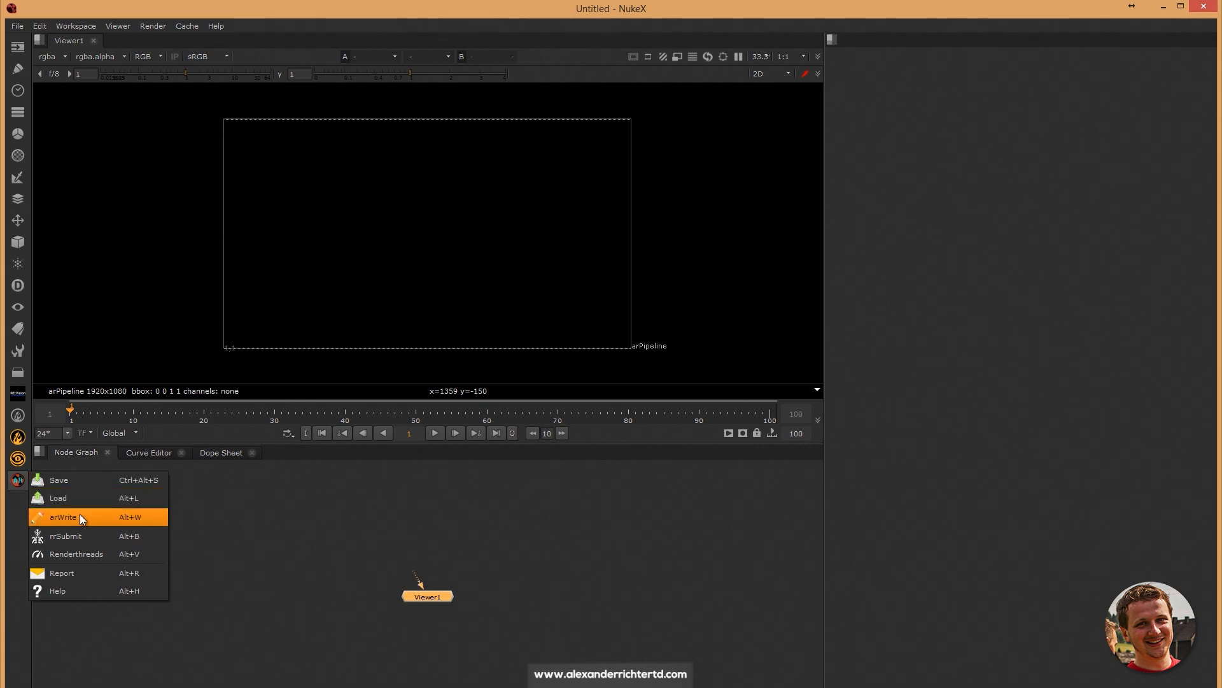
mouse_move(85, 554)
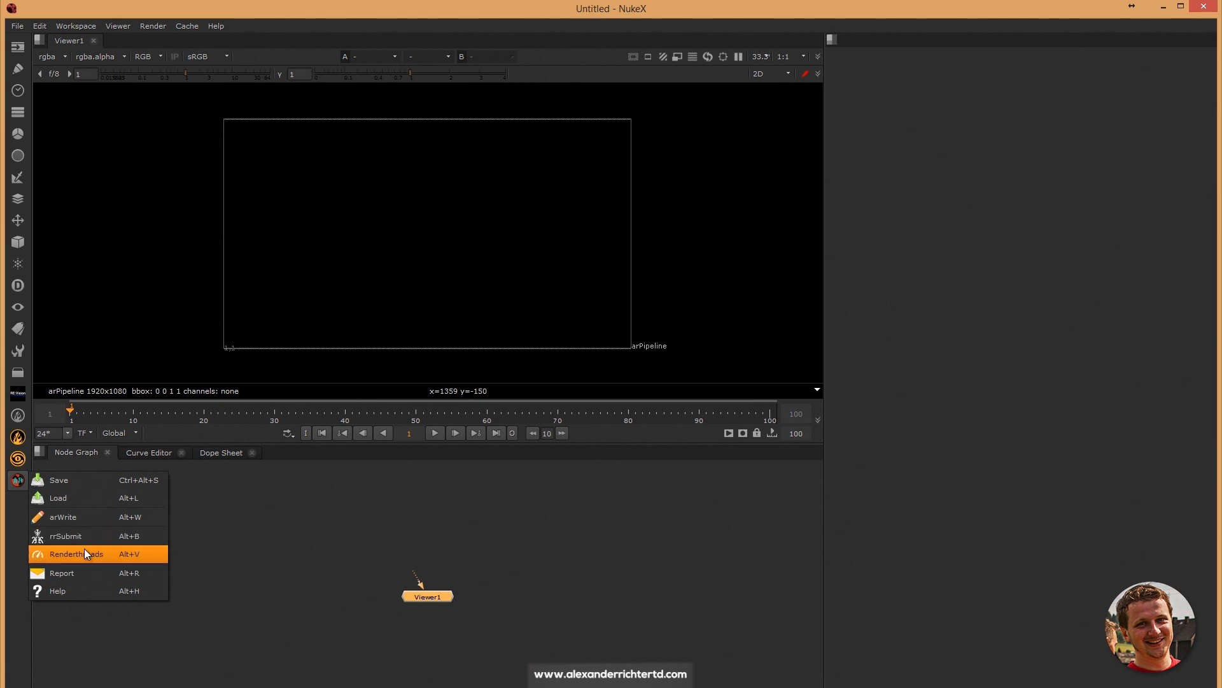
mouse_move(87, 576)
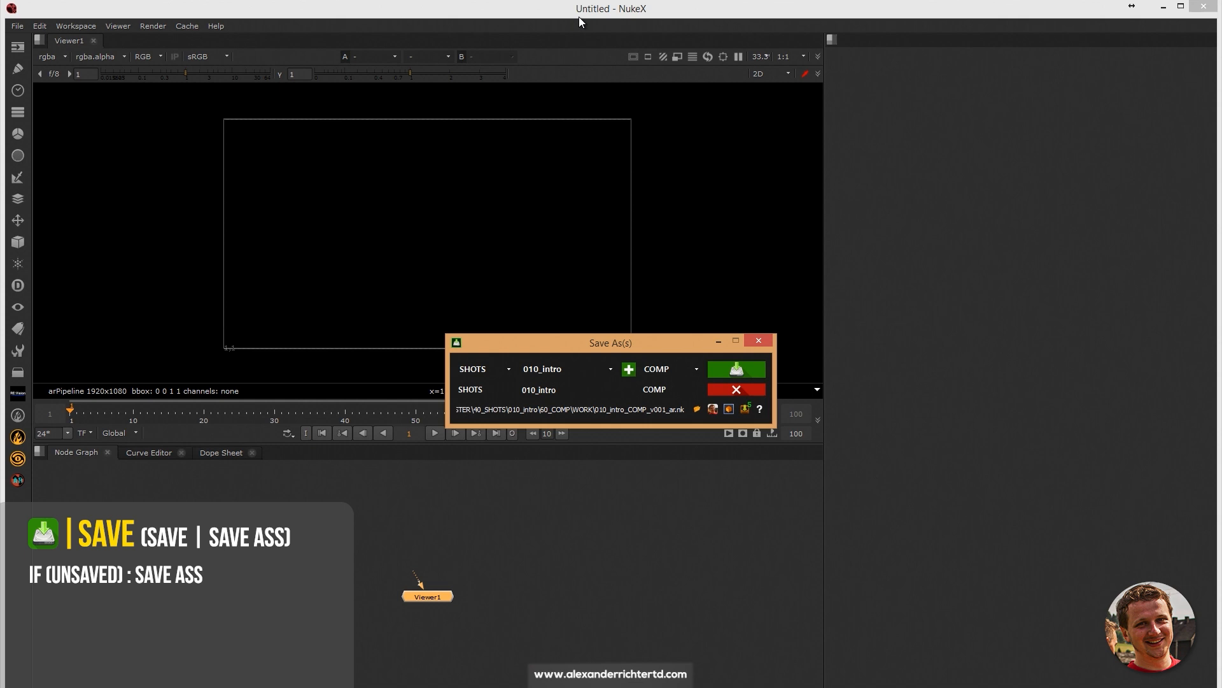
mouse_move(582, 374)
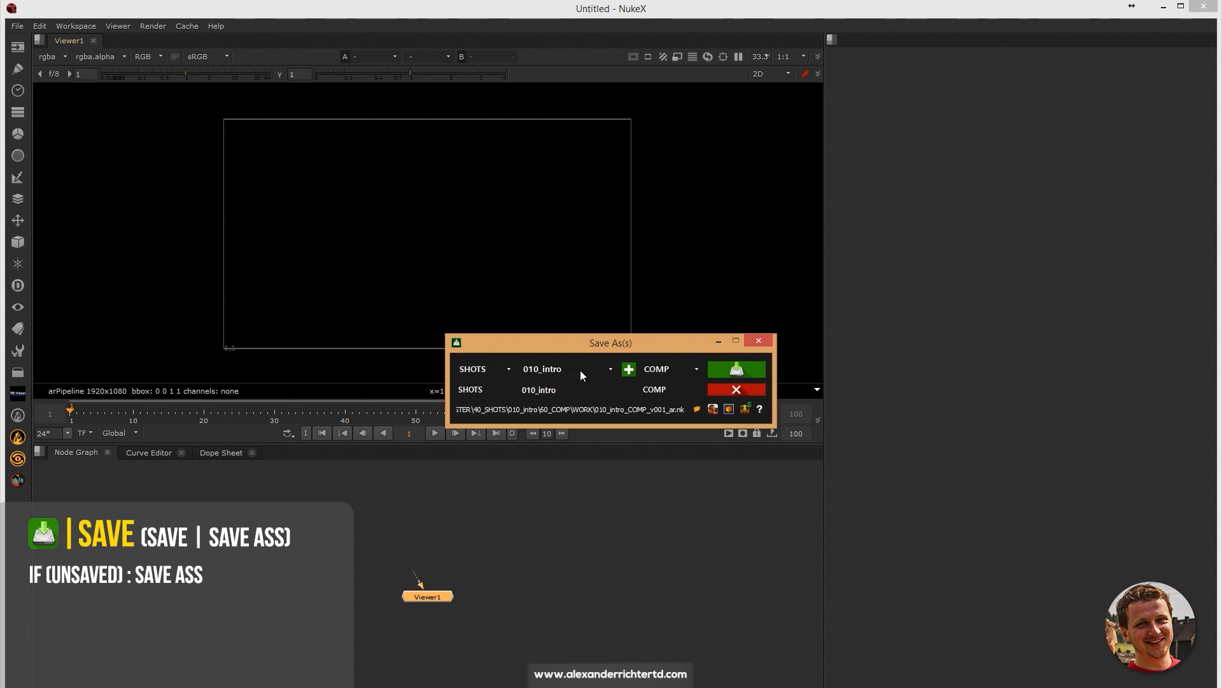
mouse_move(494, 375)
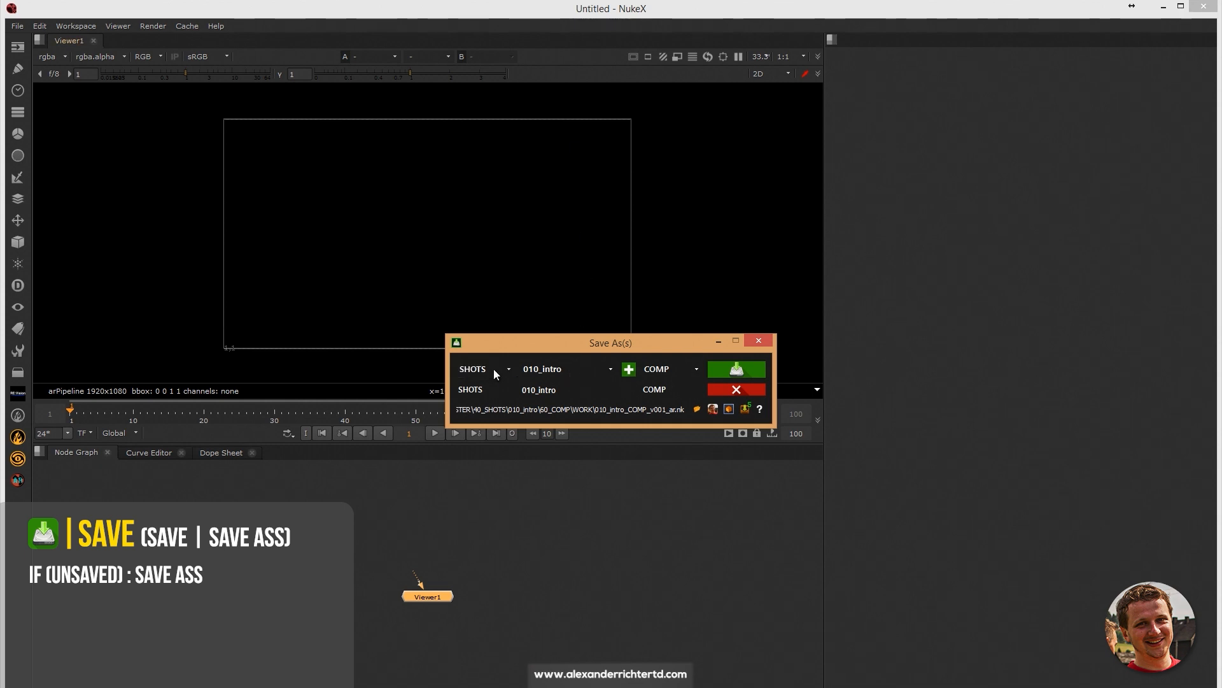
mouse_move(603, 371)
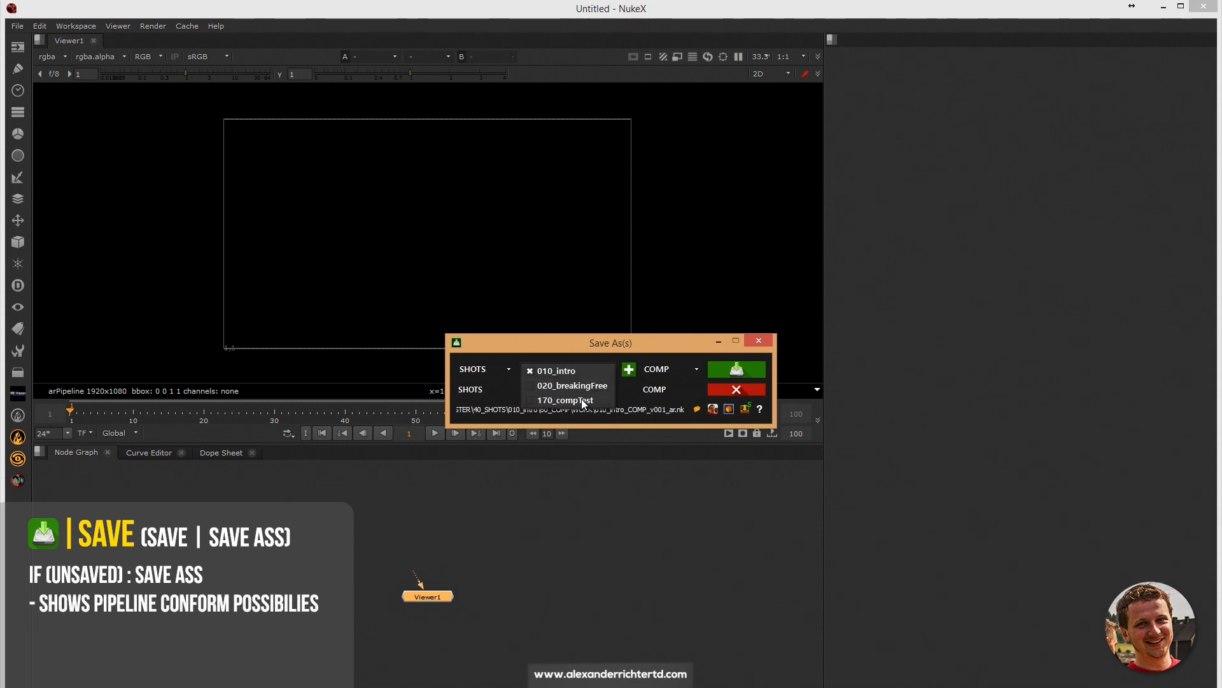
mouse_move(577, 402)
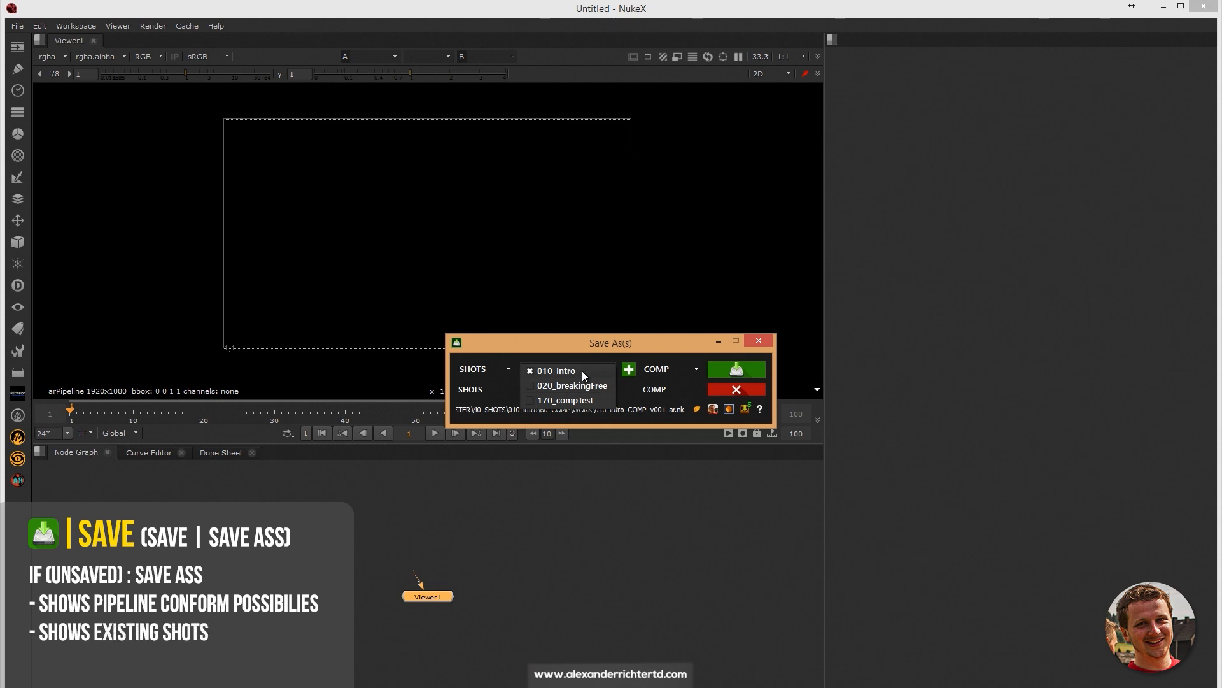
Enter shot name 030_drive, correct the naming error, and save as 030_drive_COMP_v001_ar.nk
click(556, 371)
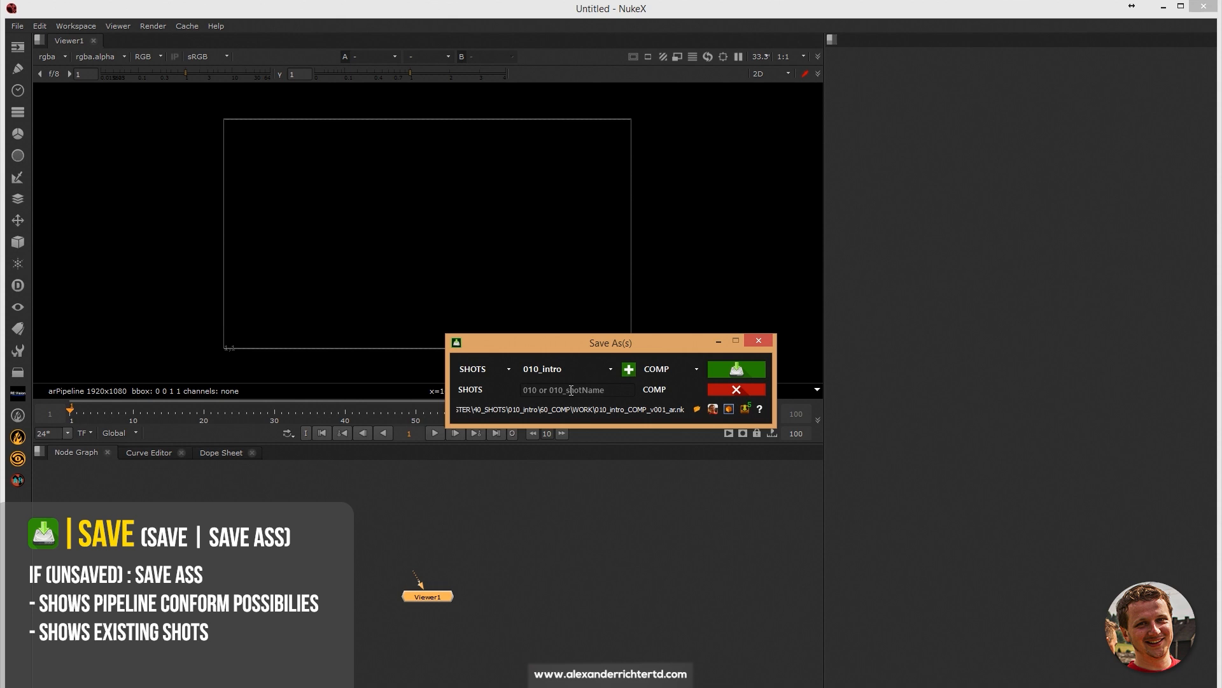
text(030)
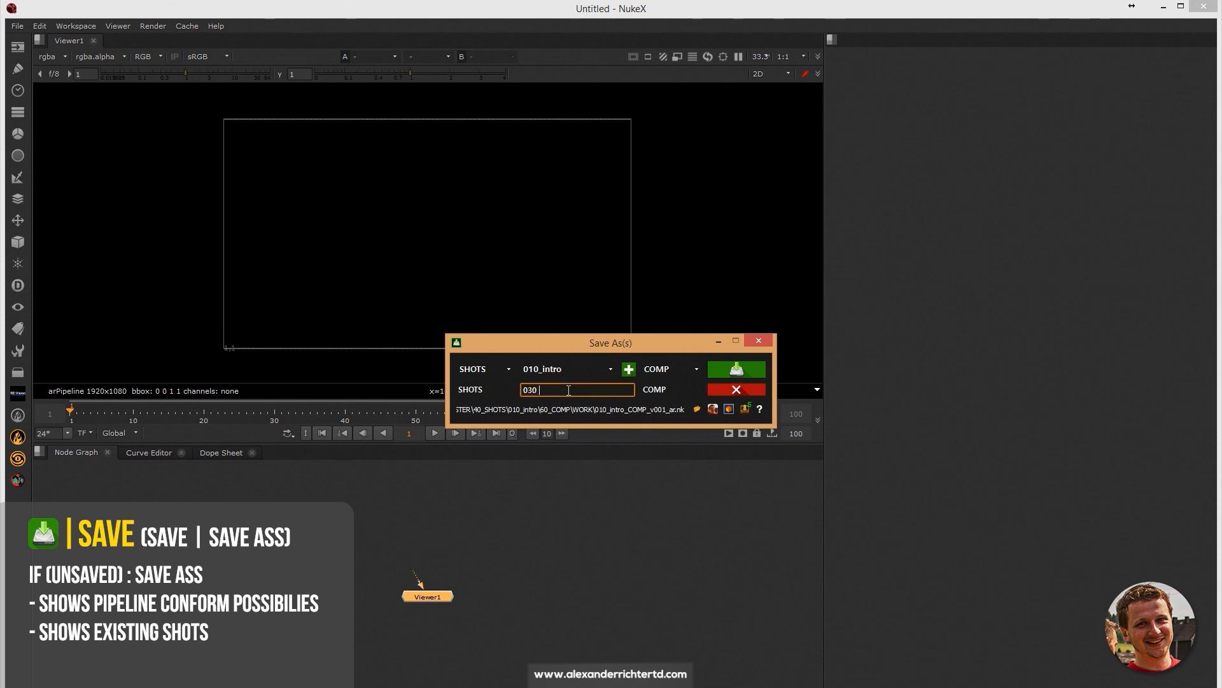
text(drive)
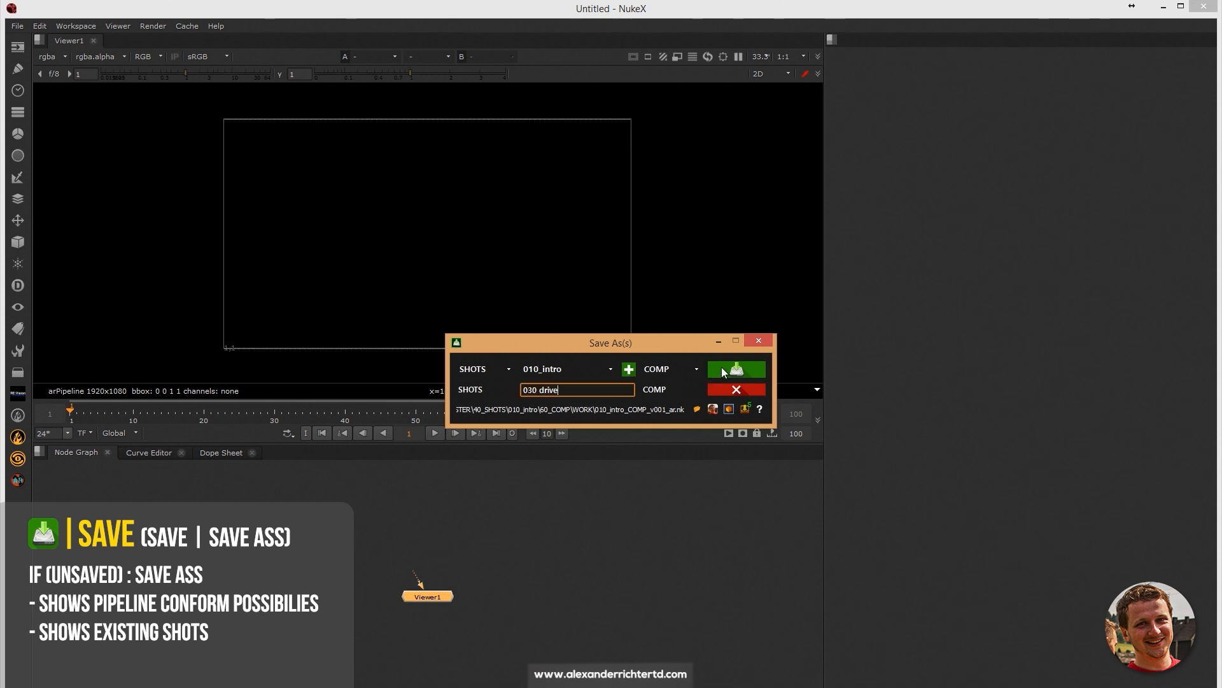
click(737, 369)
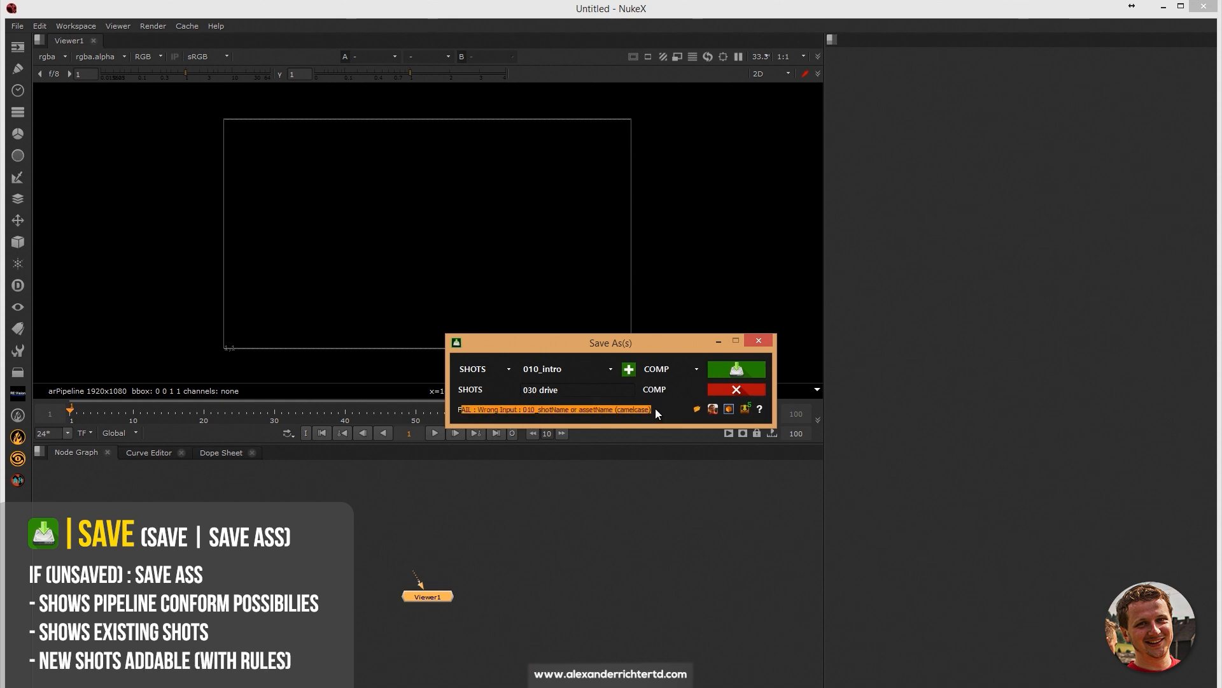
click(576, 389)
text(_)
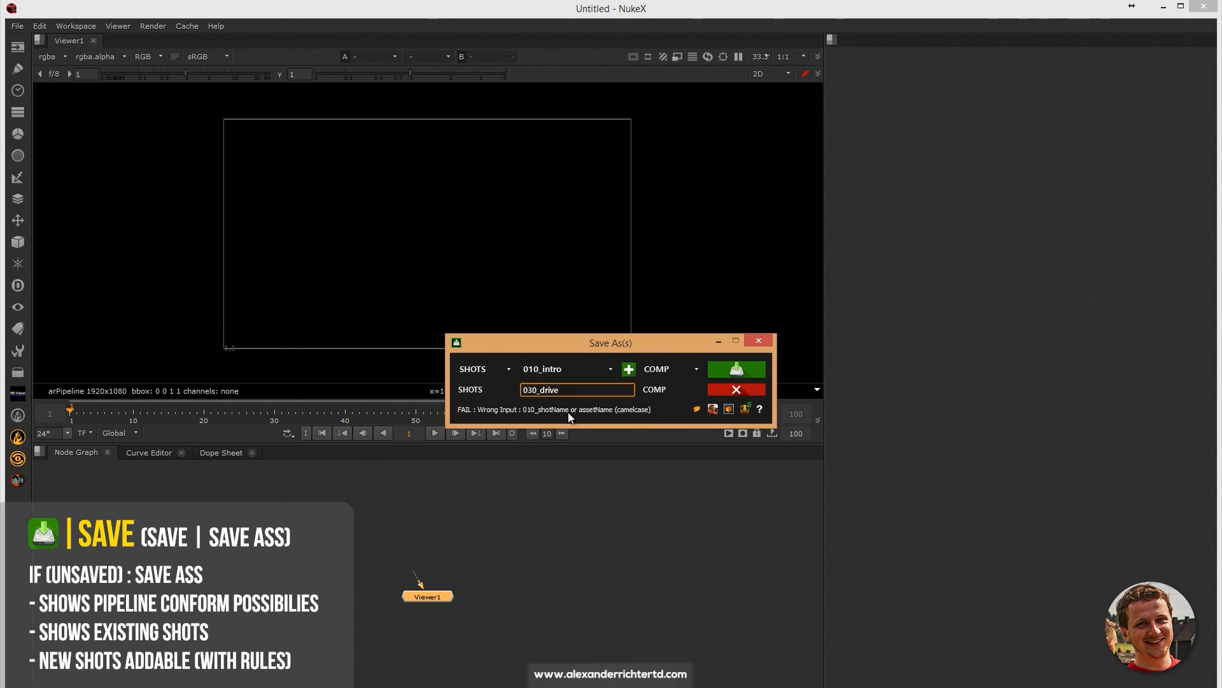
click(736, 369)
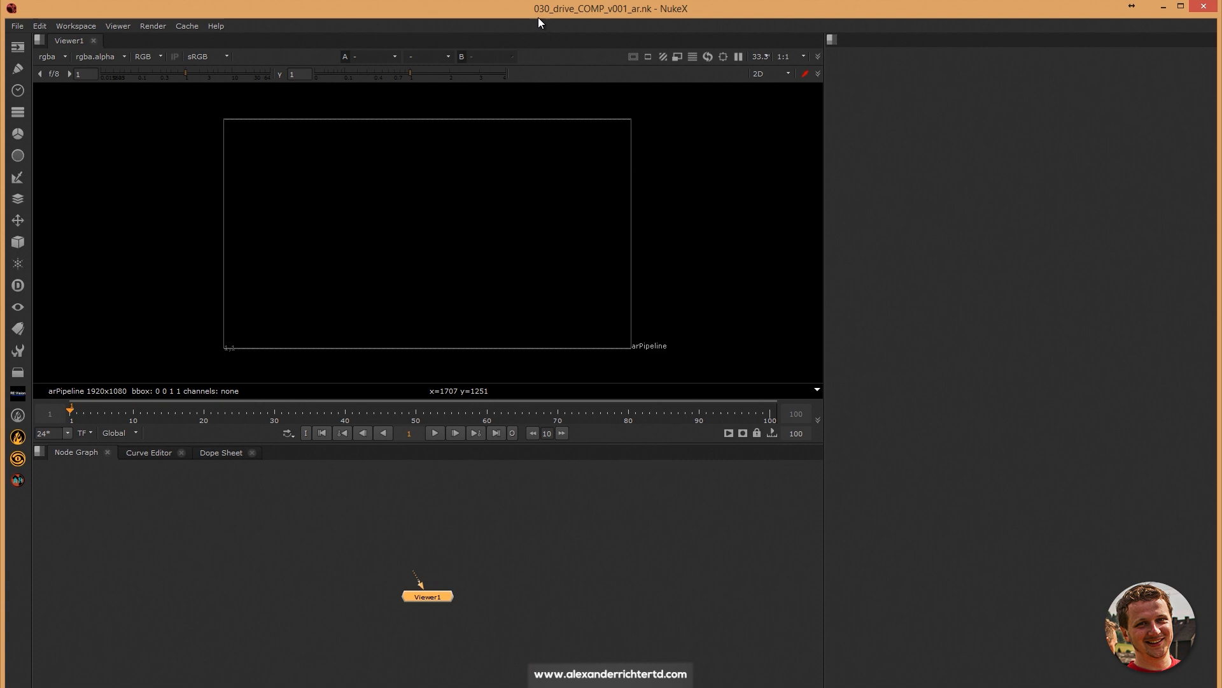
mouse_move(631, 161)
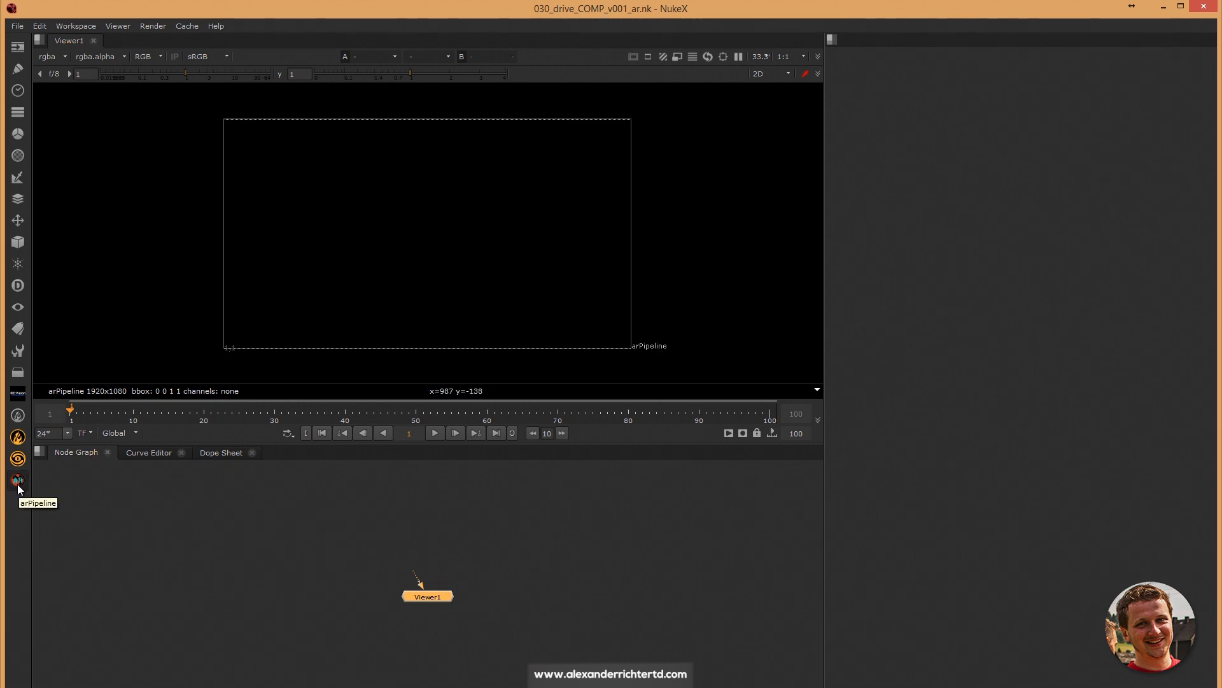
Use arPipeline Save to version the script up to 030_drive_COMP_v002_ar.nk
click(18, 480)
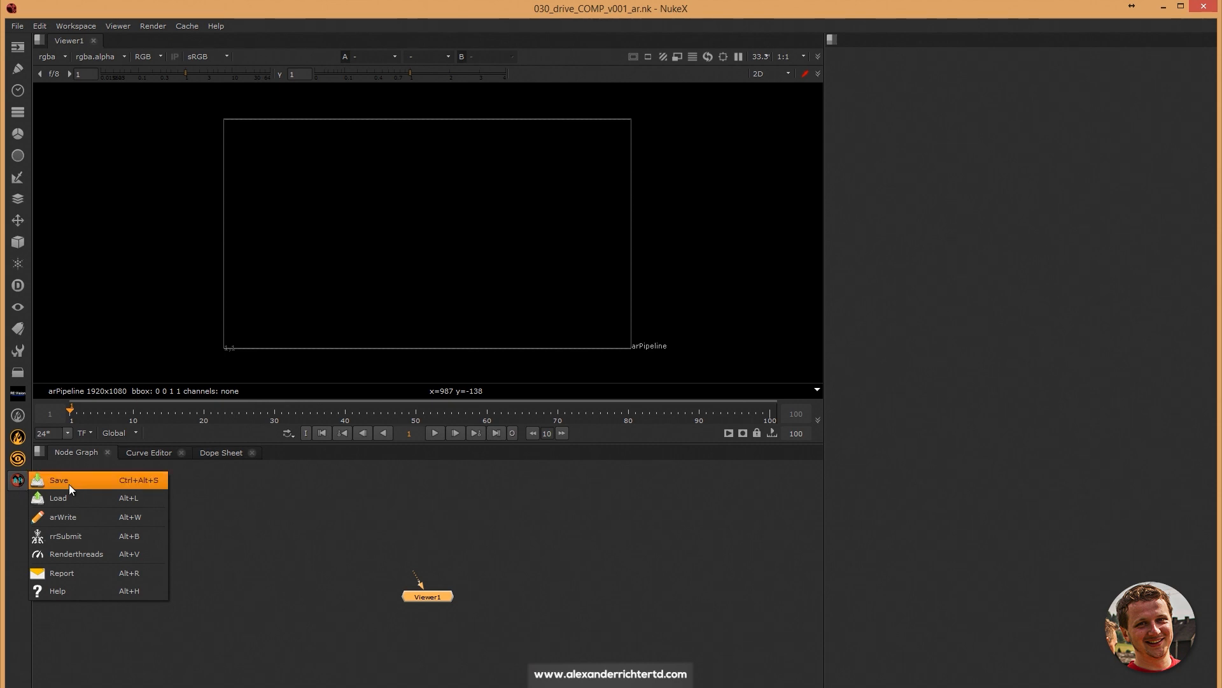
click(58, 480)
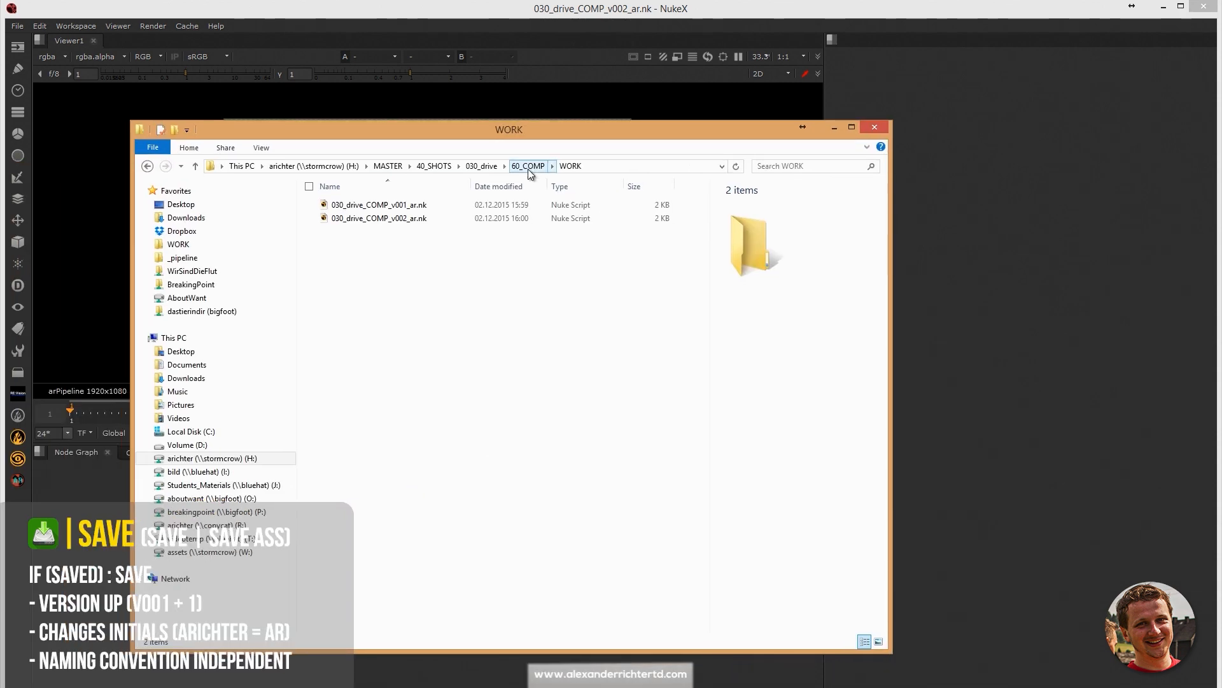
Browse 40_SHOTS/030_drive/60_COMP to confirm v001 and v002 exist, then minimize Explorer
click(434, 166)
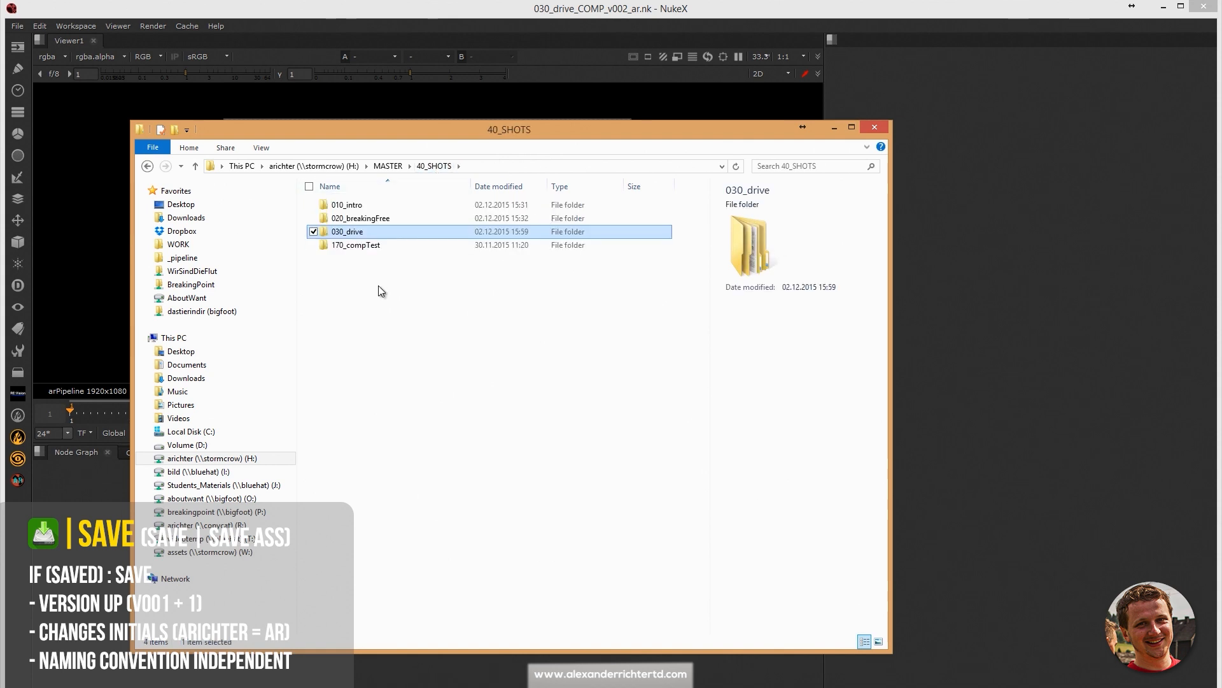
double_click(348, 231)
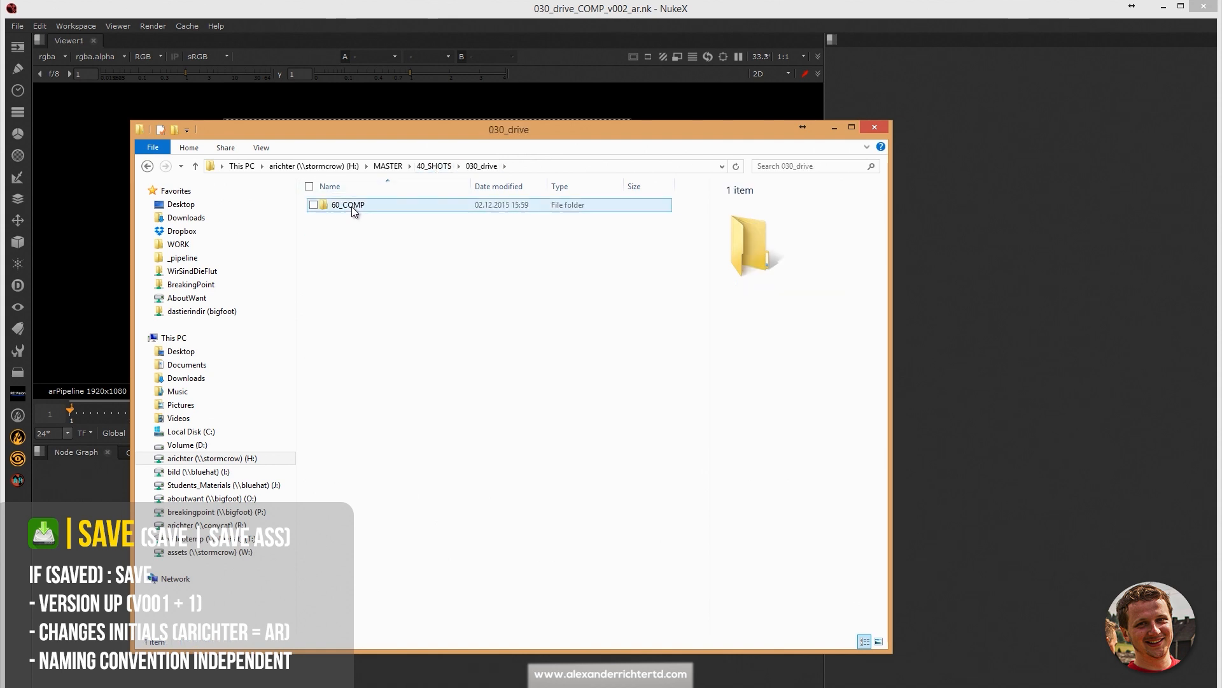
double_click(346, 204)
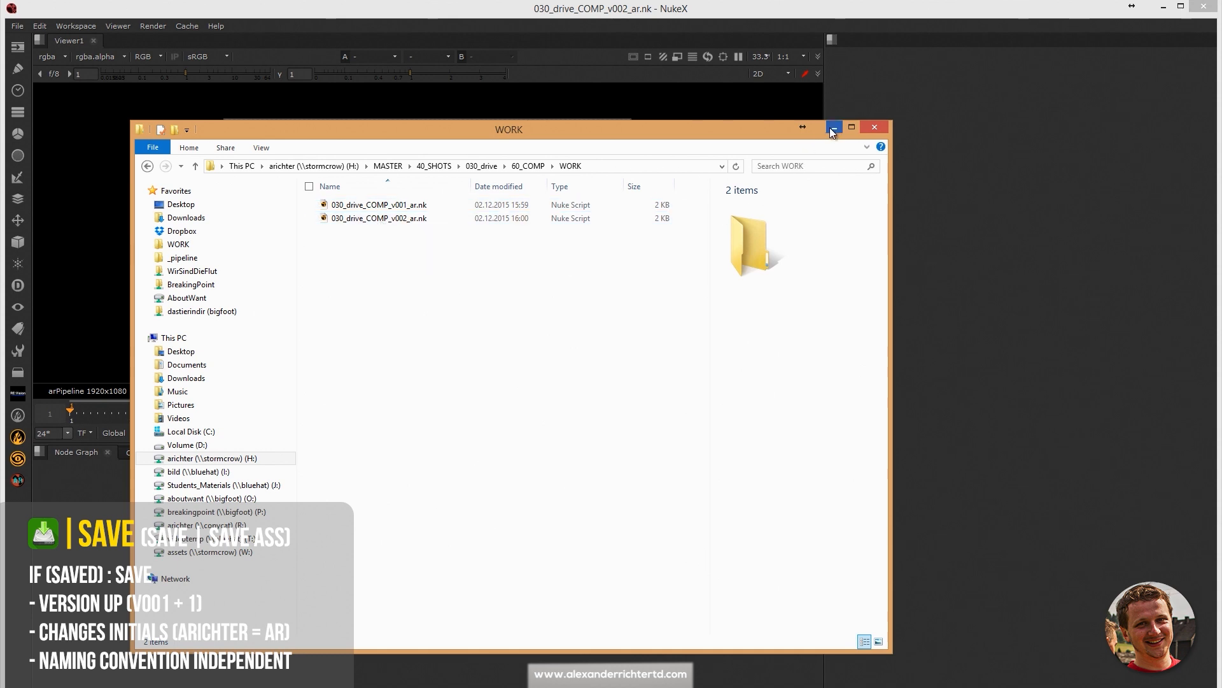
click(833, 127)
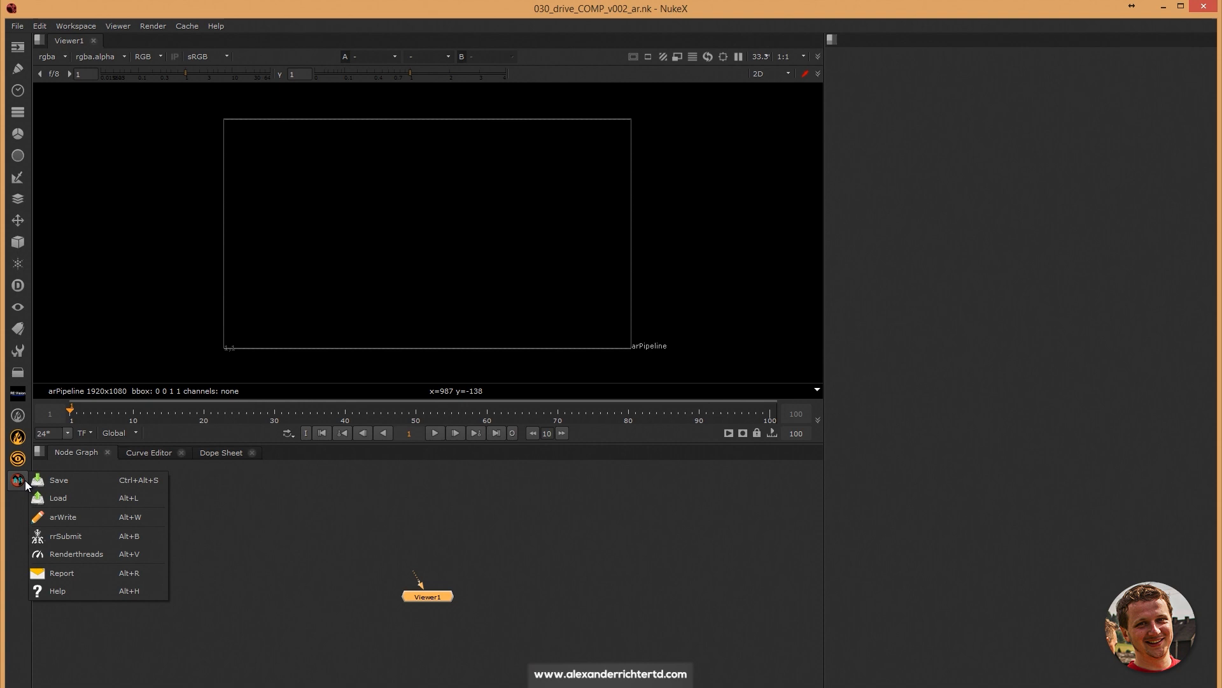
mouse_move(77, 498)
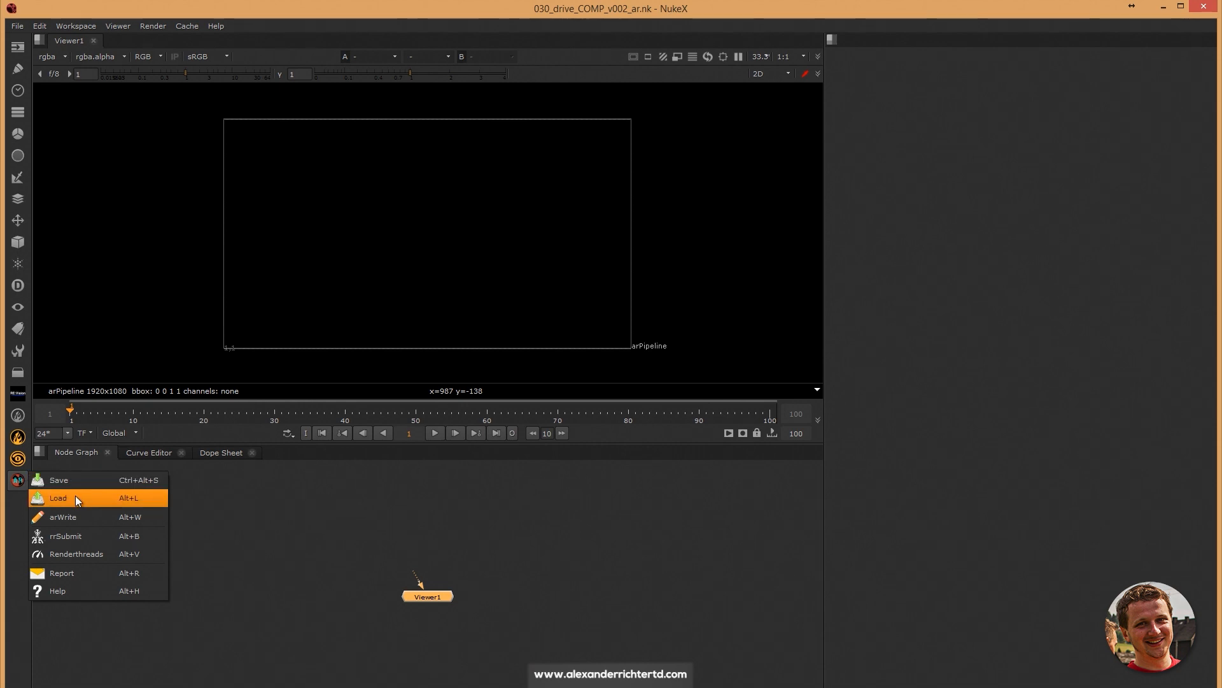
Load 020_breakingFree_COMP_v002_ar.nk through the arPipeline Load dialog's shot dropdown
click(58, 497)
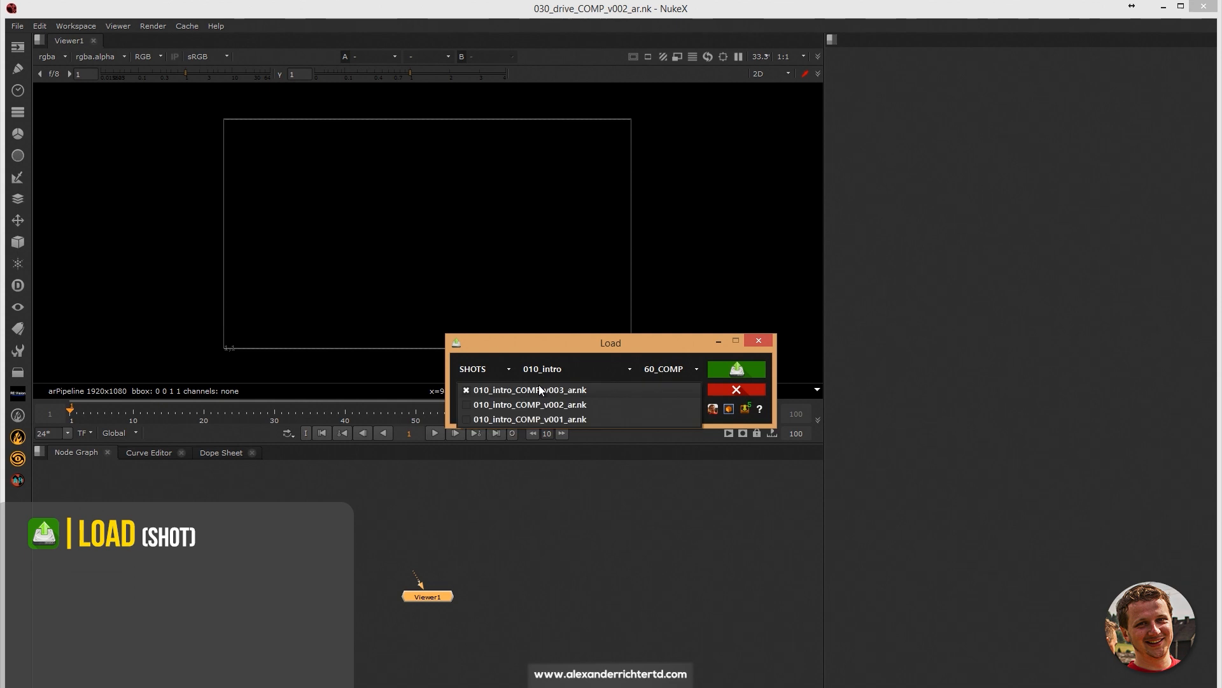
click(571, 369)
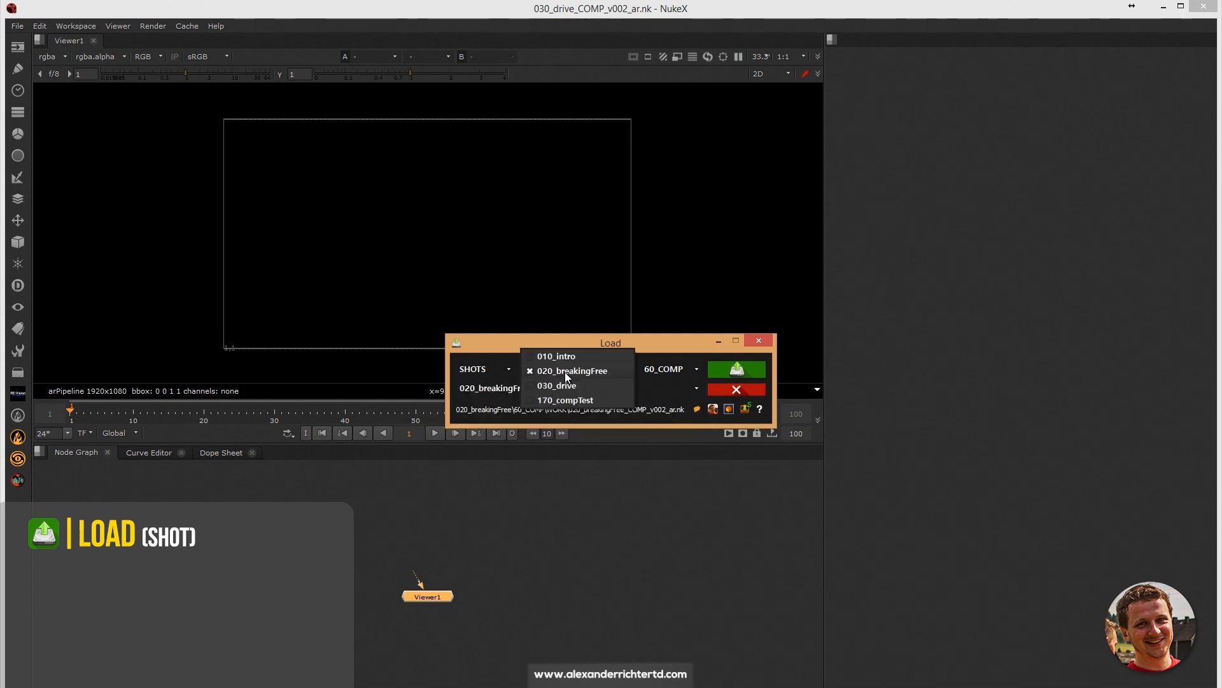
click(557, 385)
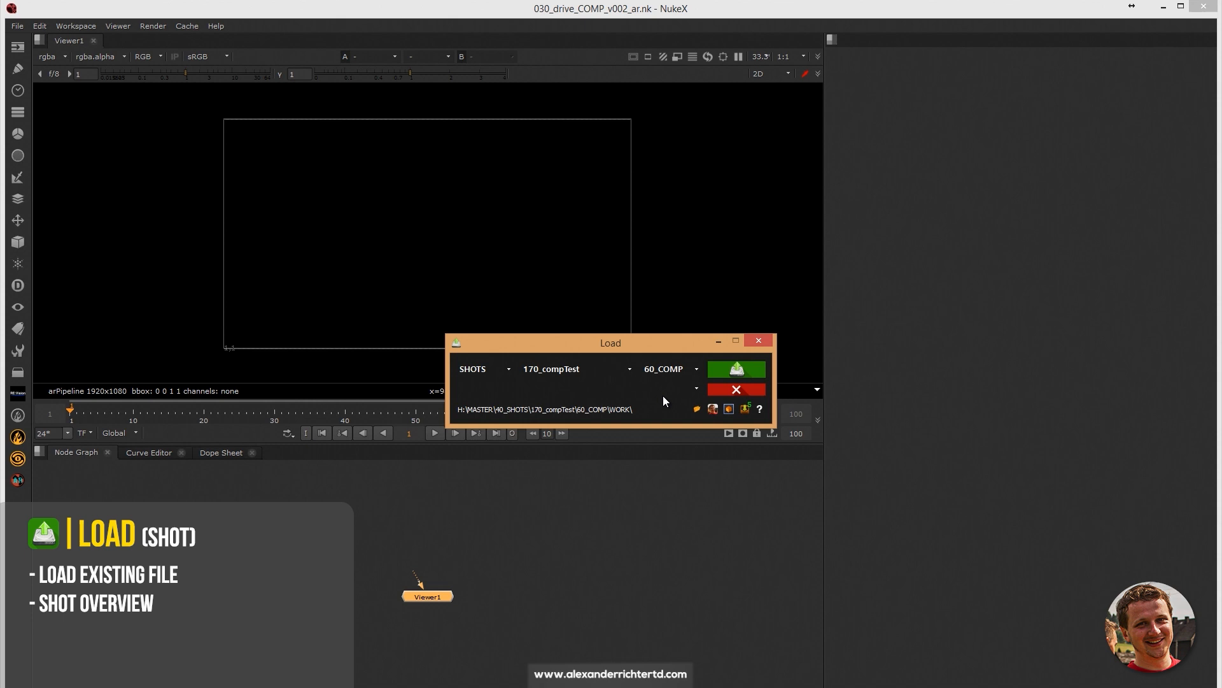
click(577, 369)
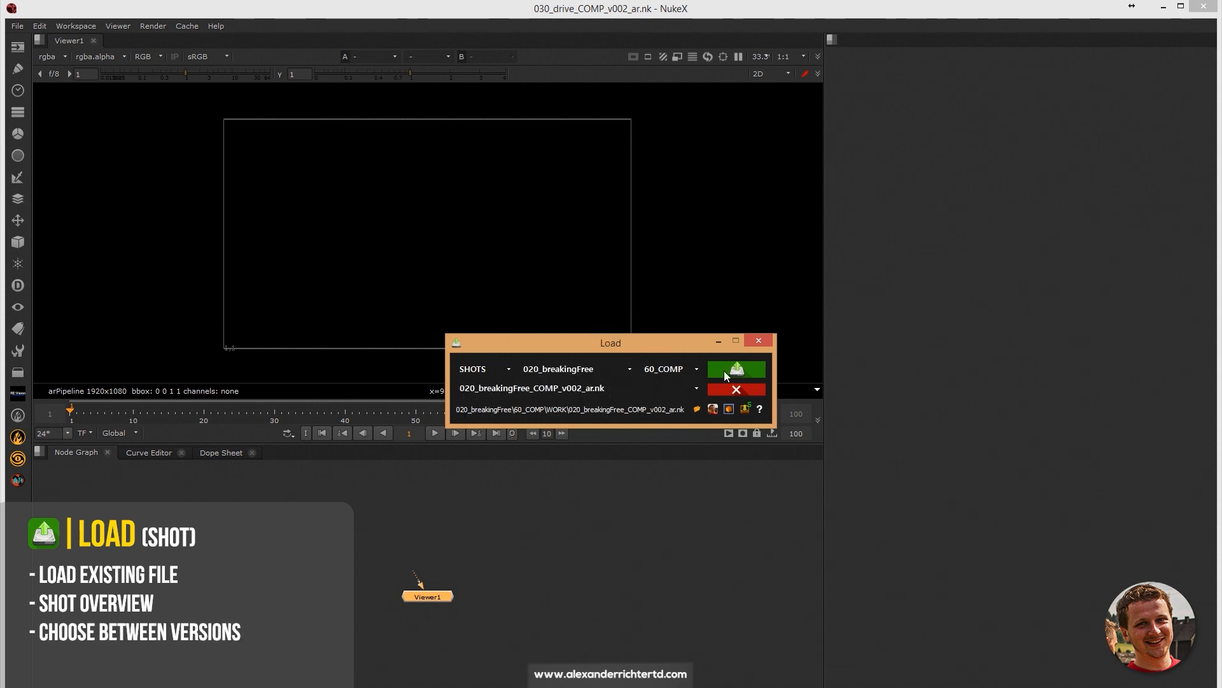
click(736, 369)
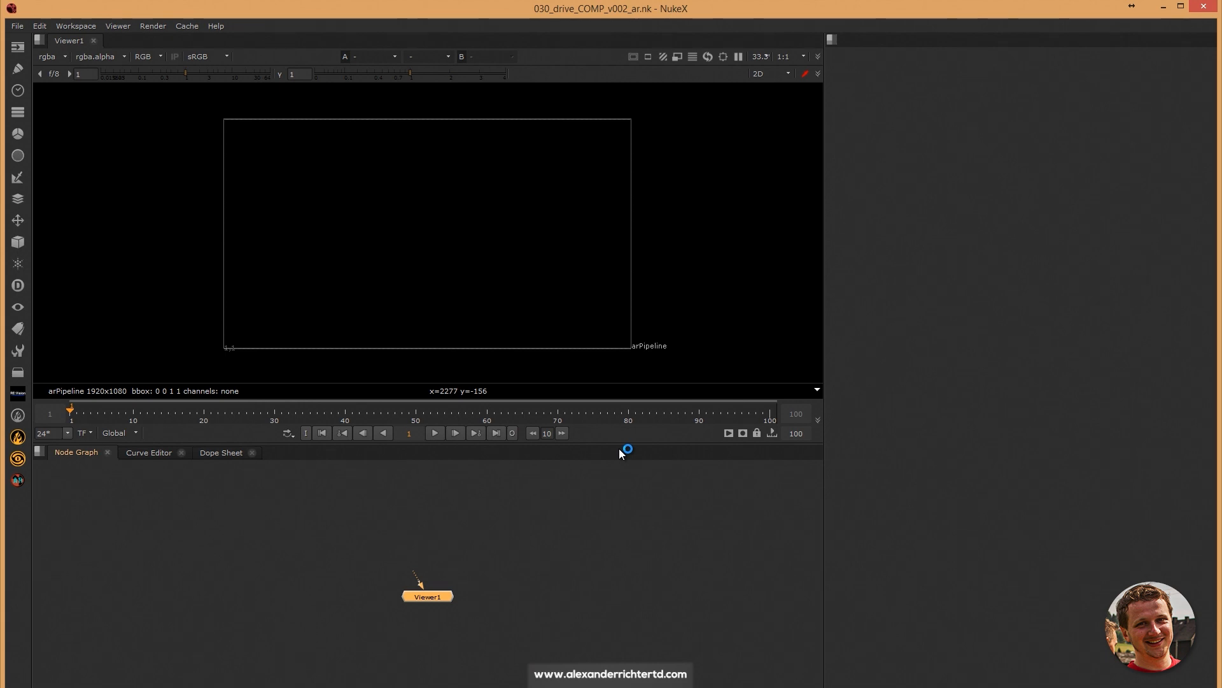
mouse_move(625, 455)
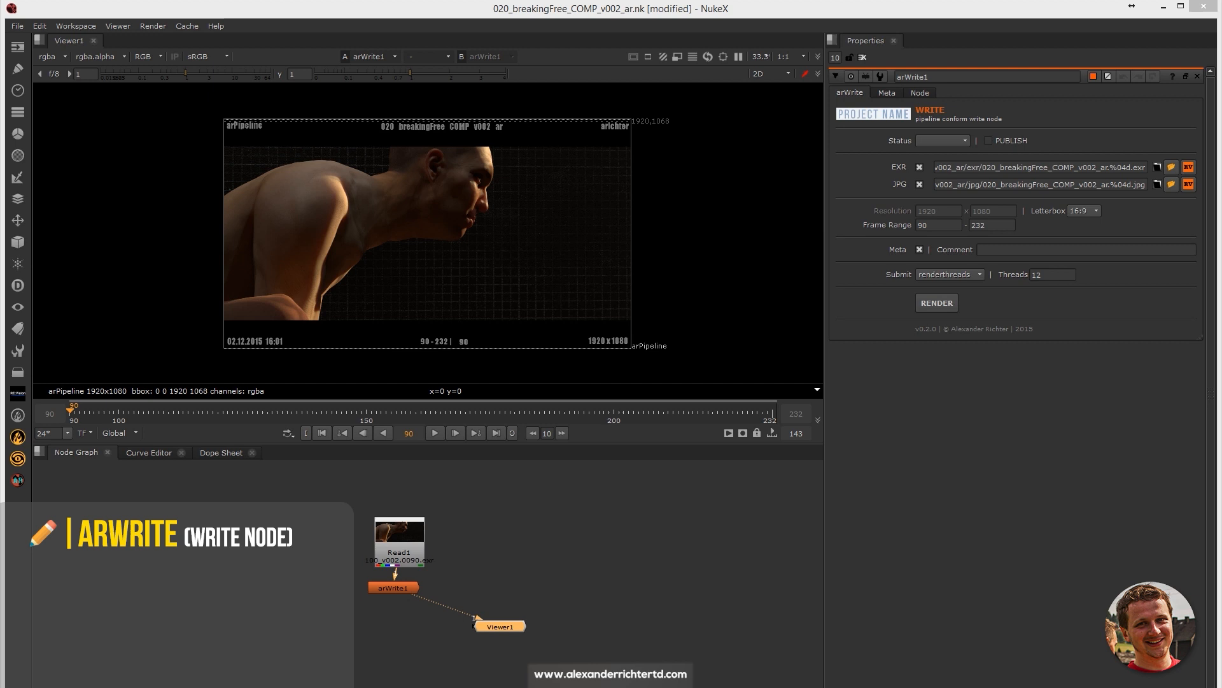
mouse_move(349, 603)
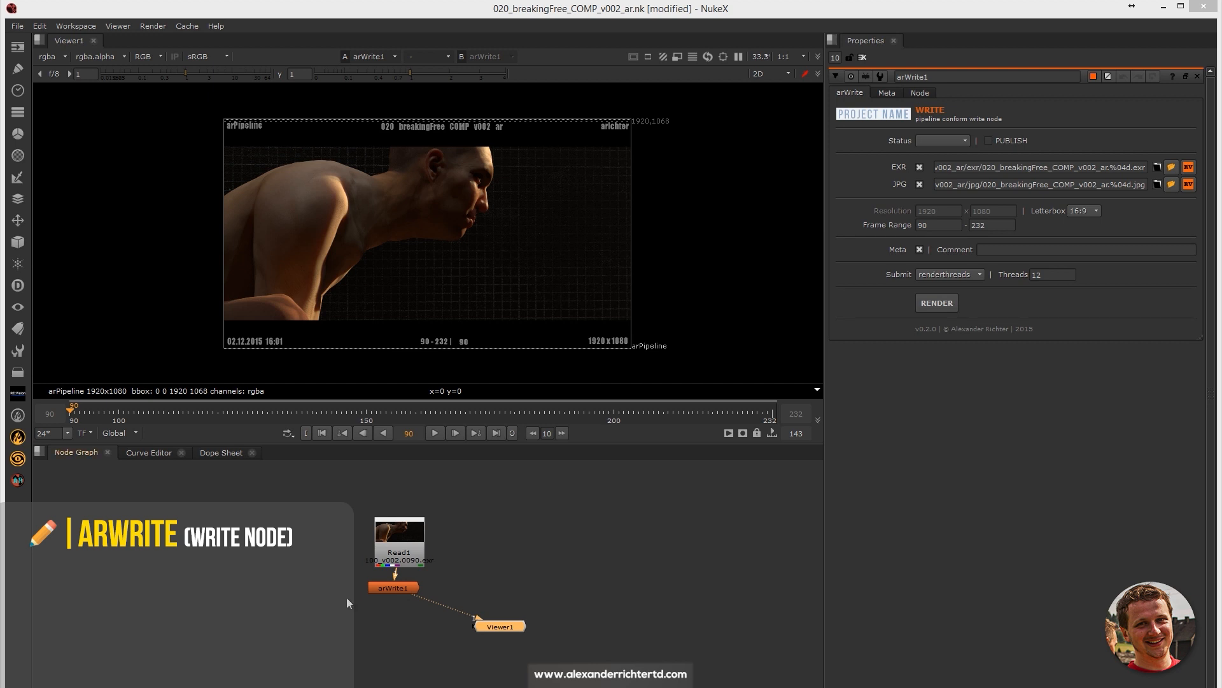
mouse_move(965, 187)
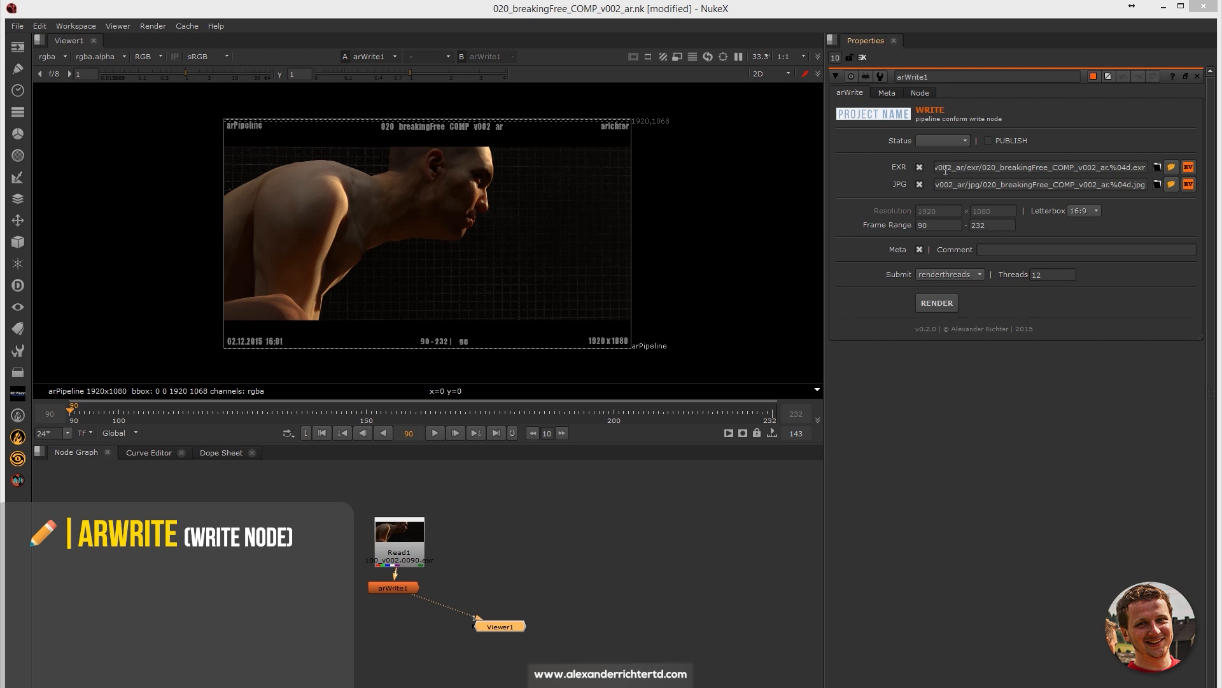
Review the arWrite EXR path, toggle JPG output off and back on, and check frames 90–232
click(1040, 167)
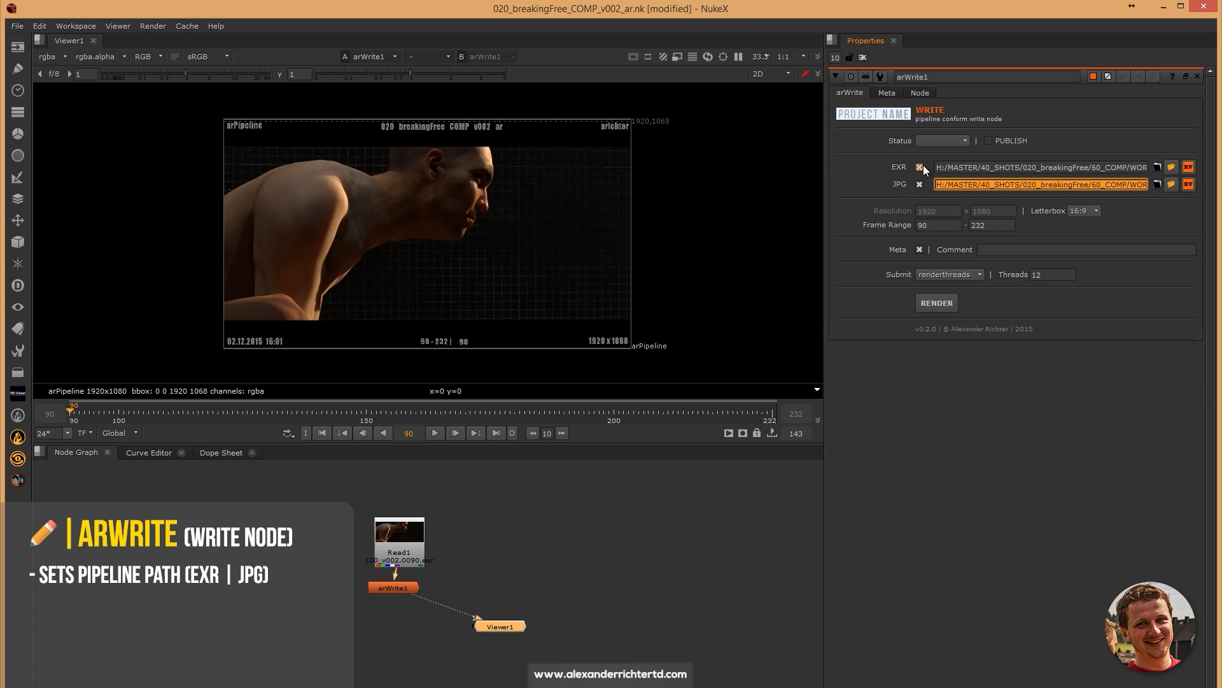
click(920, 184)
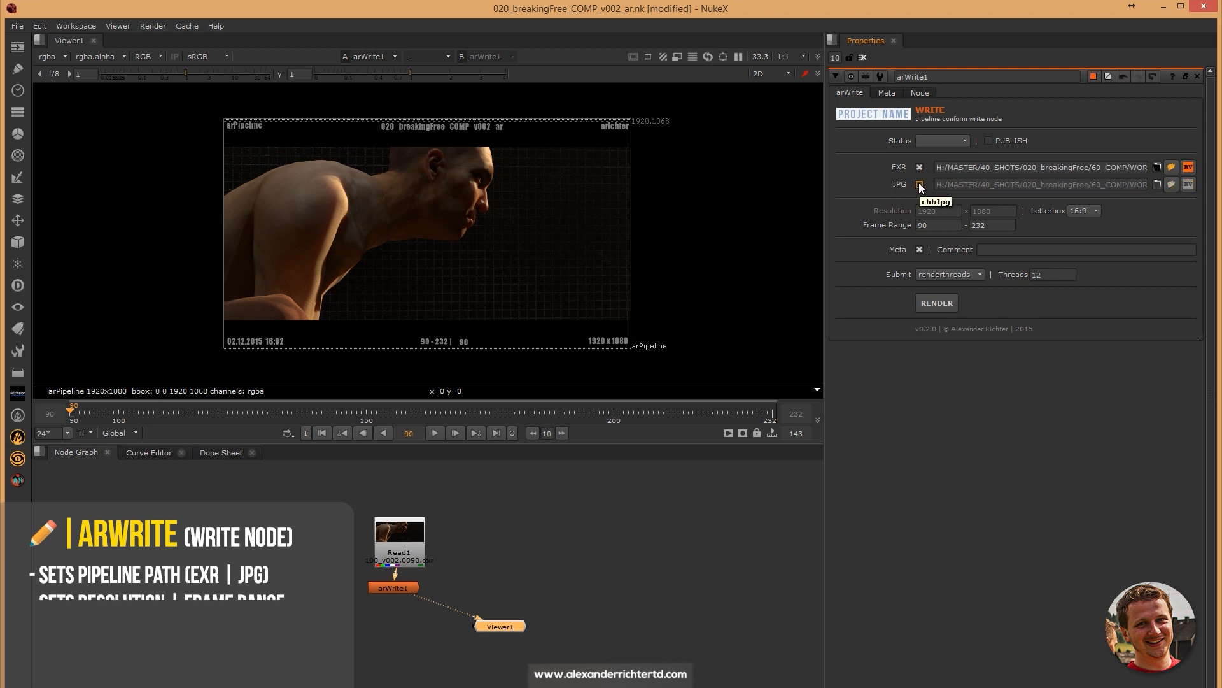
click(919, 184)
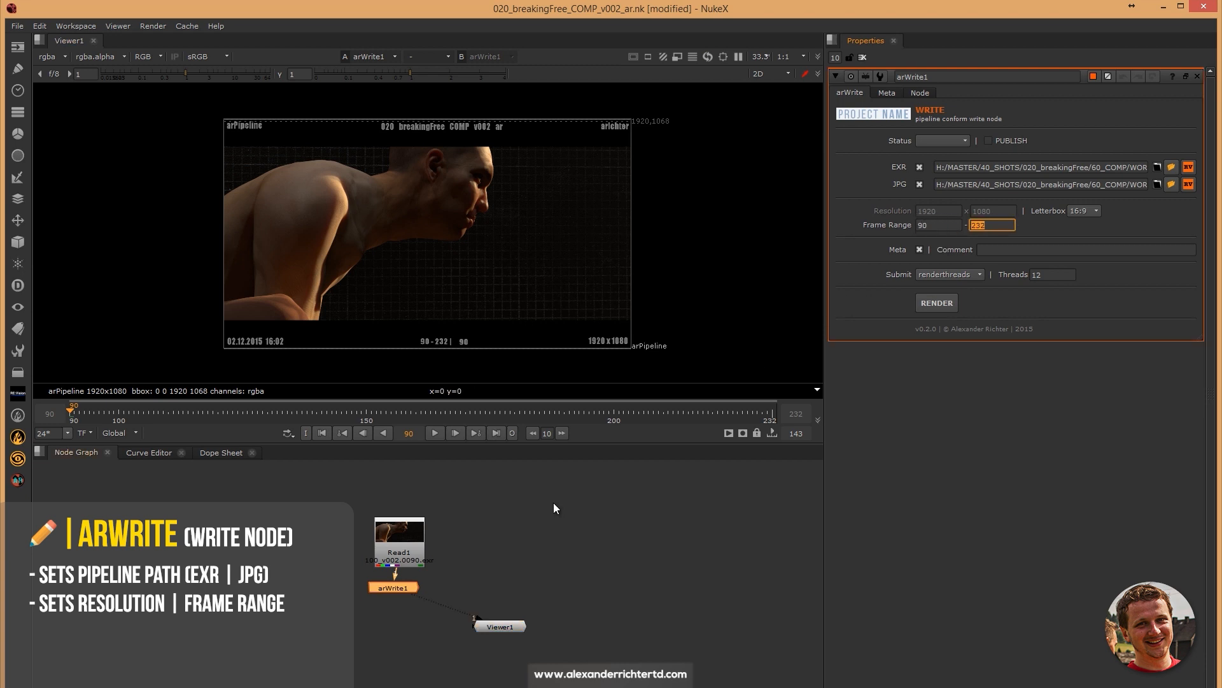
click(398, 540)
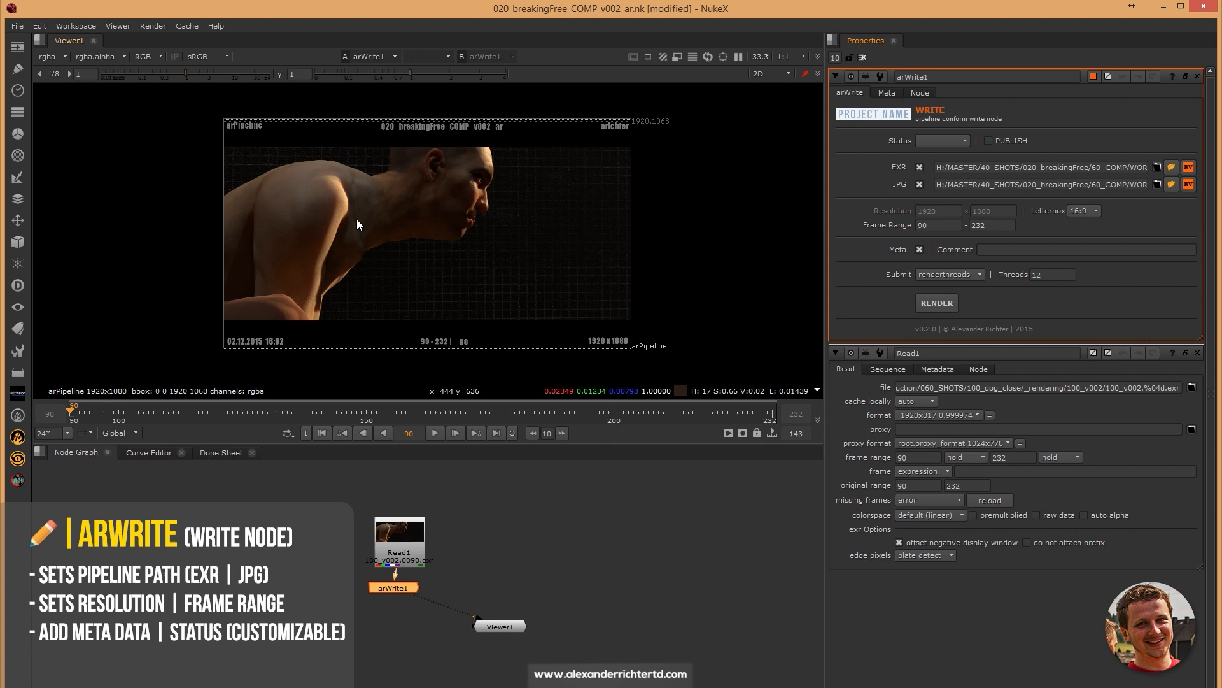
mouse_move(258, 134)
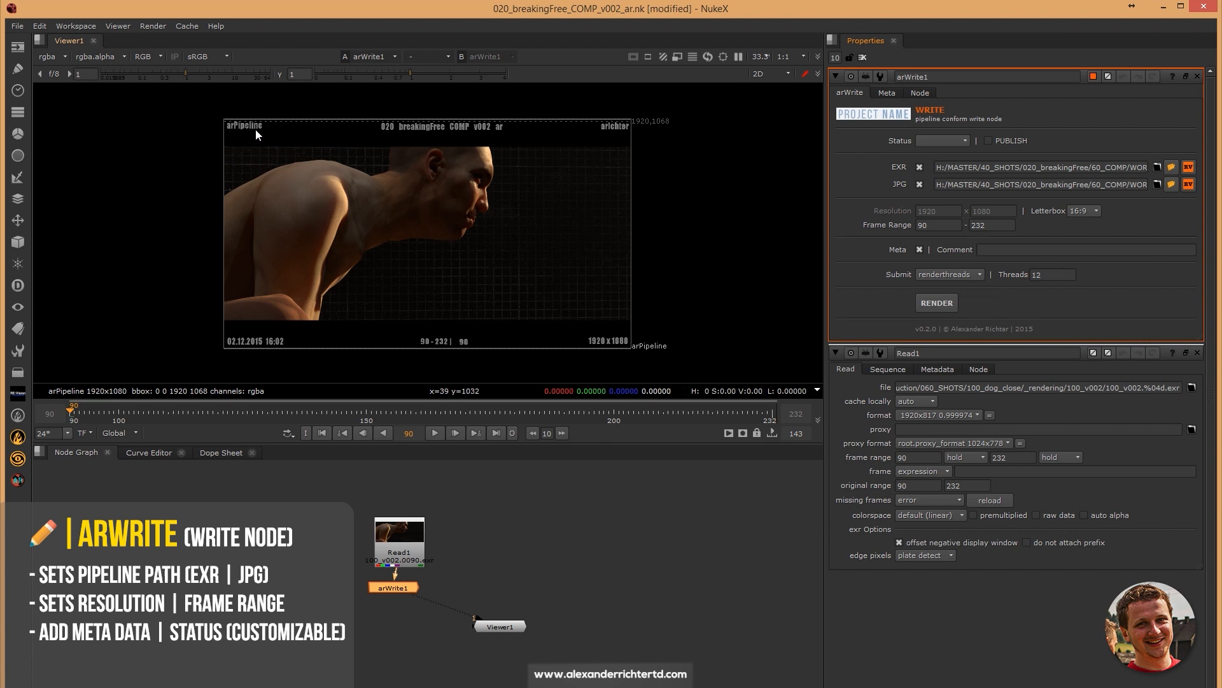
mouse_move(375, 140)
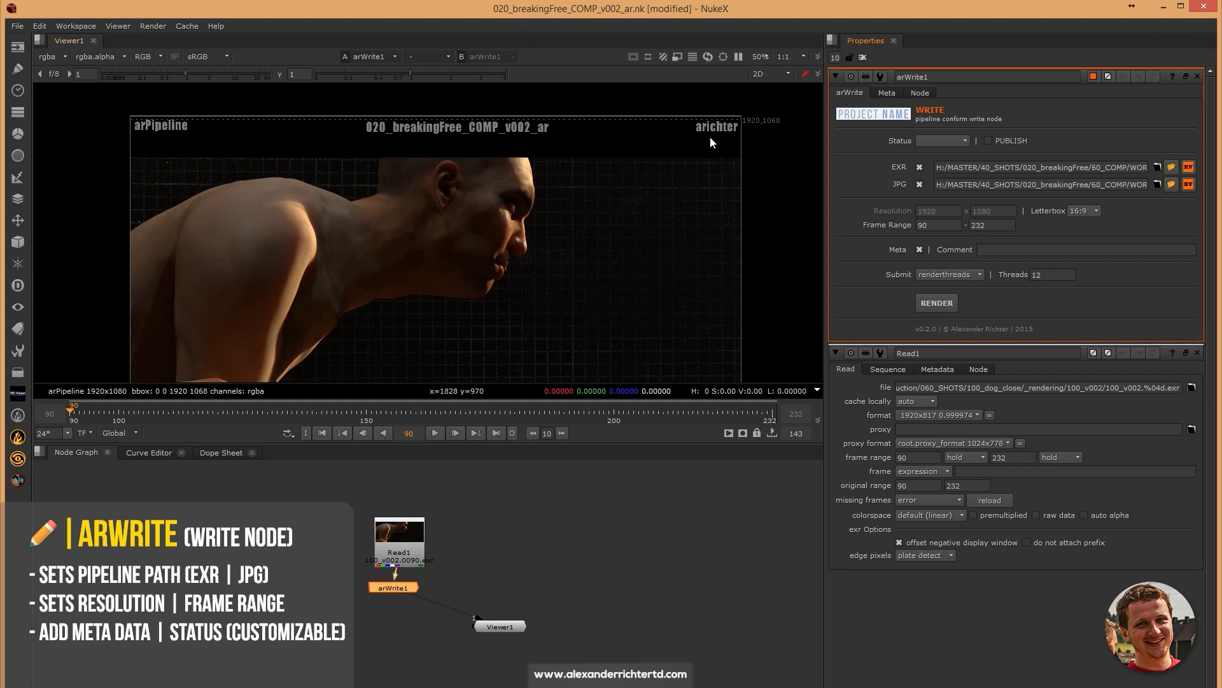
mouse_move(617, 283)
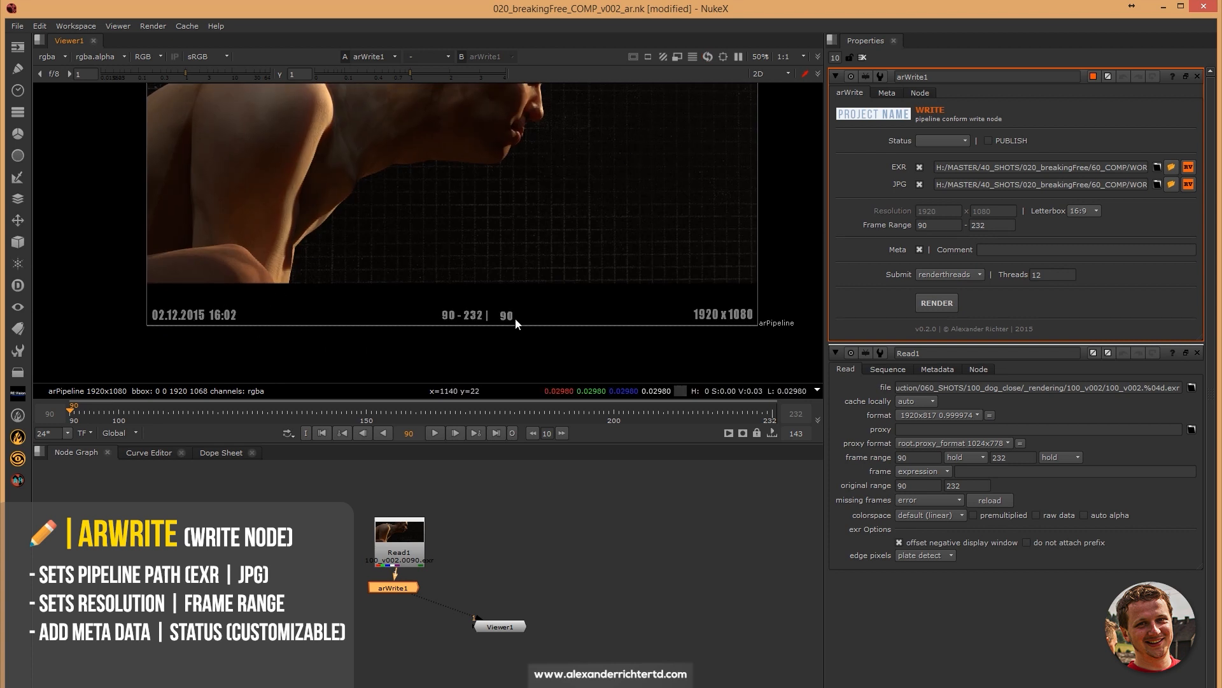
Enable the arWrite Meta overlay showing date, frame range and resolution, then select the Comment field
drag(70, 409, 156, 409)
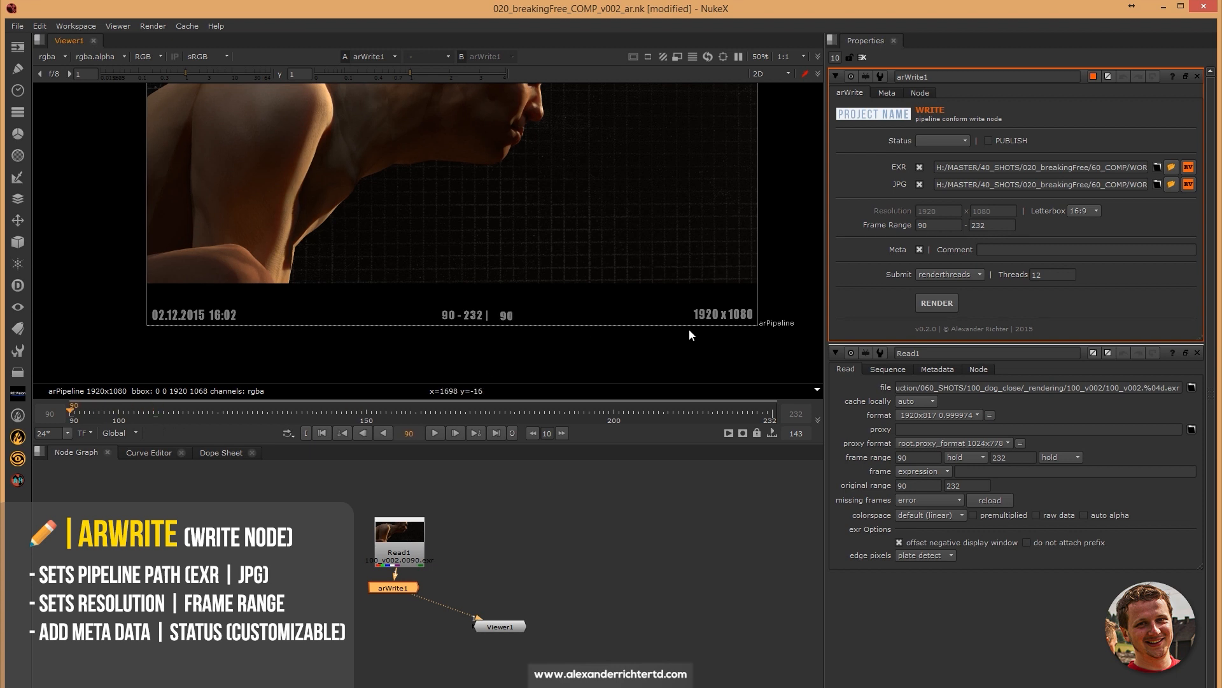
click(1086, 249)
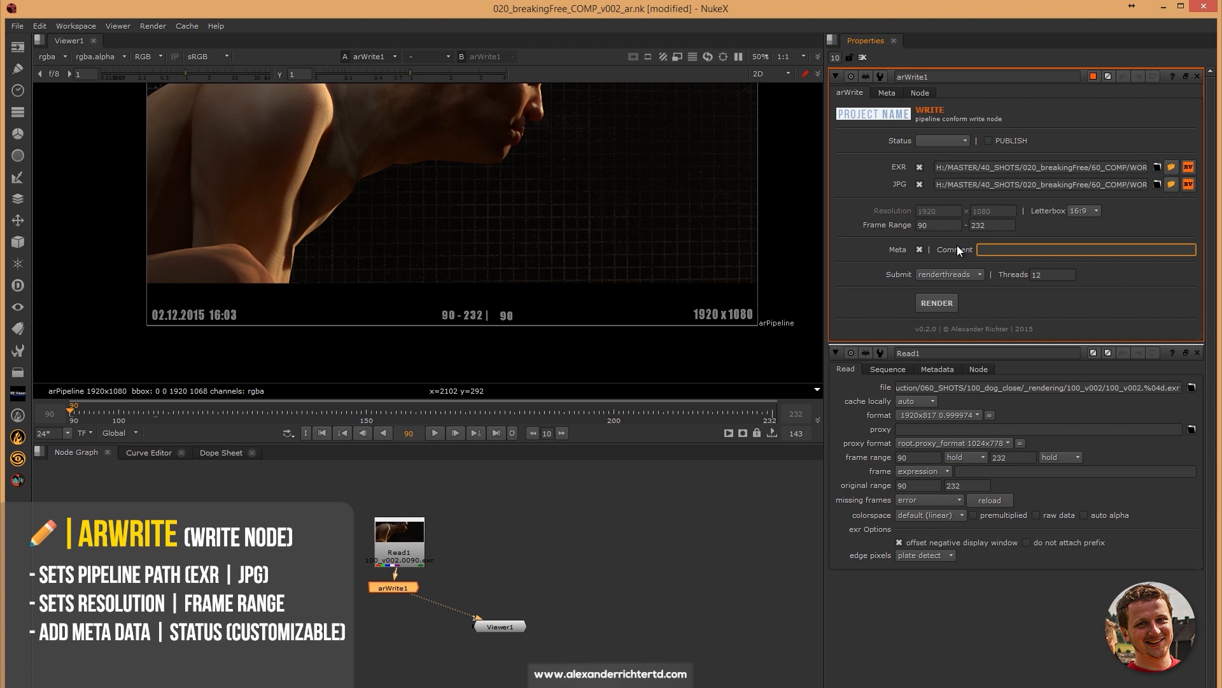
Enter the comment 'pipeline', try rrSubmit, then keep renderthreads as the submit method
text(pipeline test)
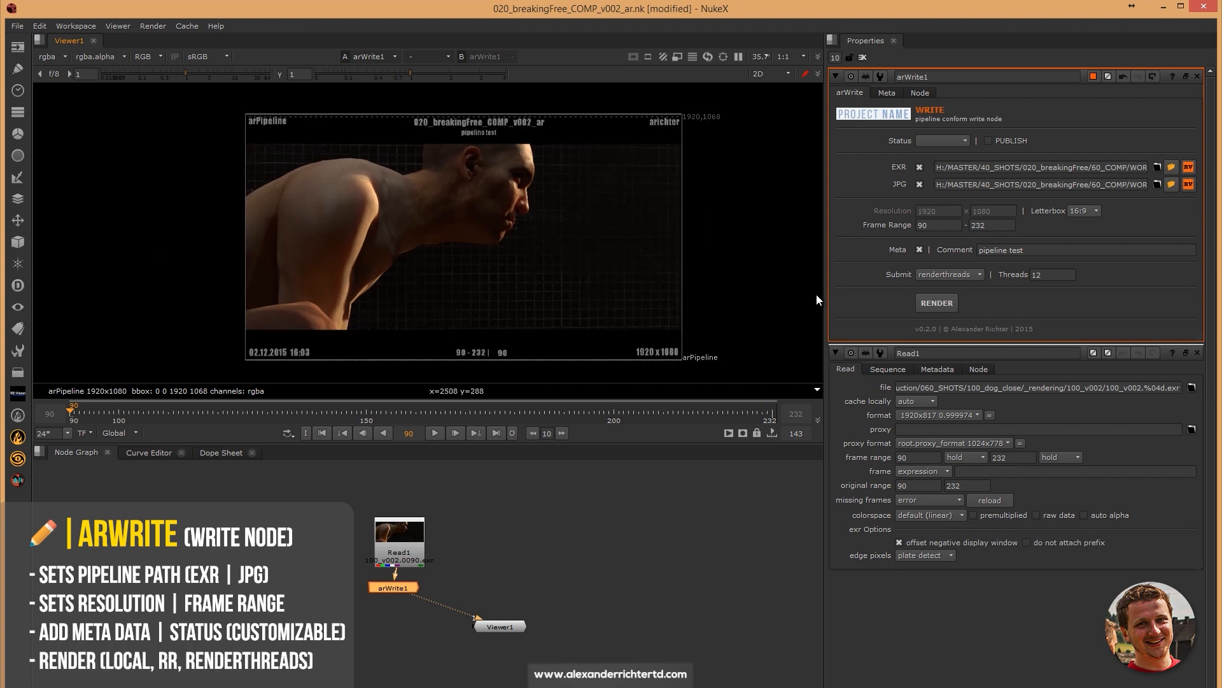
click(949, 273)
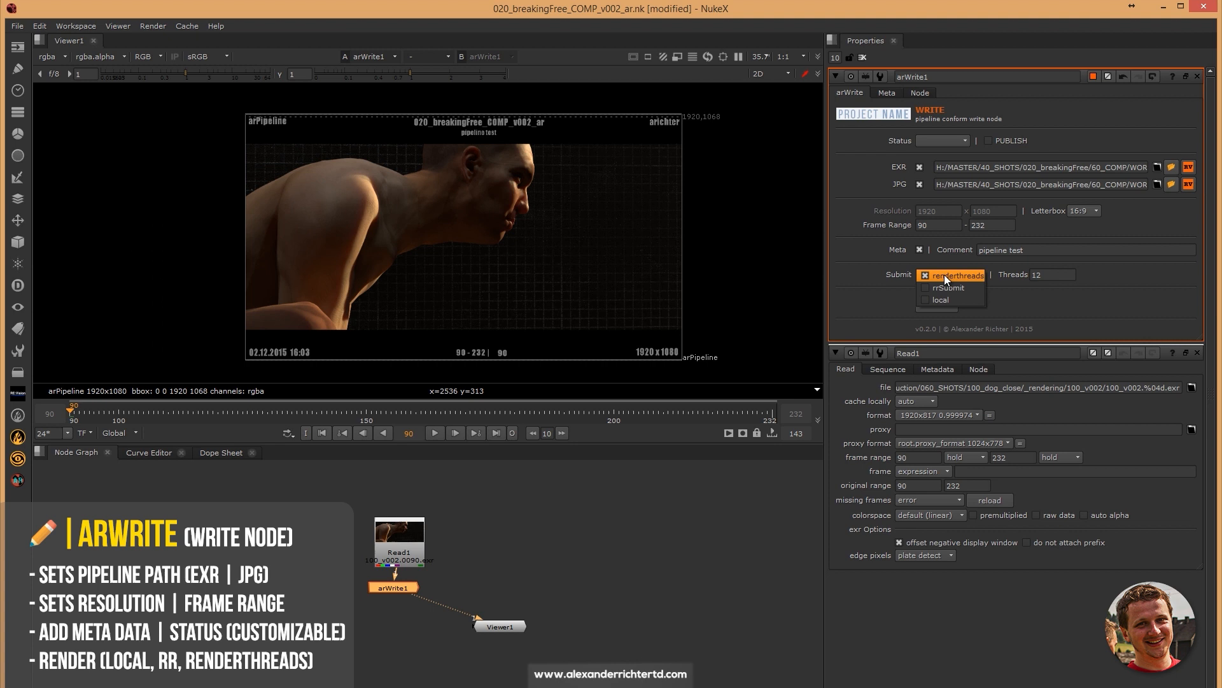
click(953, 275)
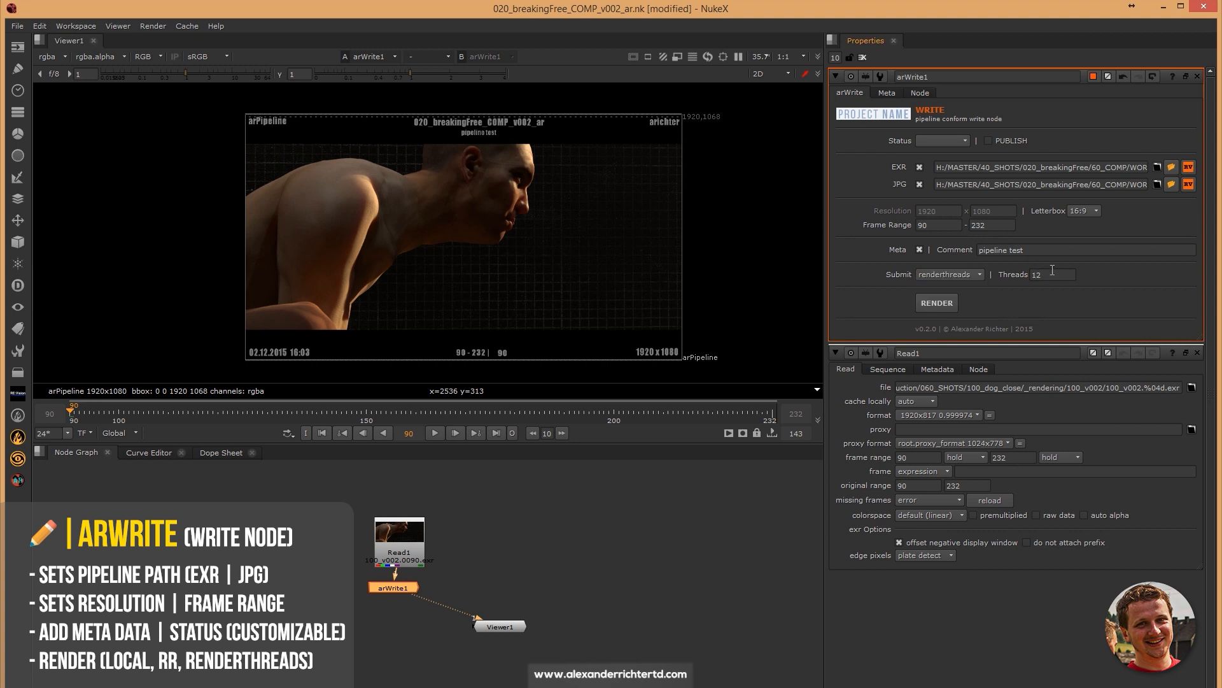
click(949, 273)
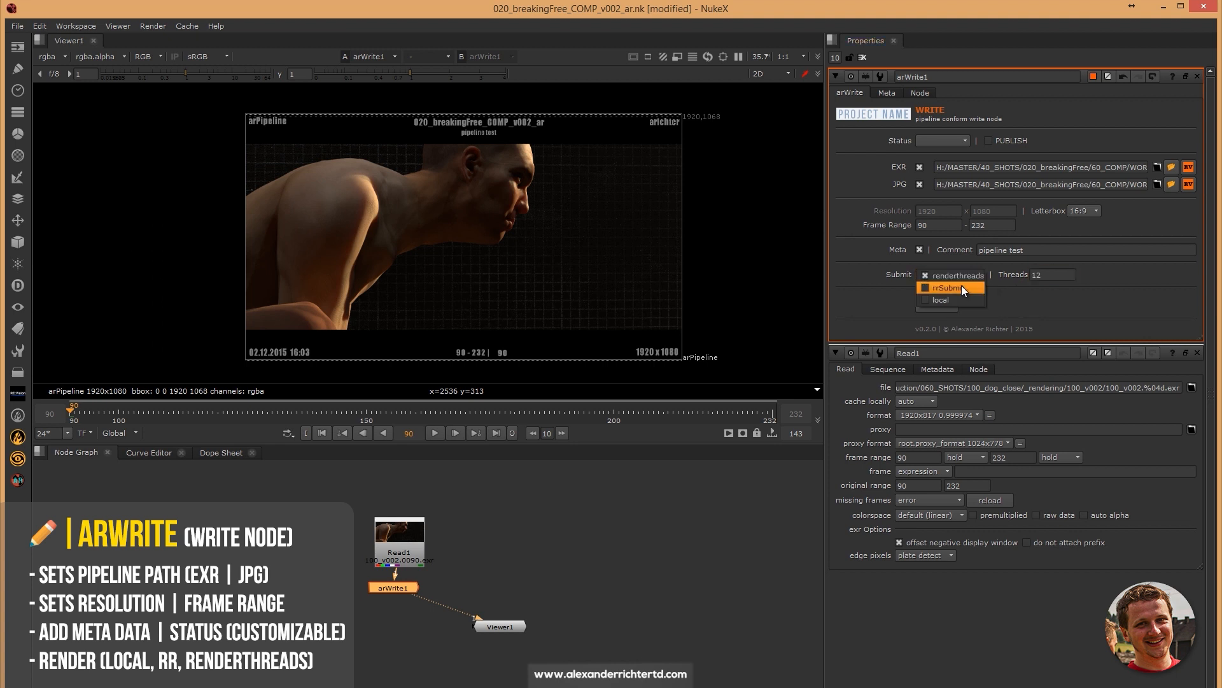
click(948, 288)
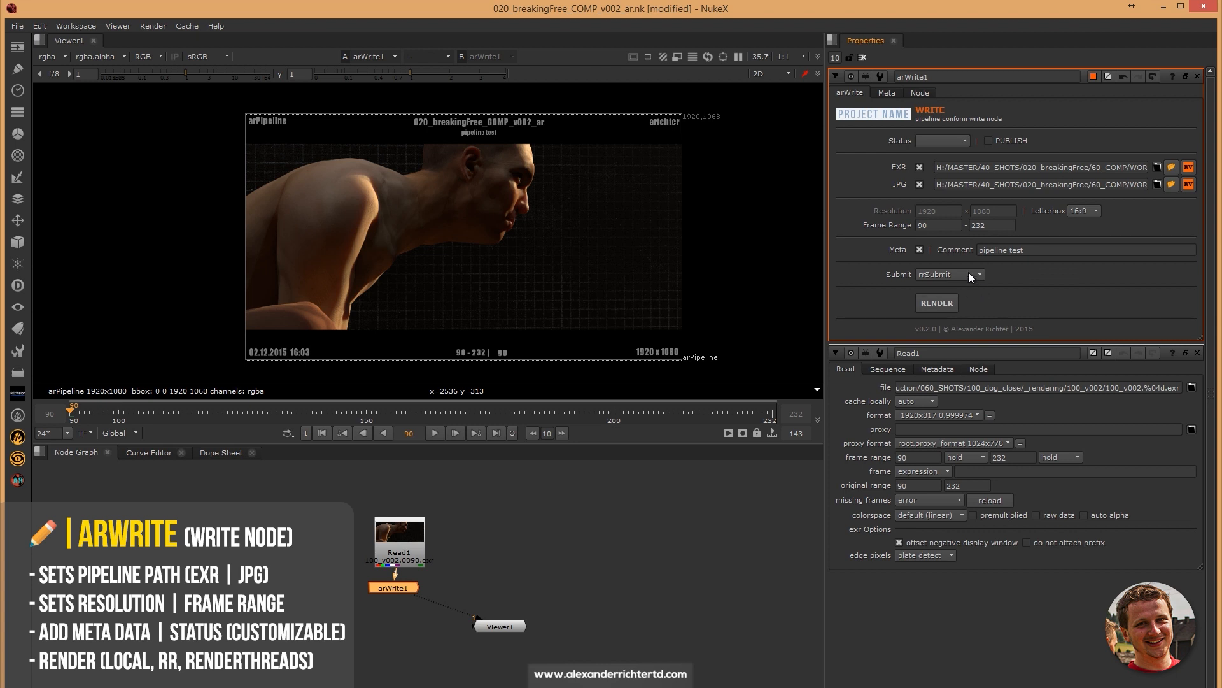
click(975, 275)
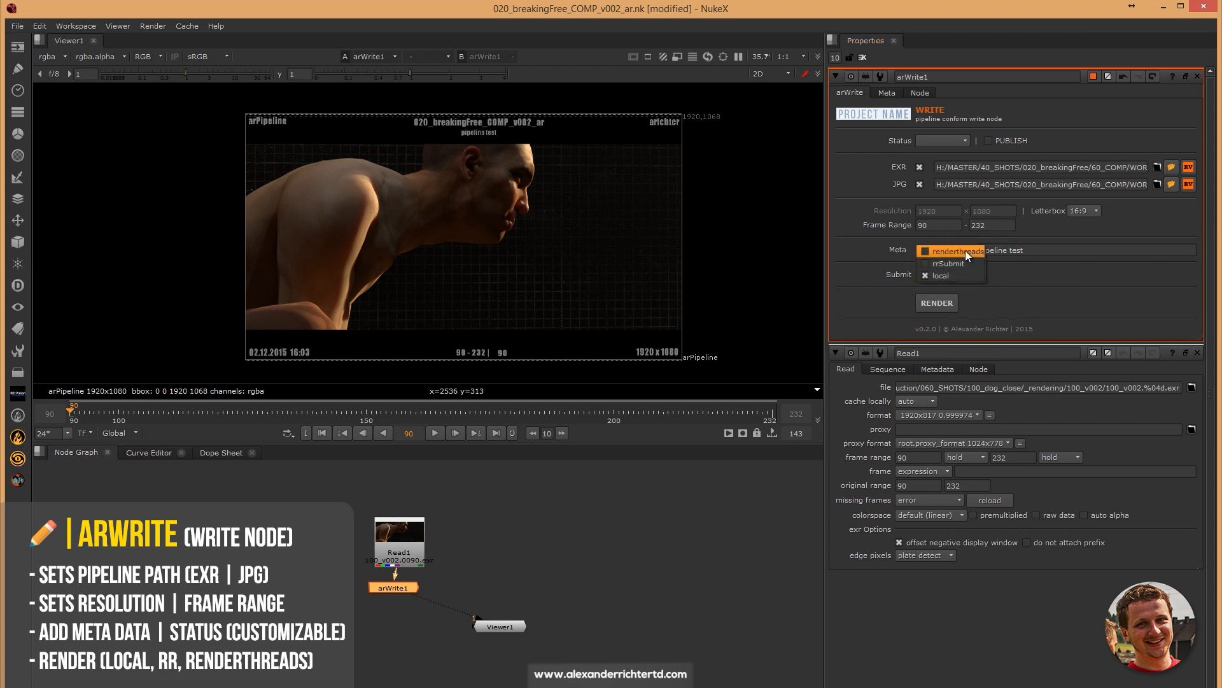
click(955, 251)
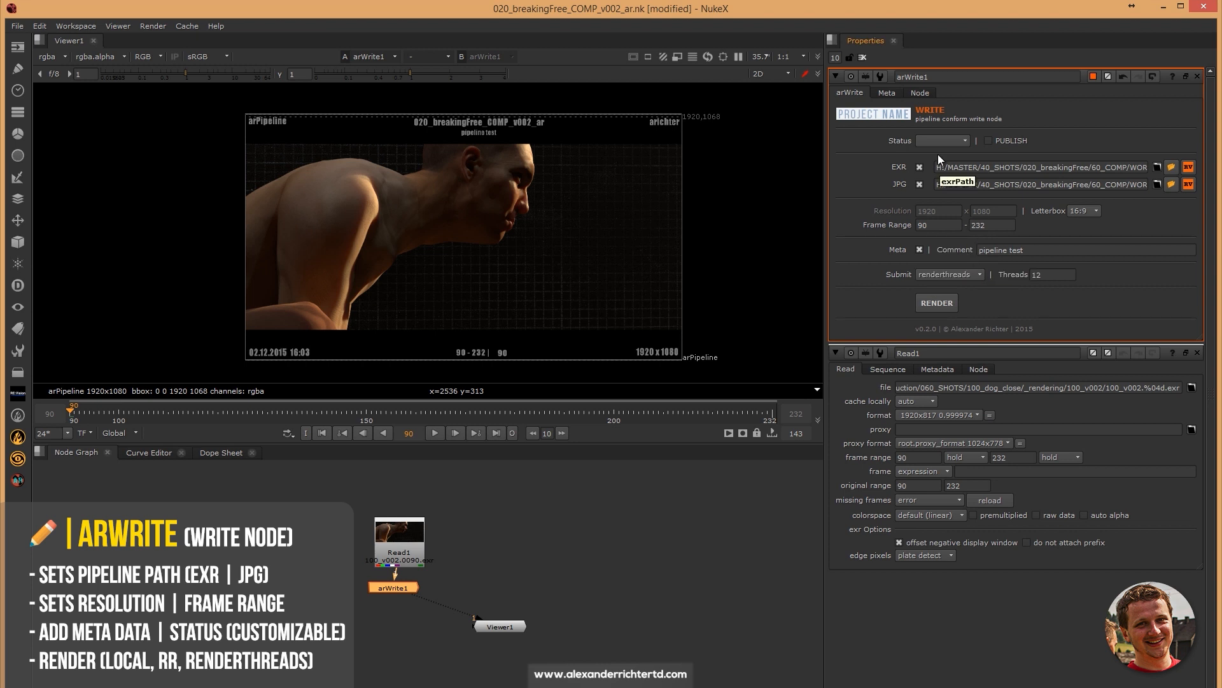
Set the arWrite output status to preViz
click(943, 141)
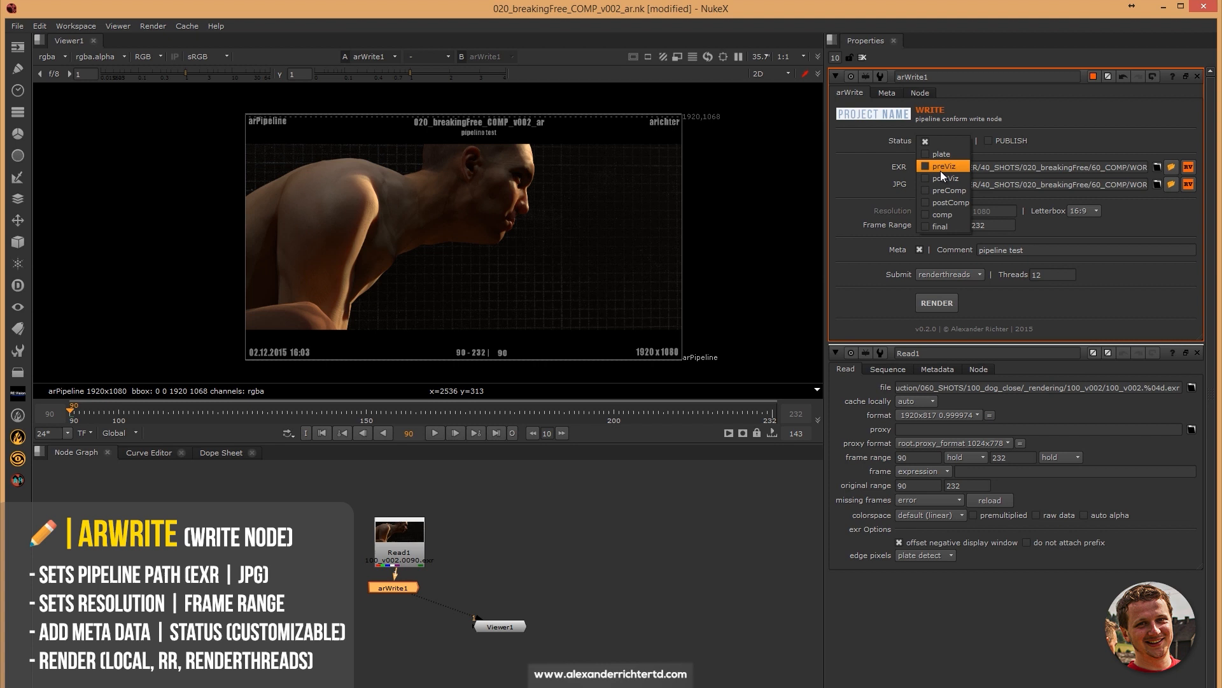
click(945, 165)
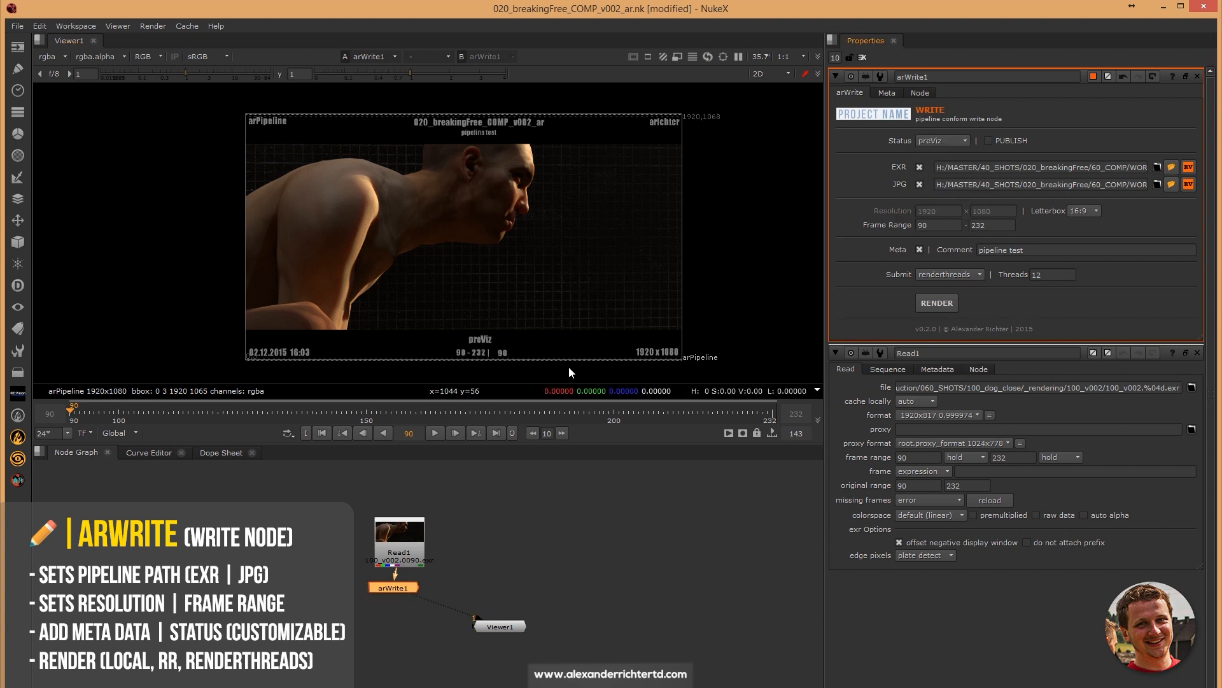
click(936, 302)
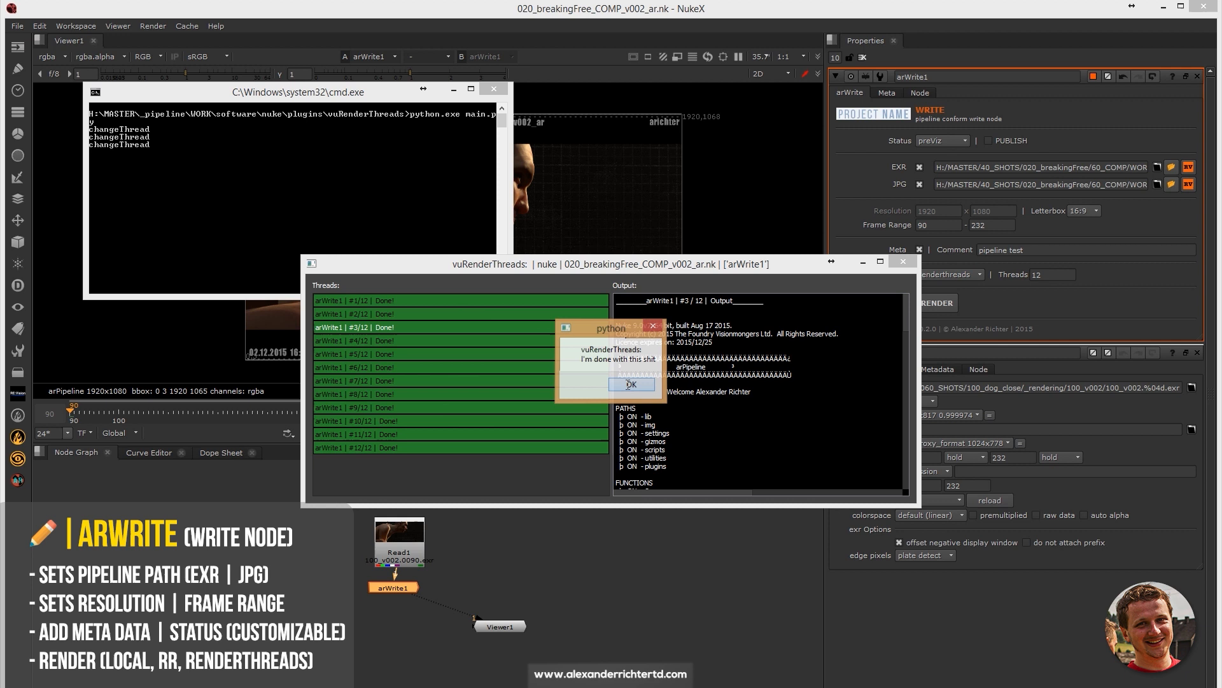
Dismiss the render-finished message after the 12-thread arWrite render completes
click(632, 384)
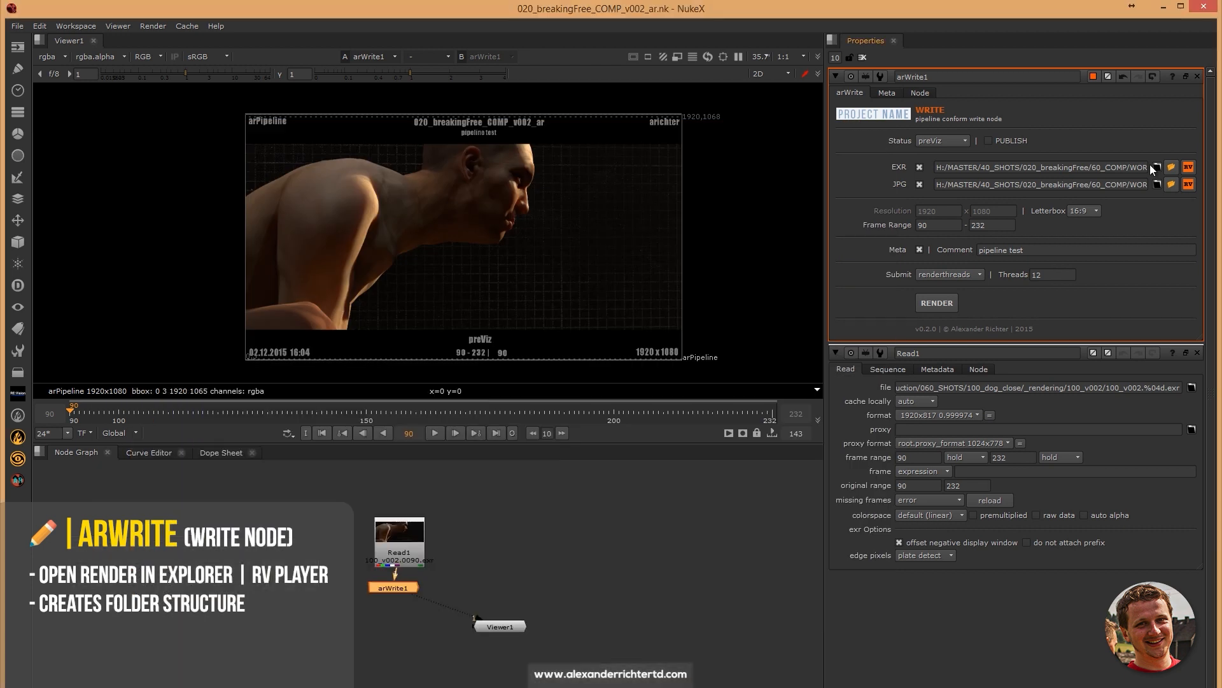
mouse_move(757, 297)
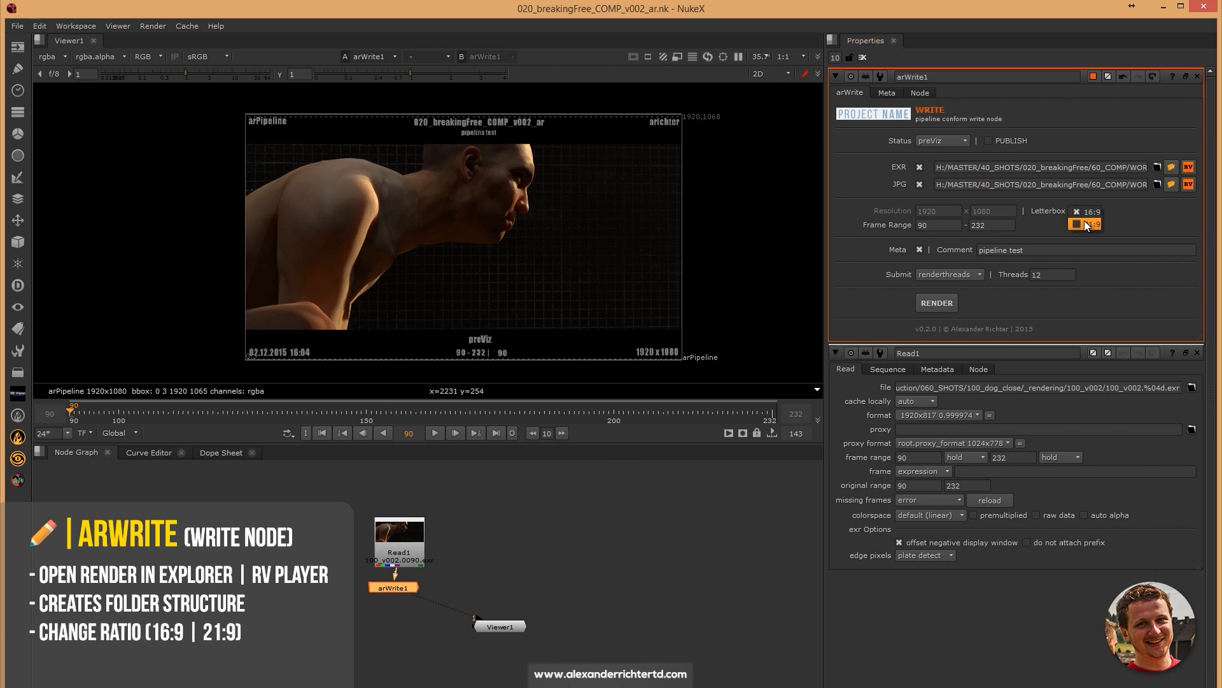
Keep the 16:9 letterbox ratio and enable PUBLISH on the arWrite output
click(1076, 223)
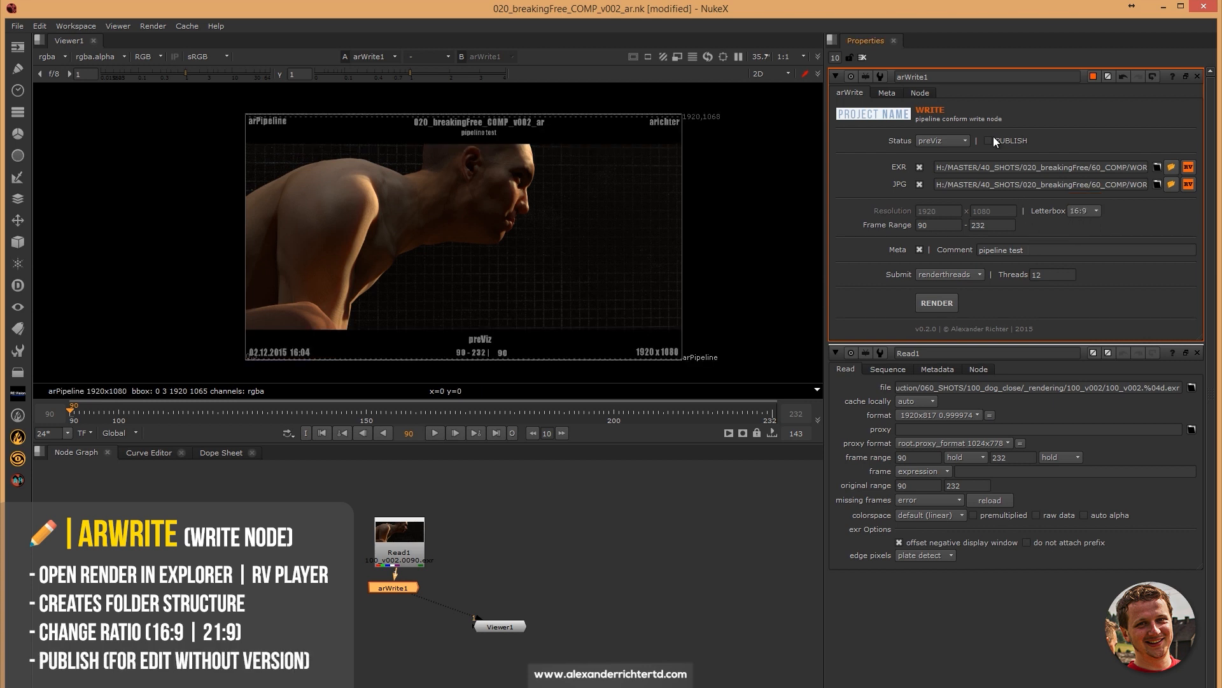
click(988, 141)
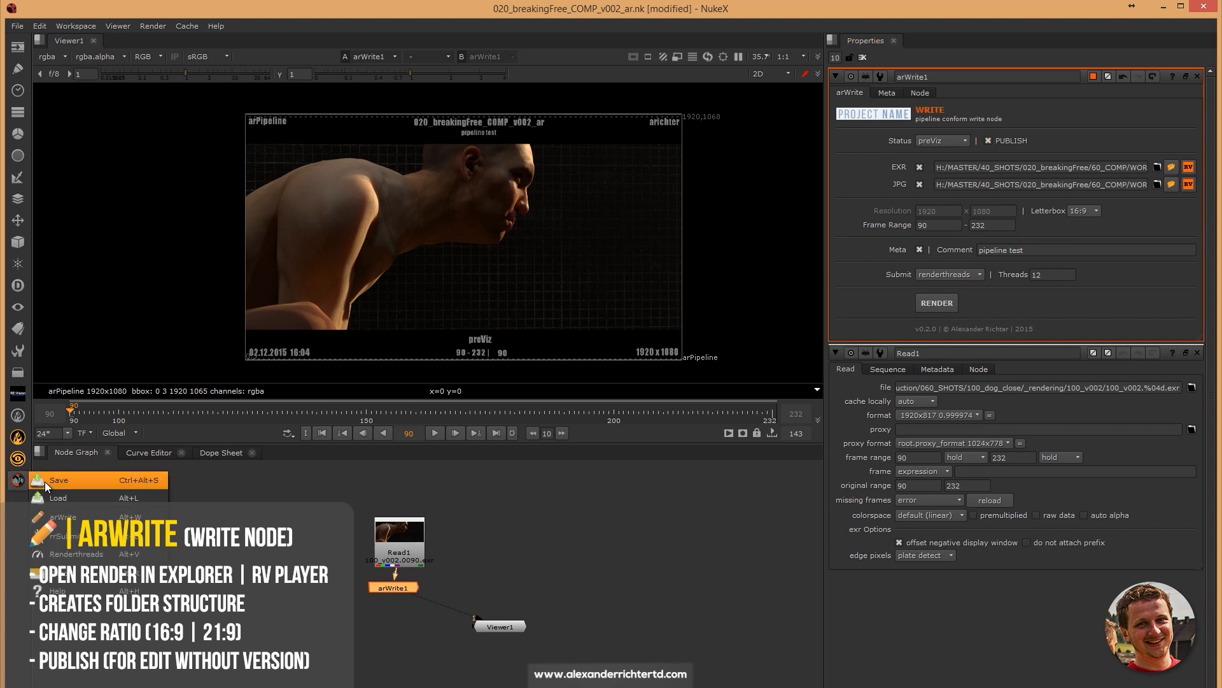
Save the script as v003 via arPipeline Save, then start the arWrite1 render
click(59, 480)
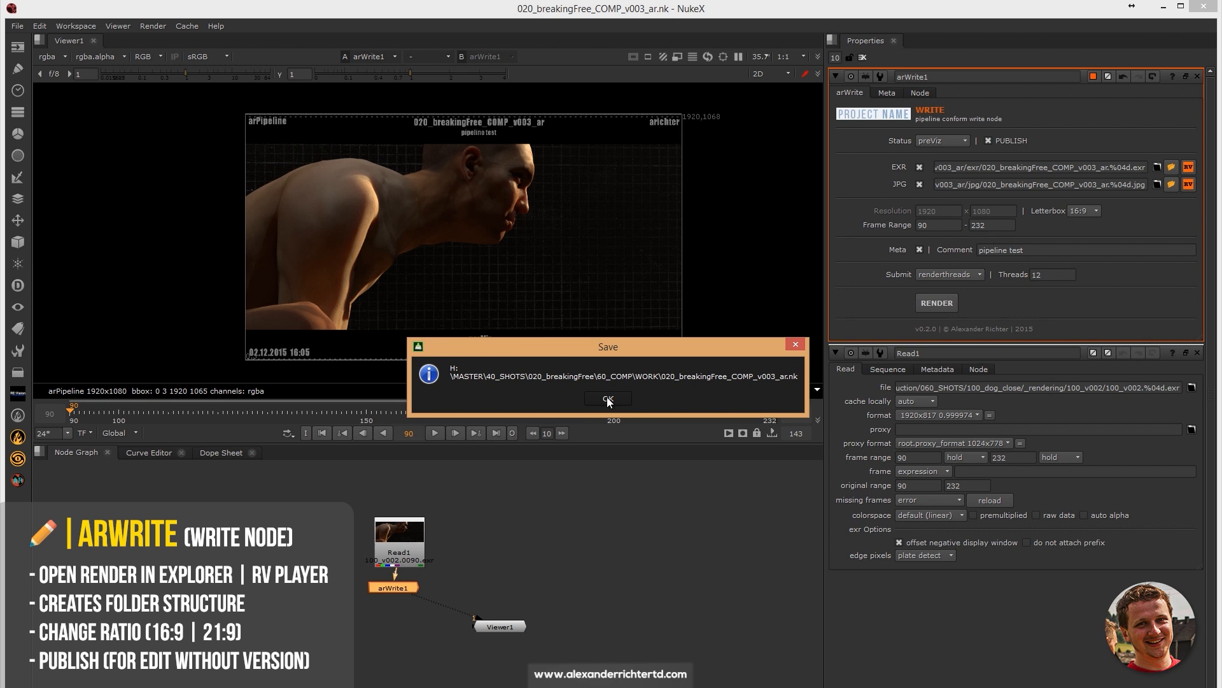
click(608, 398)
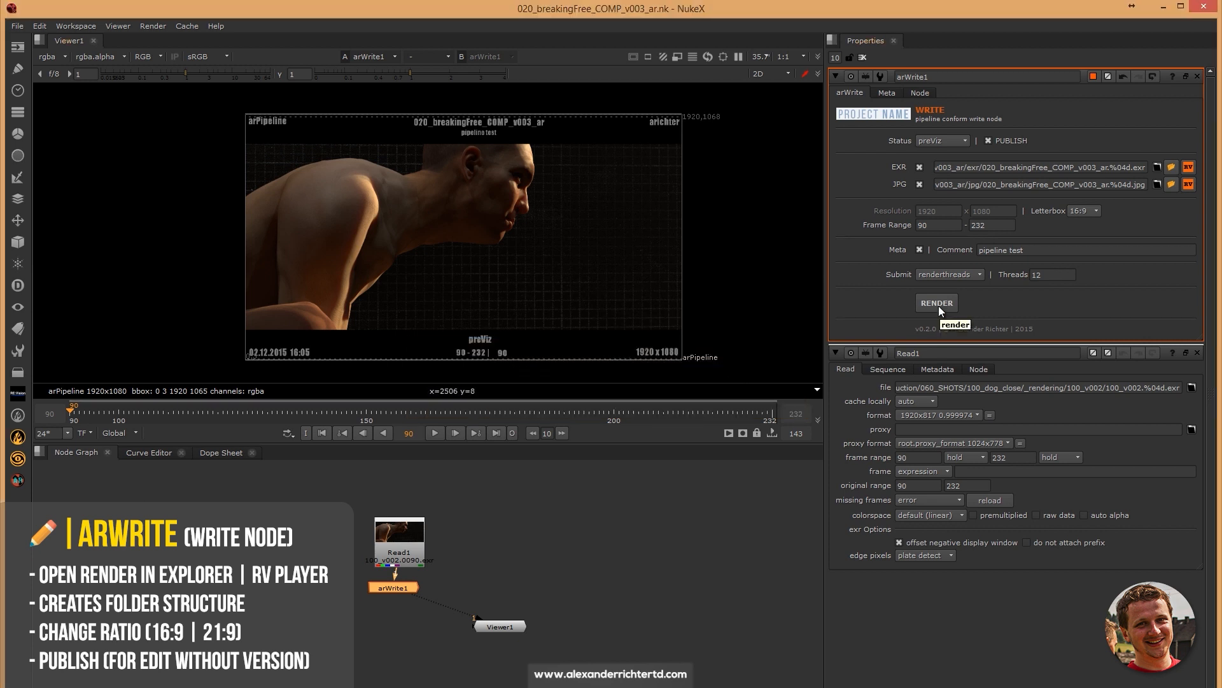
click(936, 302)
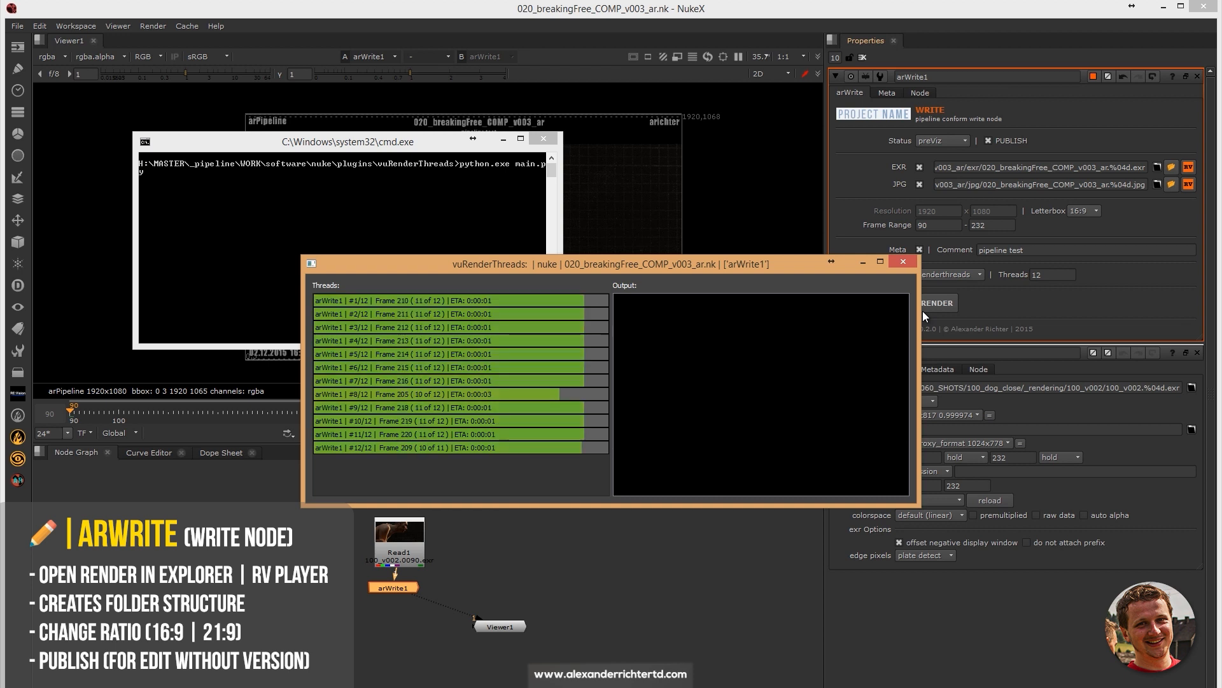
mouse_move(801, 310)
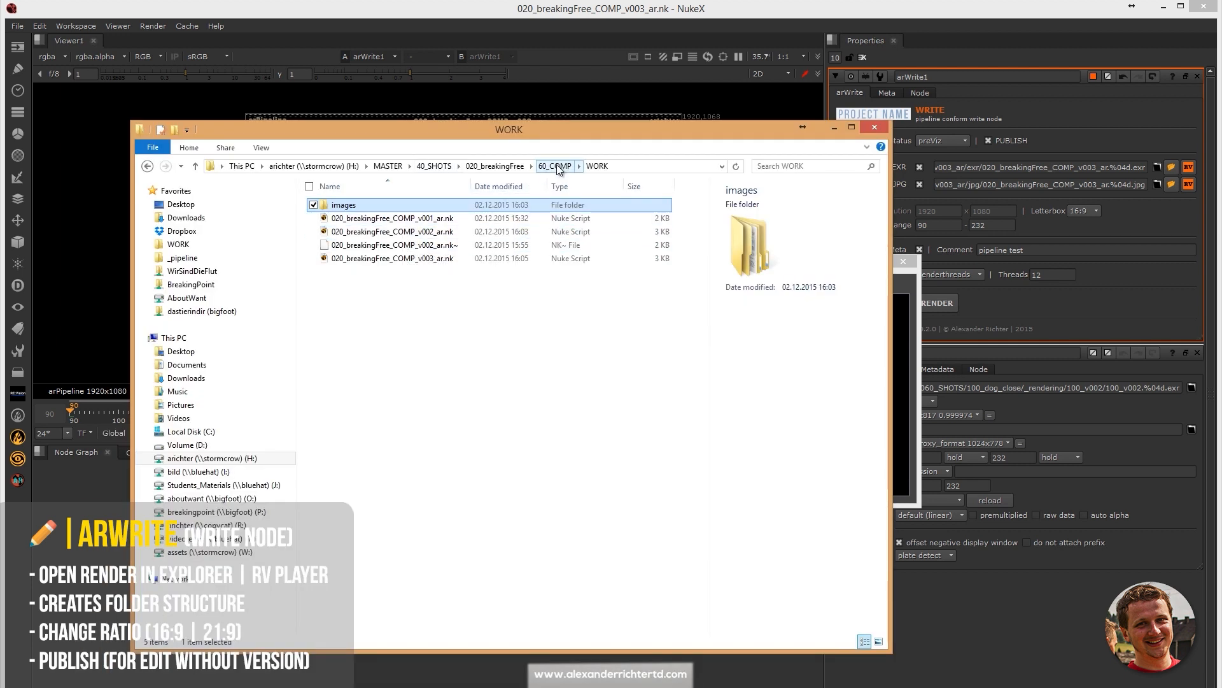
Browse 60_COMP/PUBLISH to inspect the rendered exr frames and the jpg folder
click(555, 166)
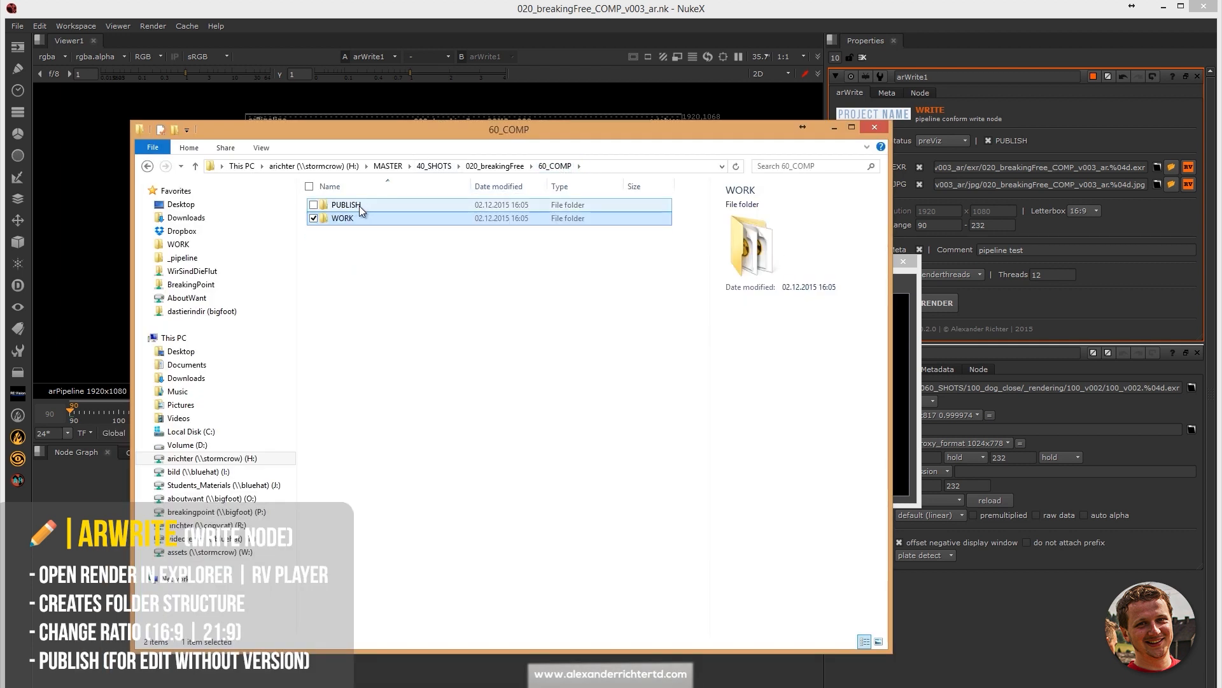
double_click(345, 204)
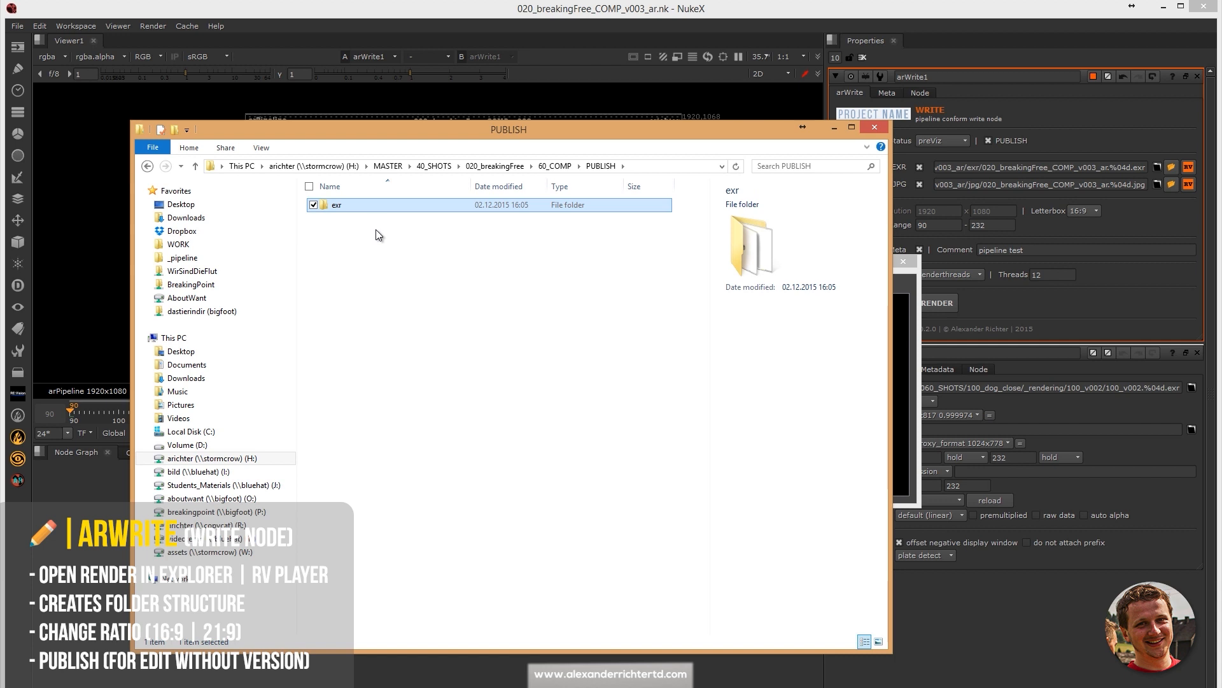
mouse_move(350, 210)
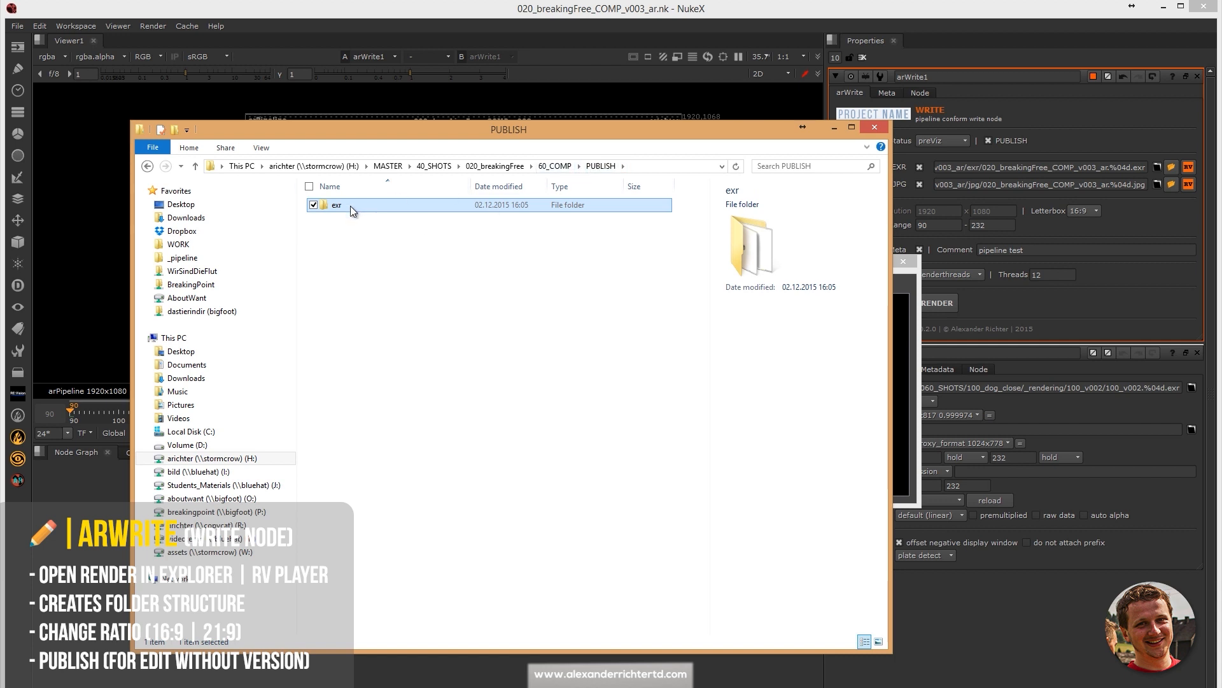
double_click(335, 205)
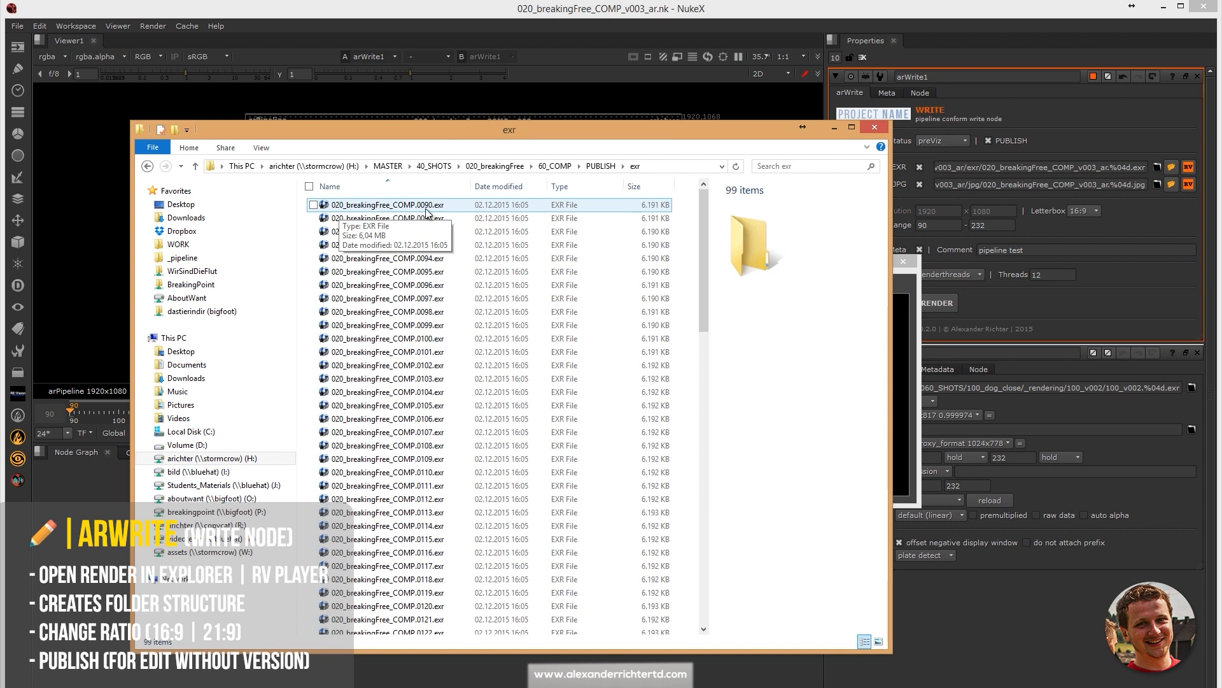
click(601, 166)
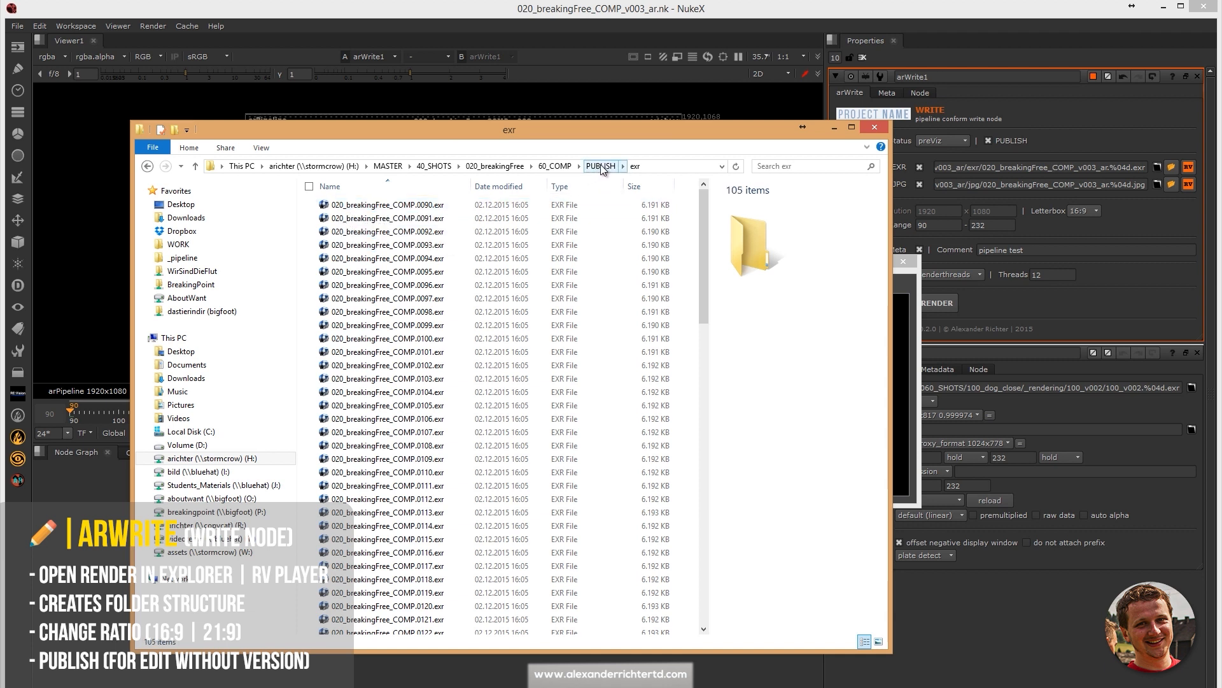
click(600, 166)
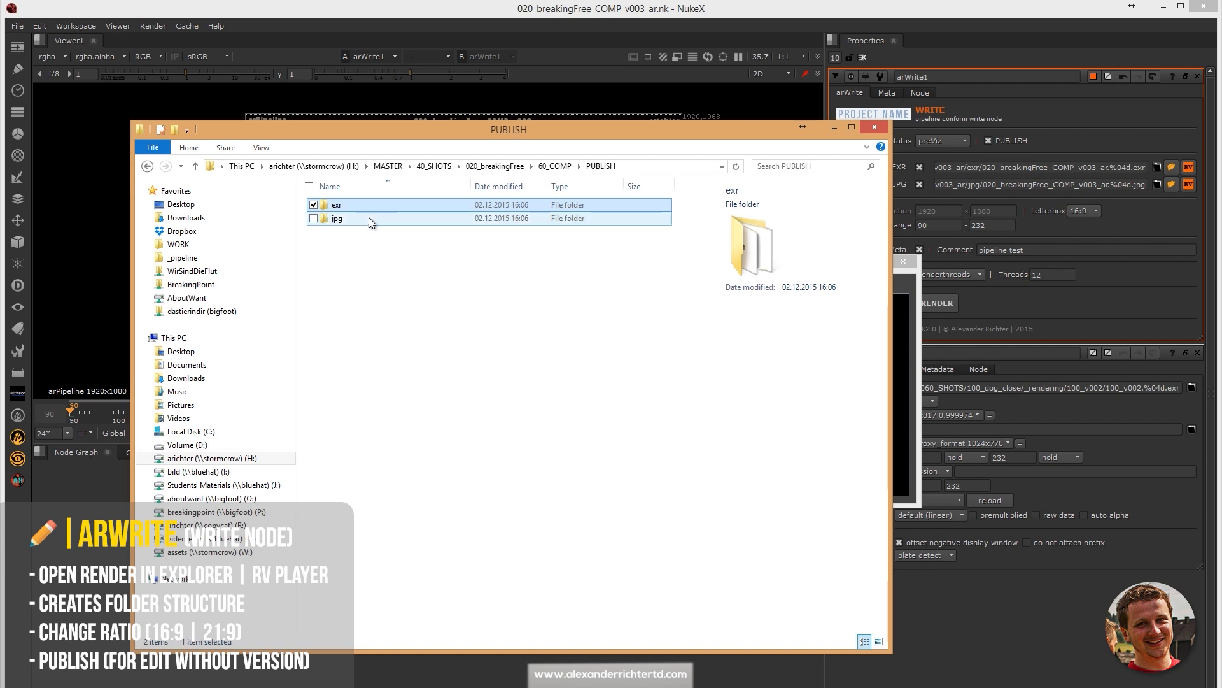
double_click(337, 218)
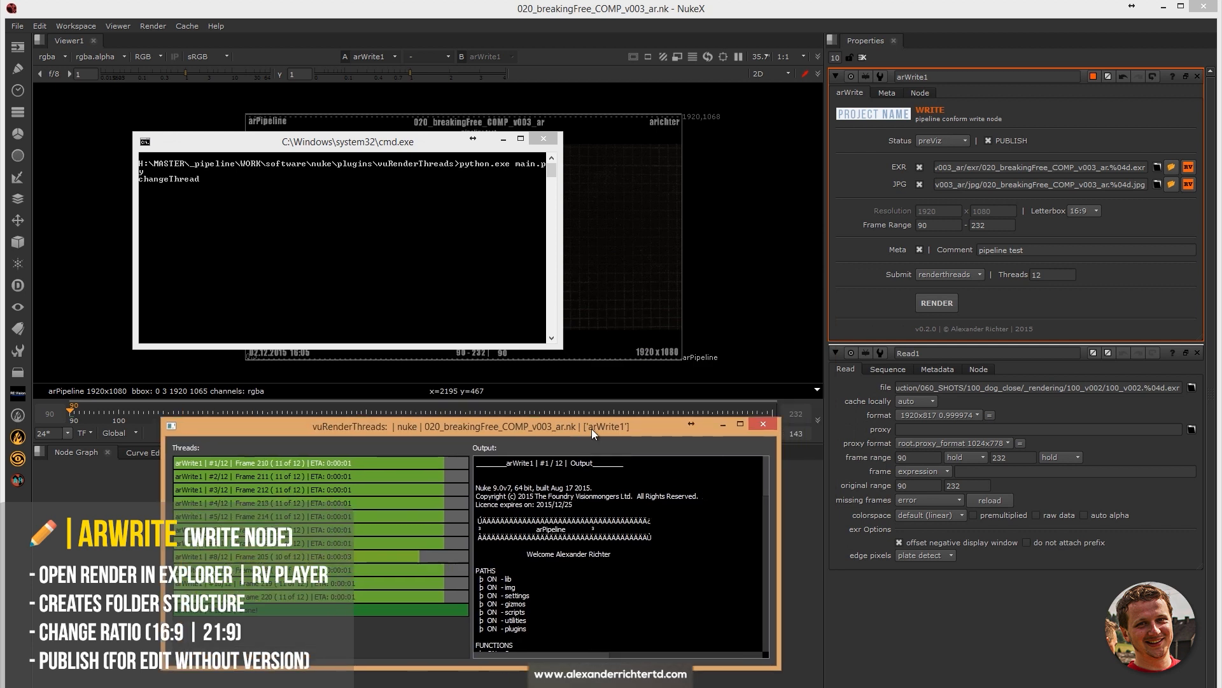
On the Meta overlay settings, toggle the project name field off and back on
click(543, 138)
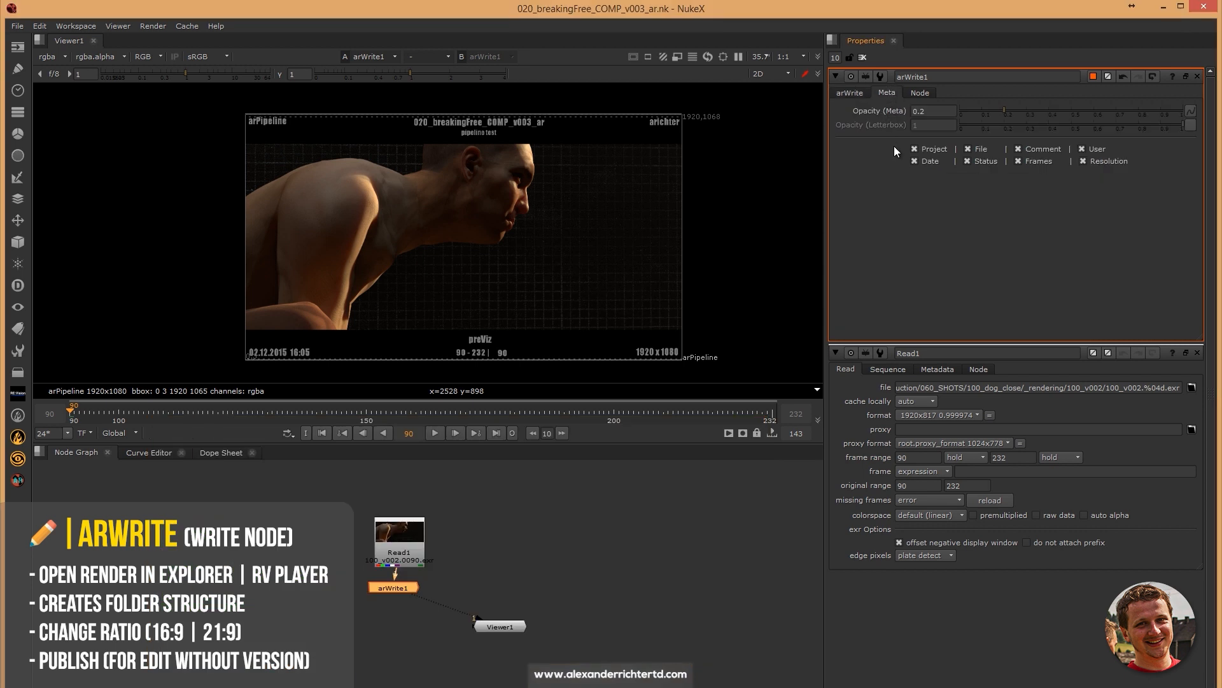
click(914, 149)
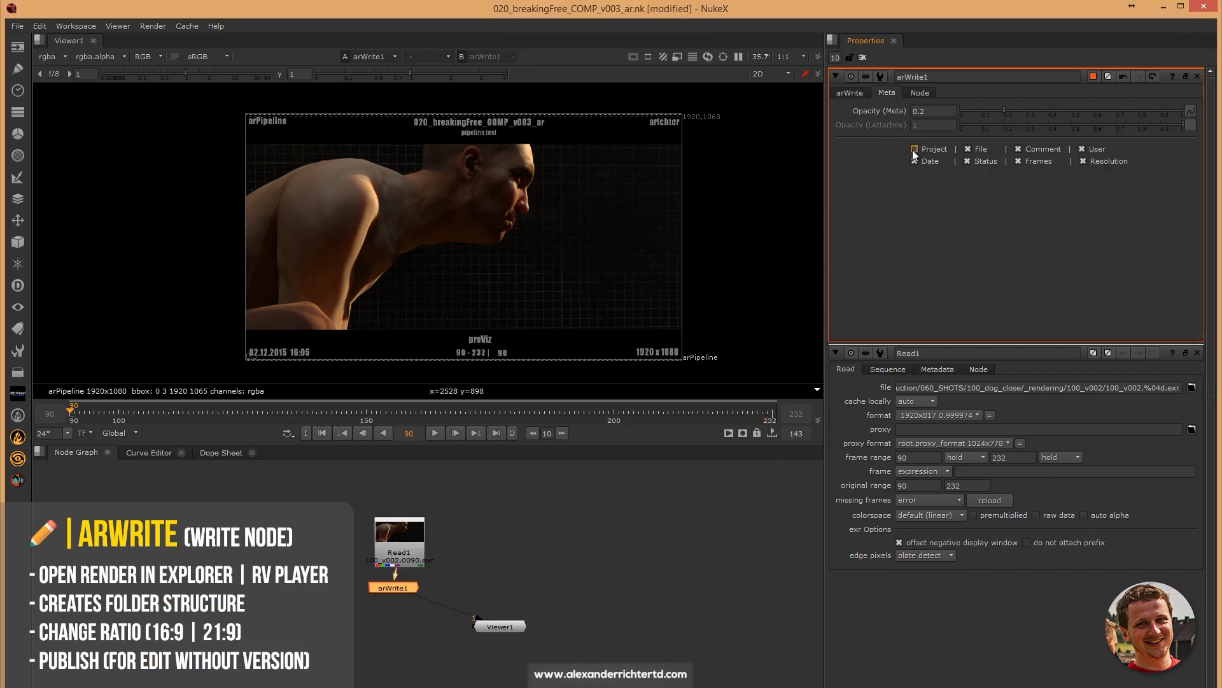
click(915, 149)
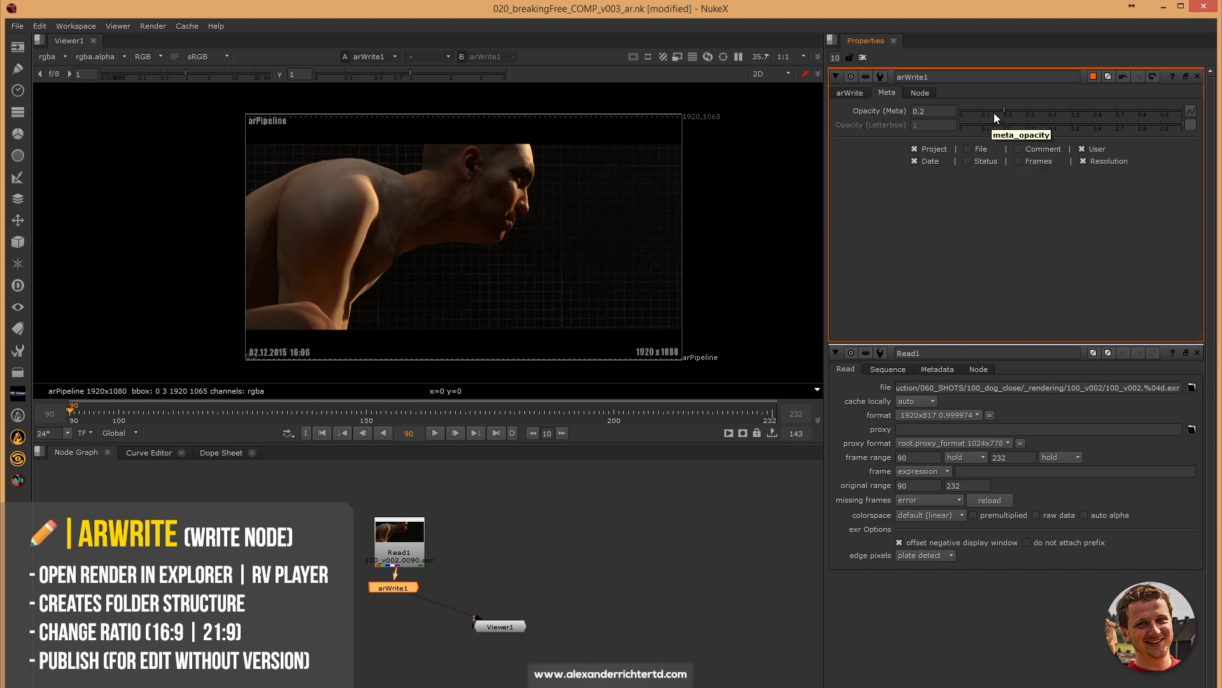
Set the metadata overlay opacity to 0.275 after trying 0.47
drag(1004, 125, 1051, 125)
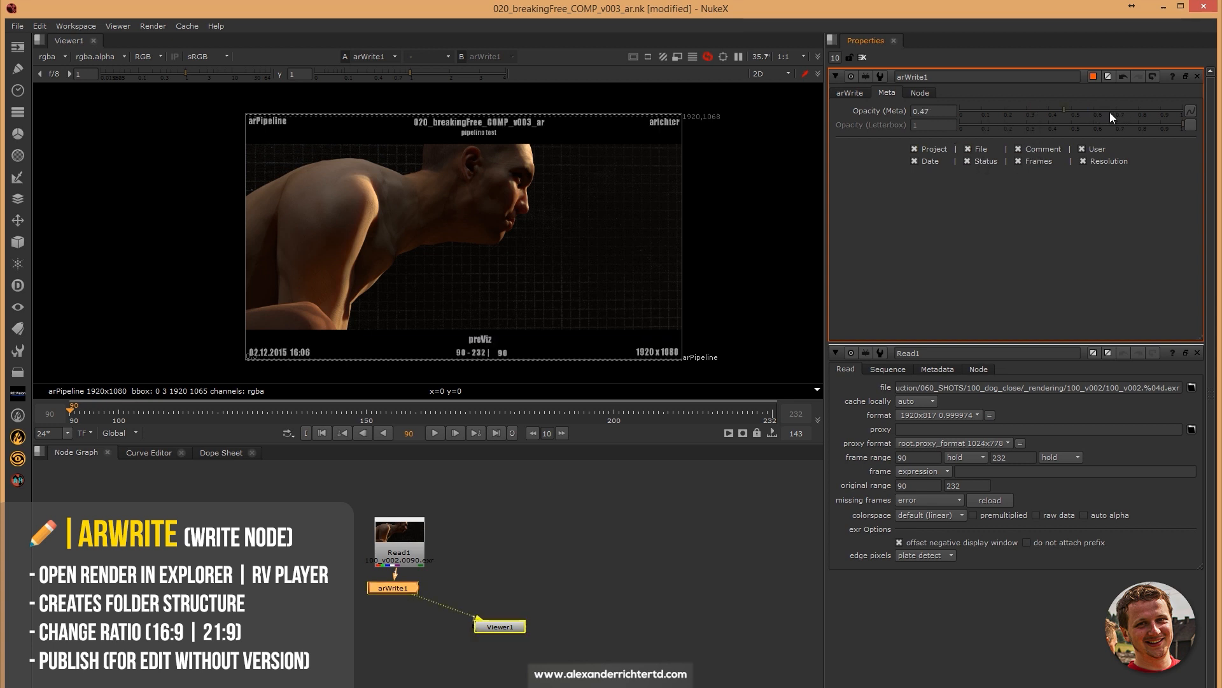
drag(1111, 117, 1017, 117)
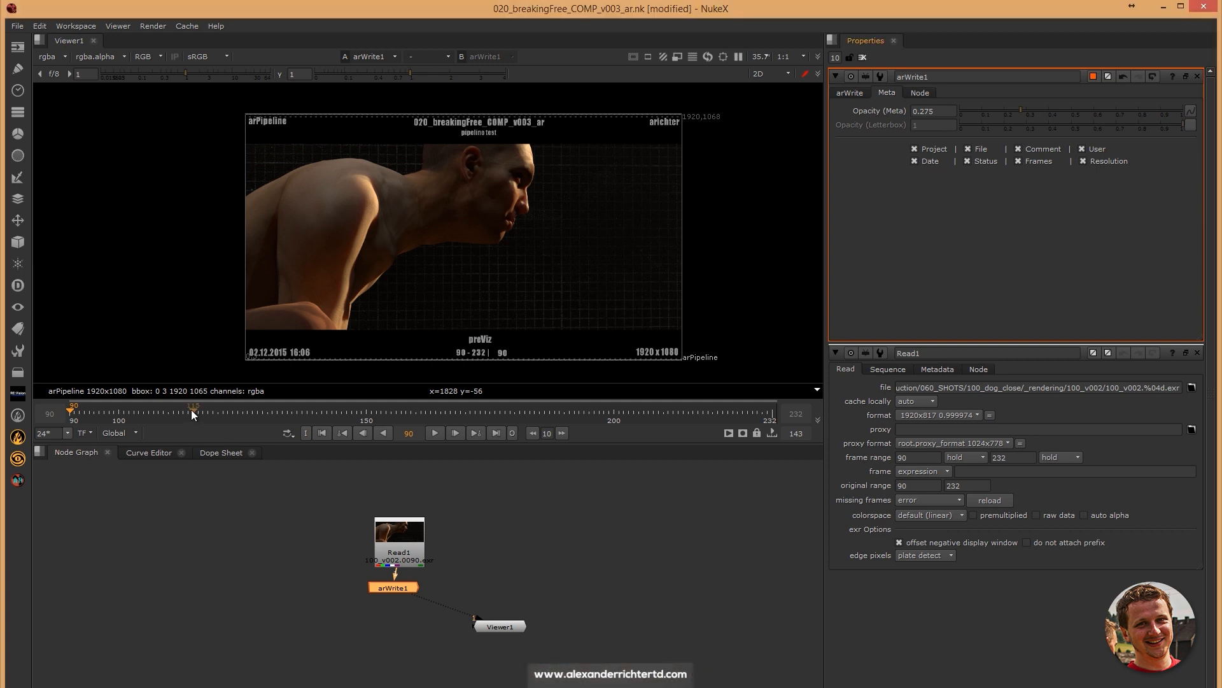
click(18, 480)
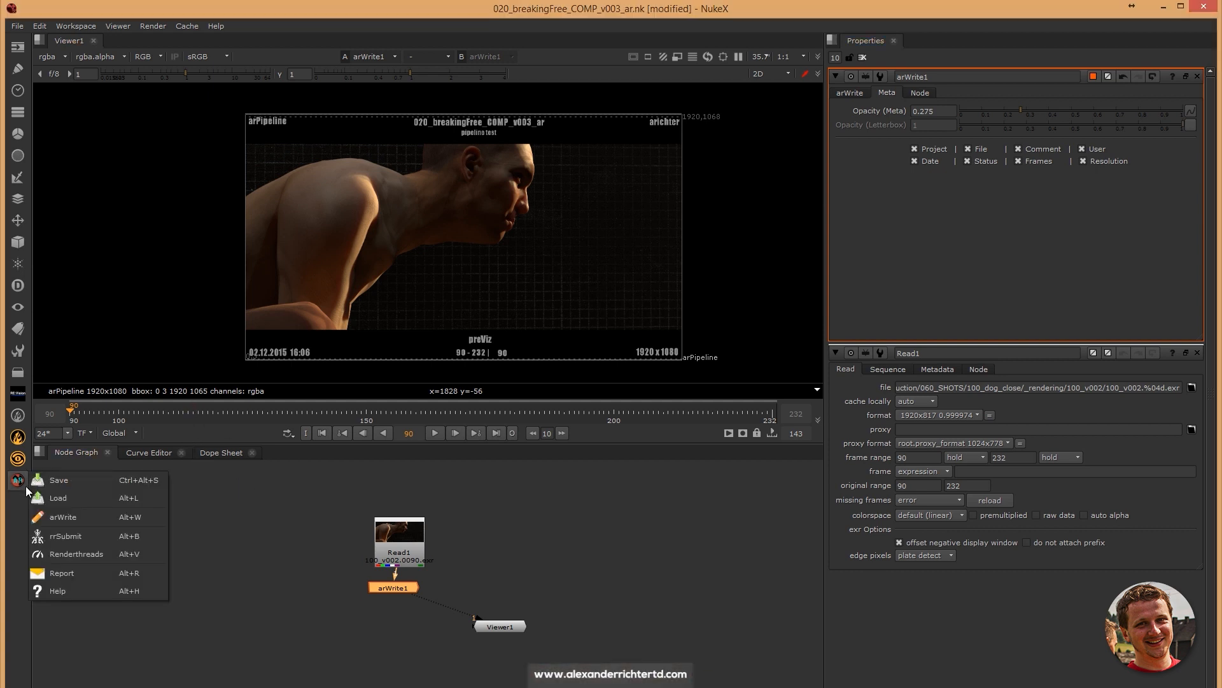
click(58, 479)
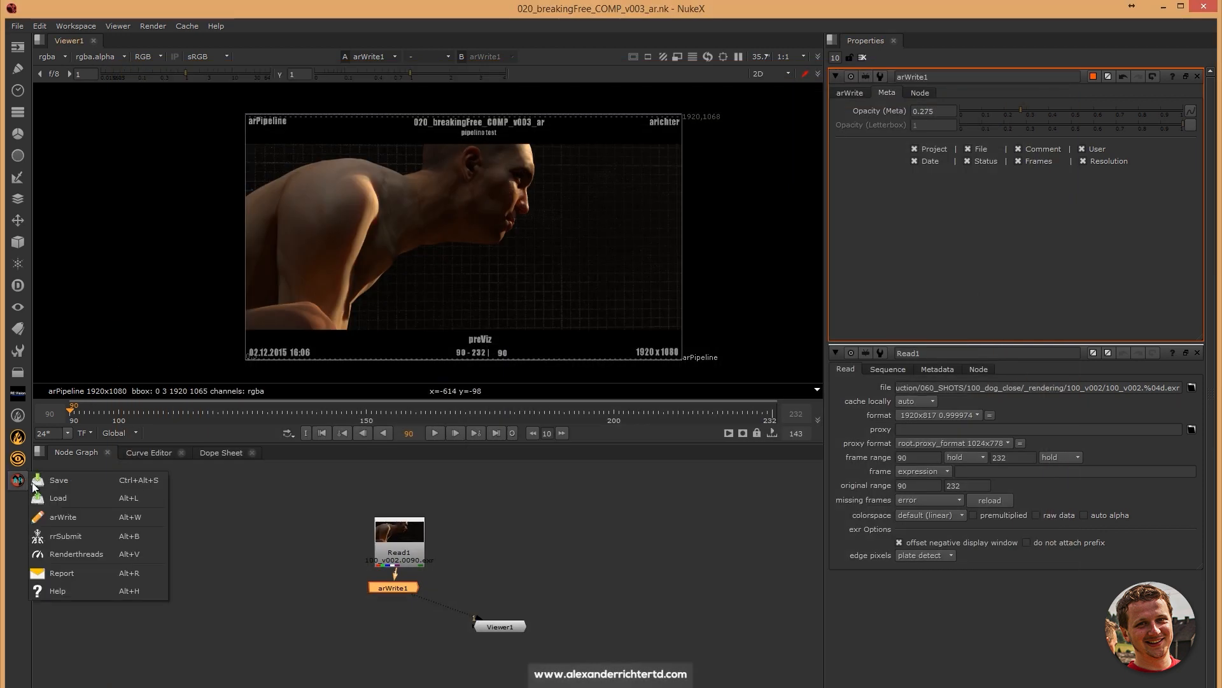
click(66, 536)
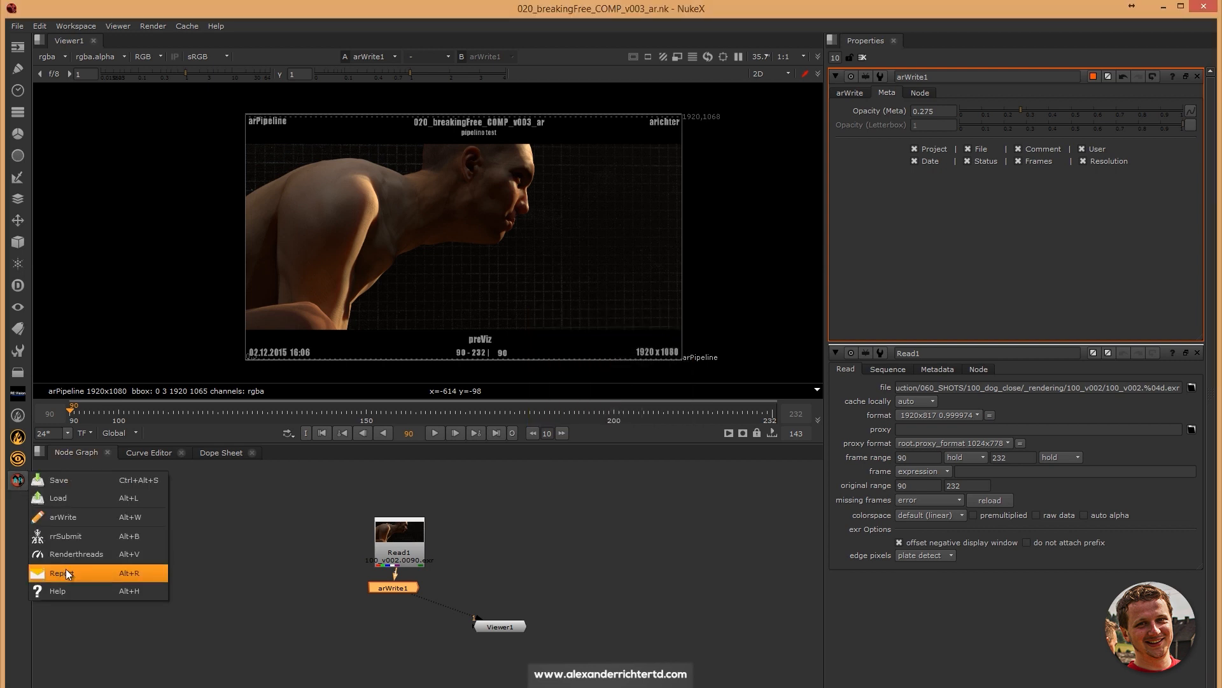
Start an arPipeline bug report with Write as the reported tool
click(57, 572)
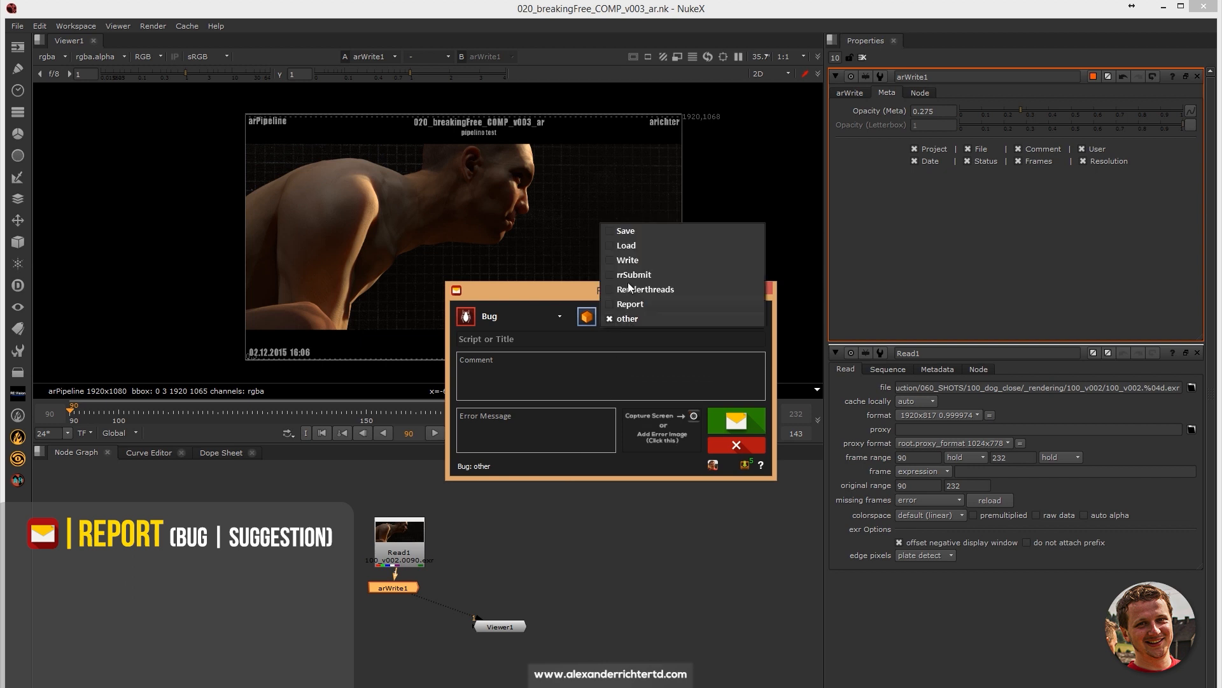
mouse_move(627, 252)
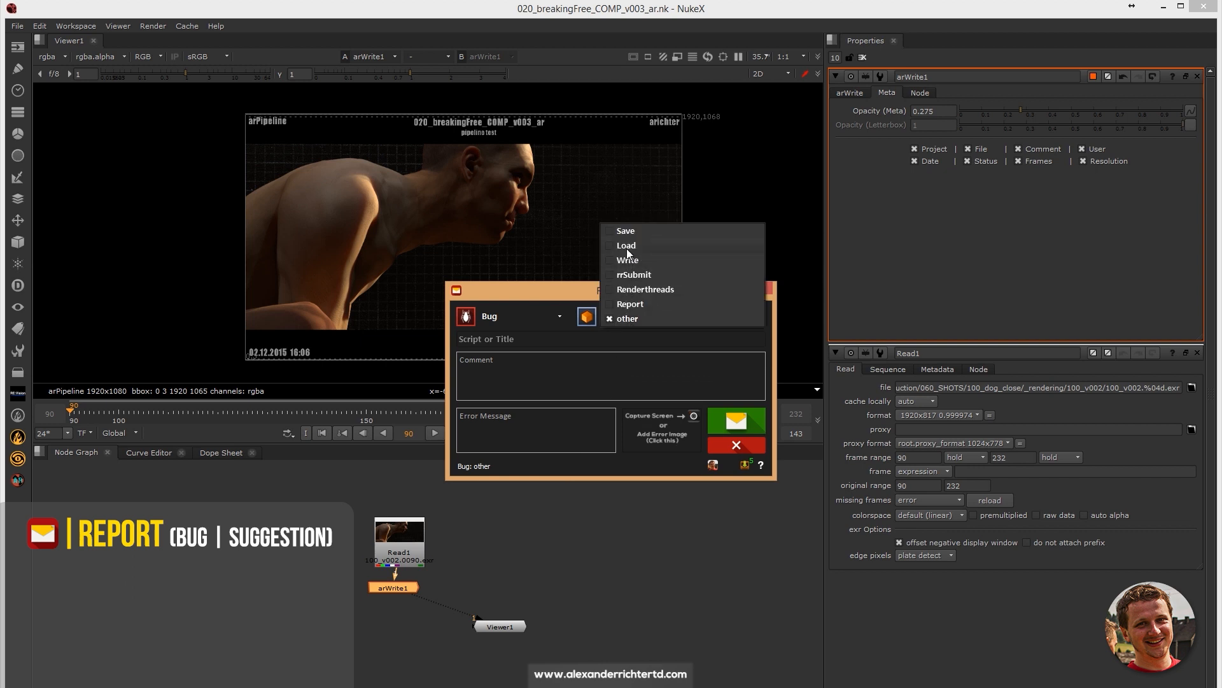
click(627, 260)
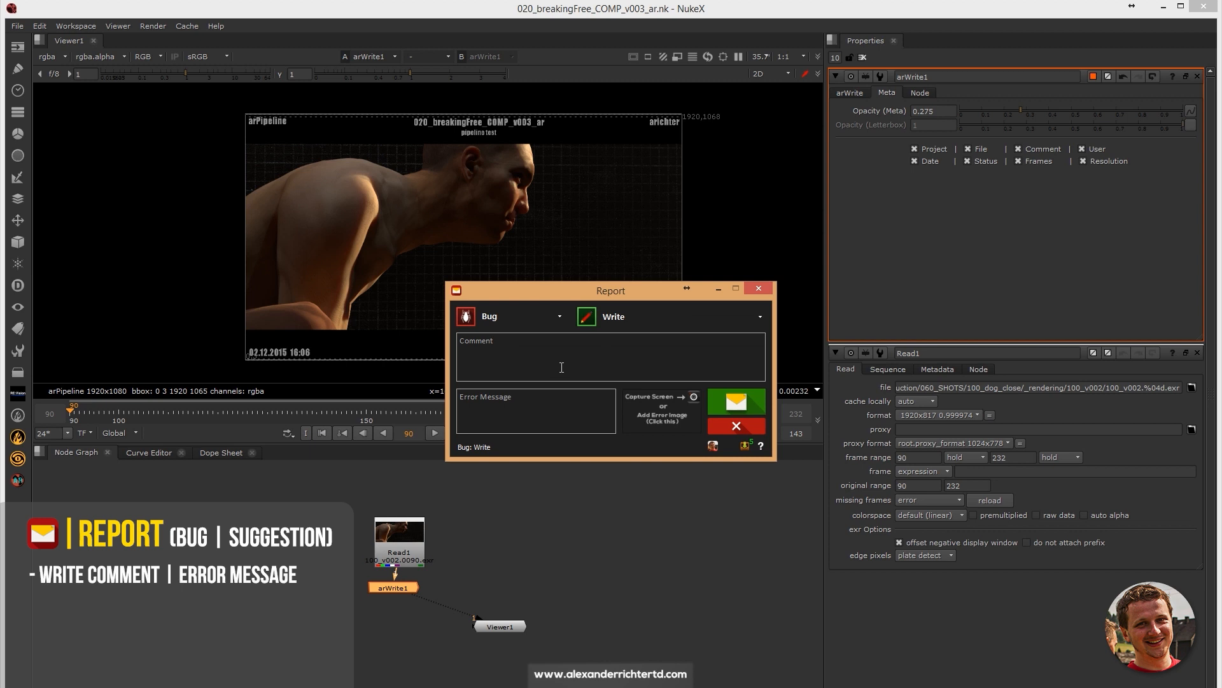
click(558, 369)
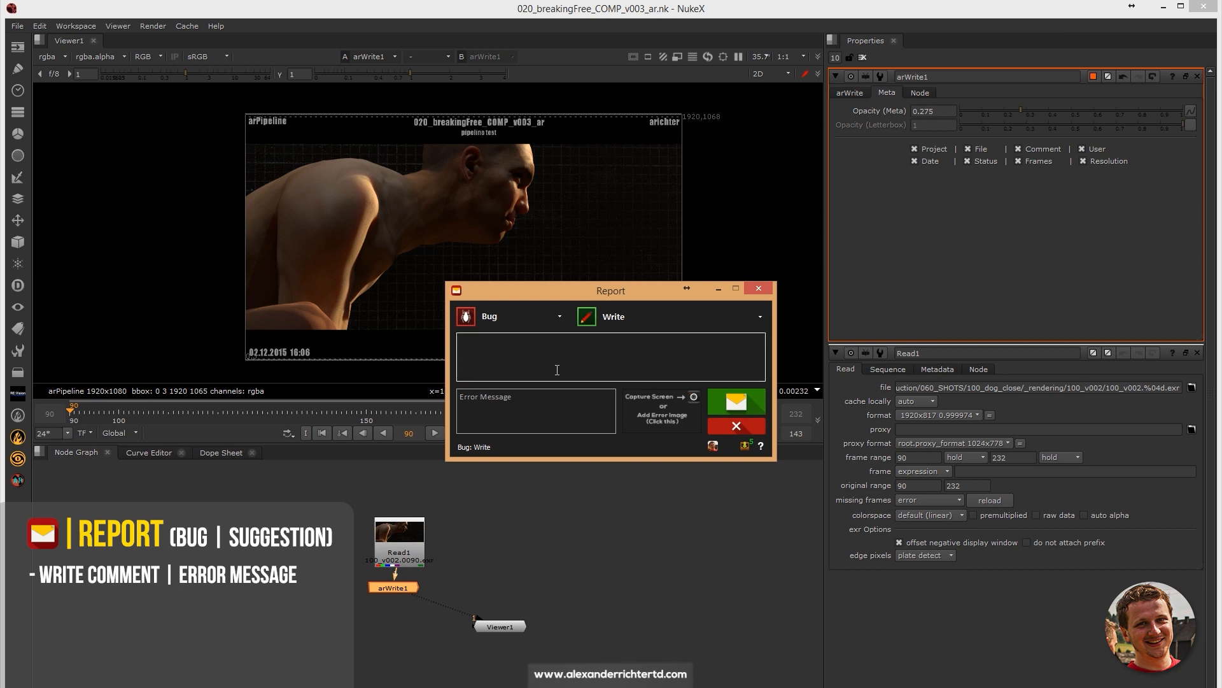
Enter comment 'publish is not working' and error 'error message', then choose an error image
text(publish is not working)
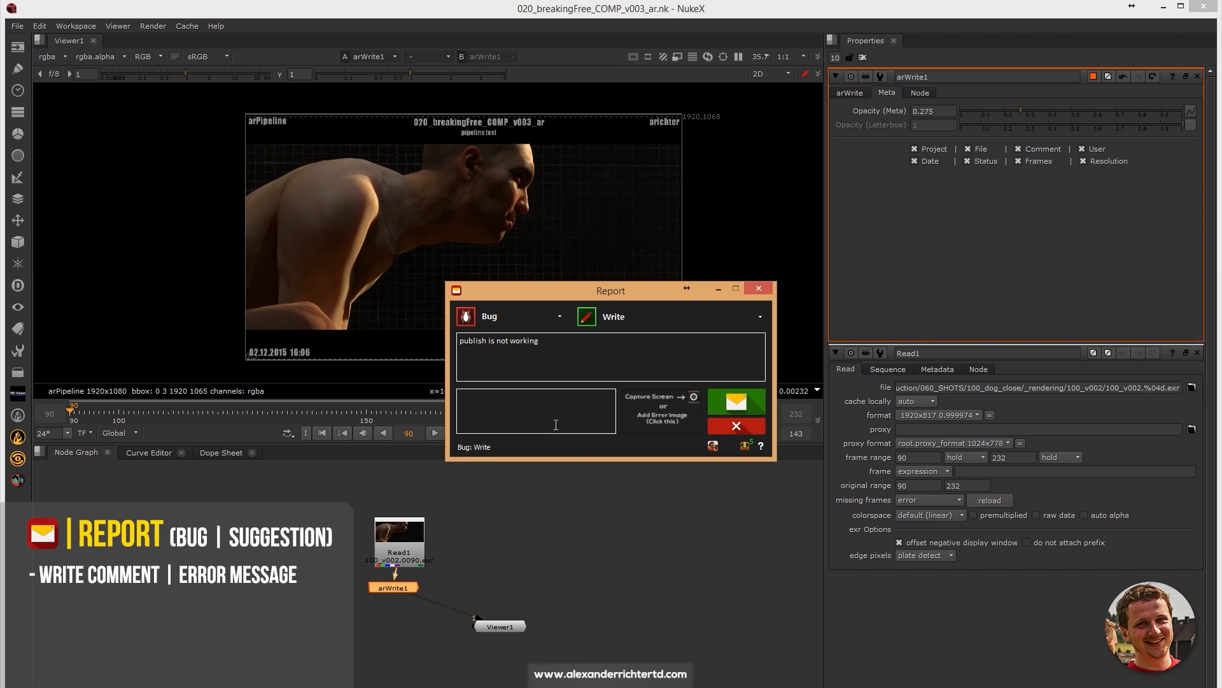
text(error m)
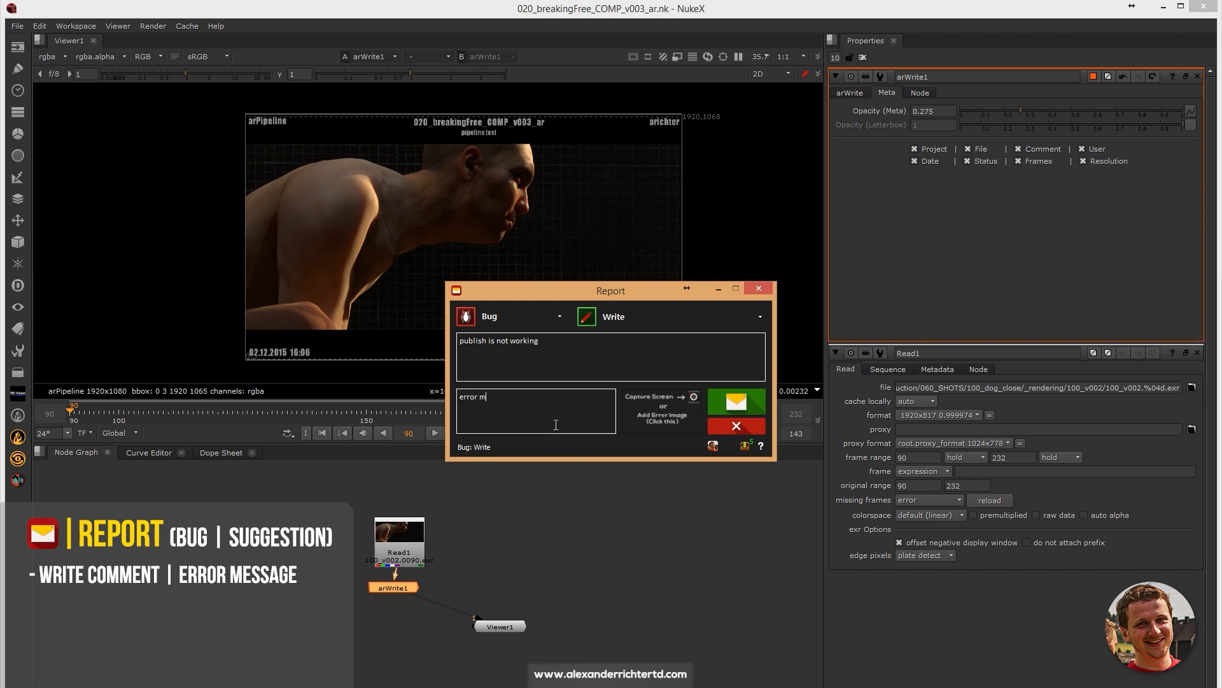
text(essage)
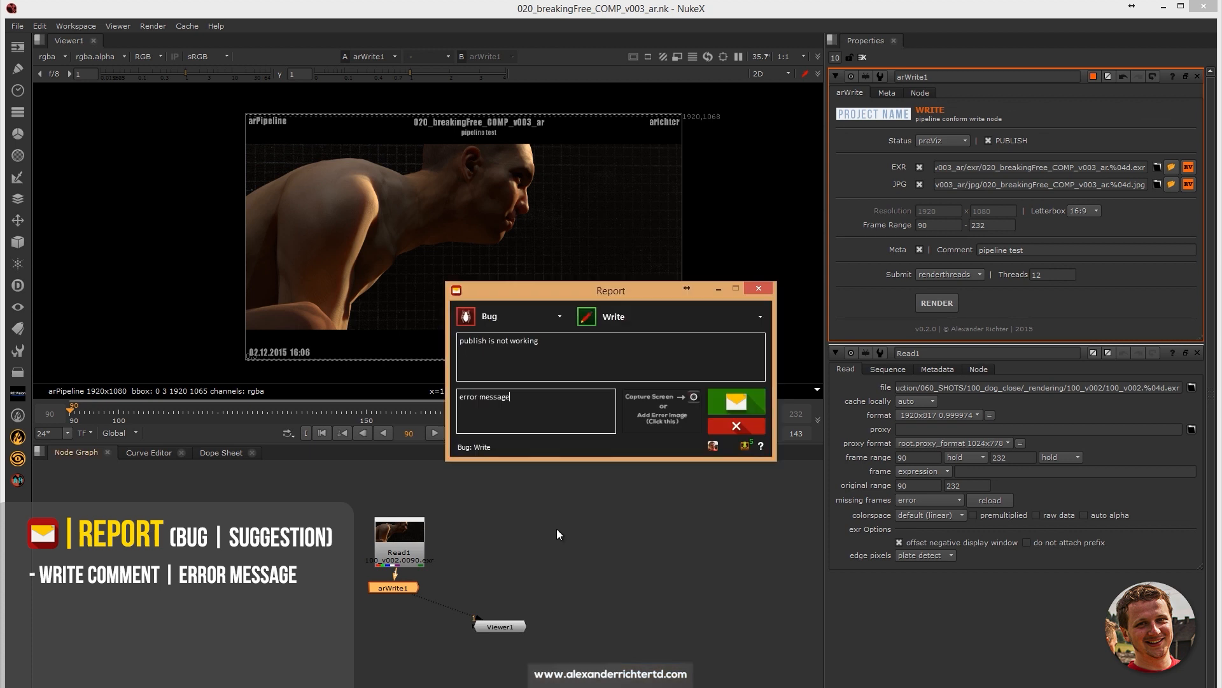
click(694, 396)
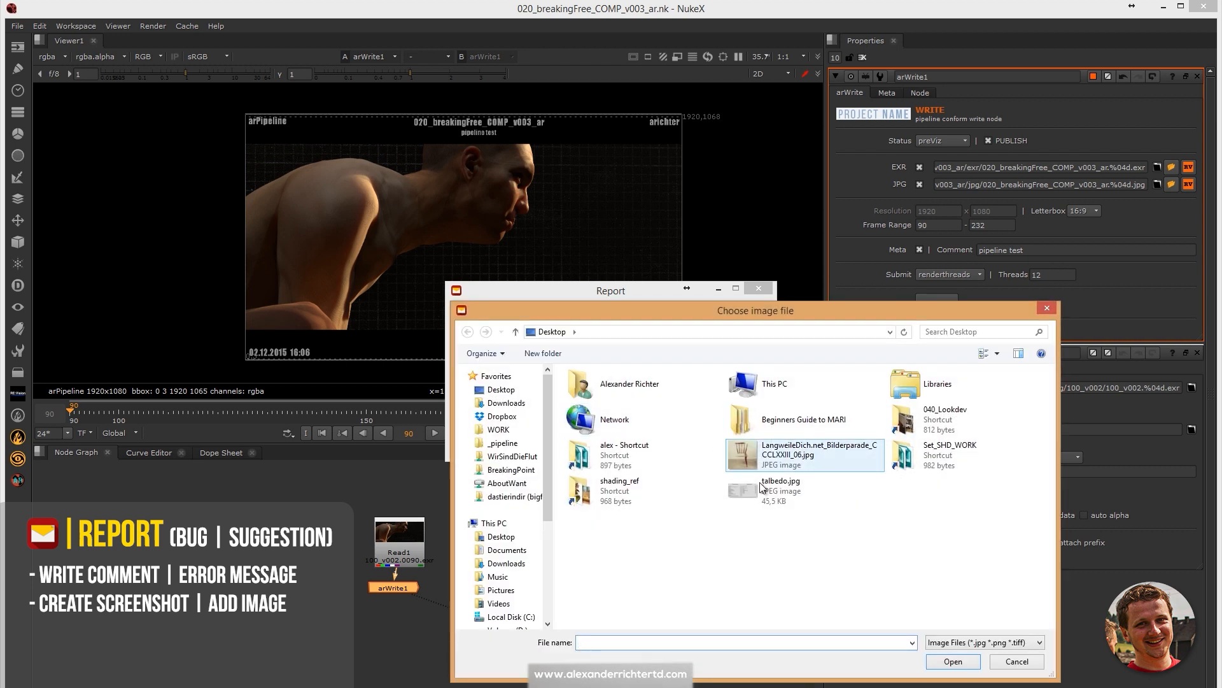
Pick the Bilderparade JPEG on the Desktop as the report's error image
click(805, 455)
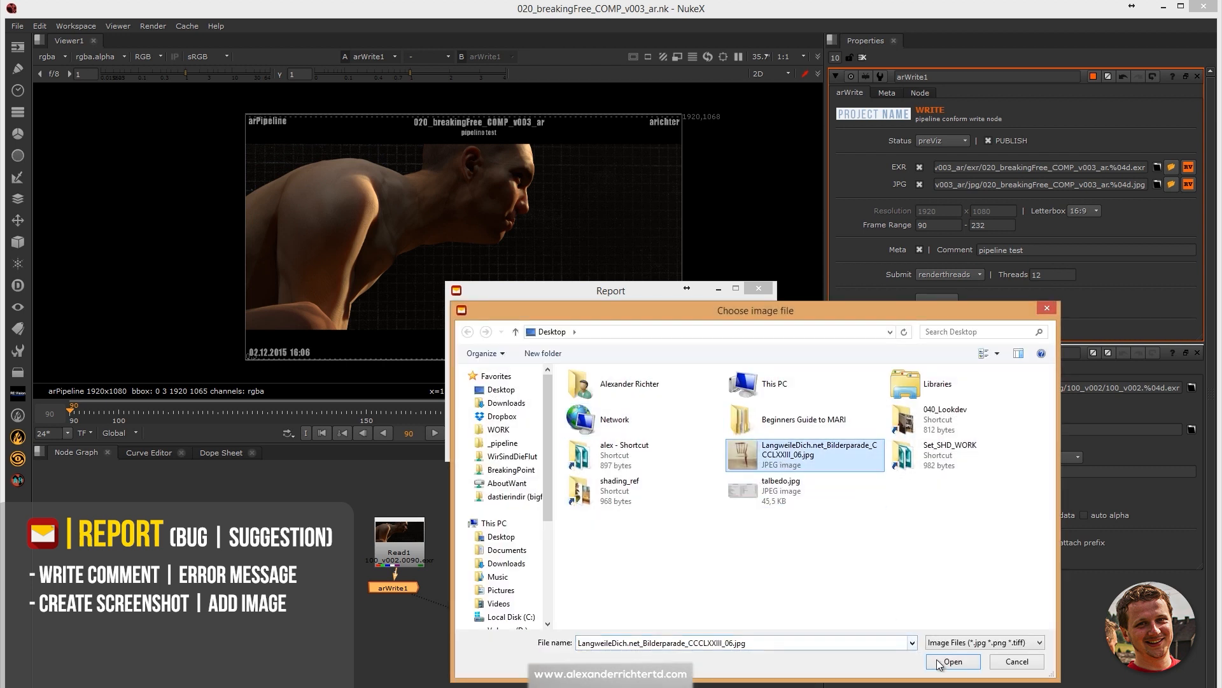
click(954, 661)
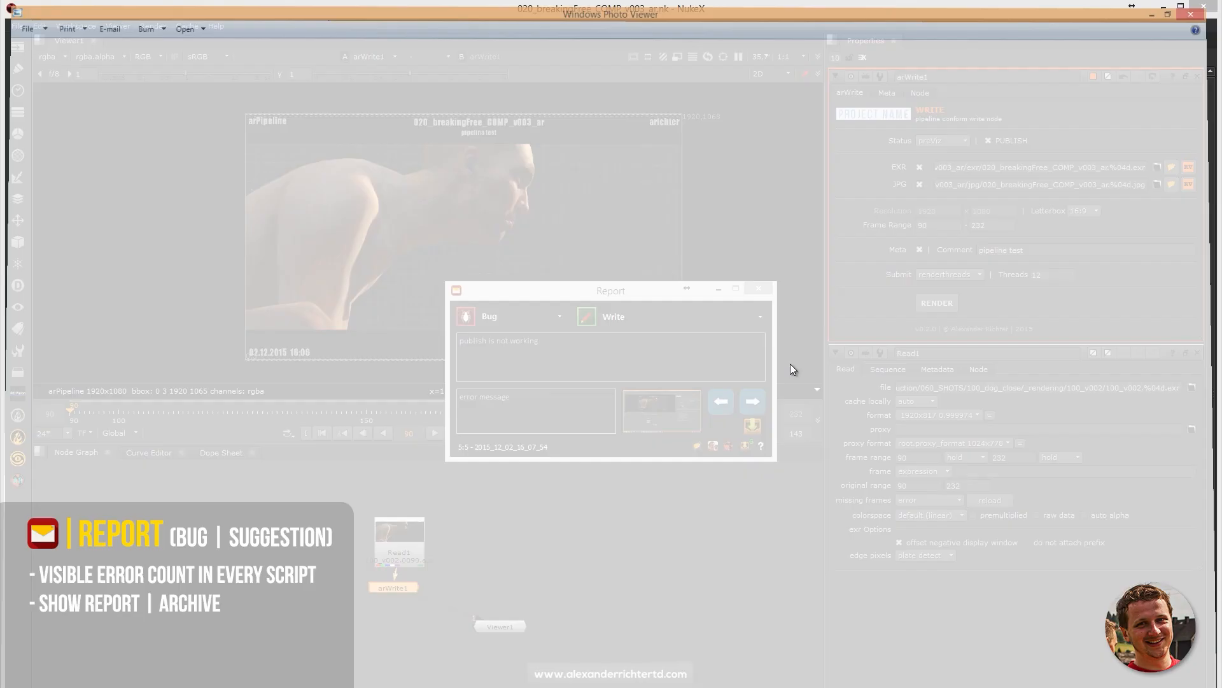
Close the image preview and page through the archived bug reports
click(752, 401)
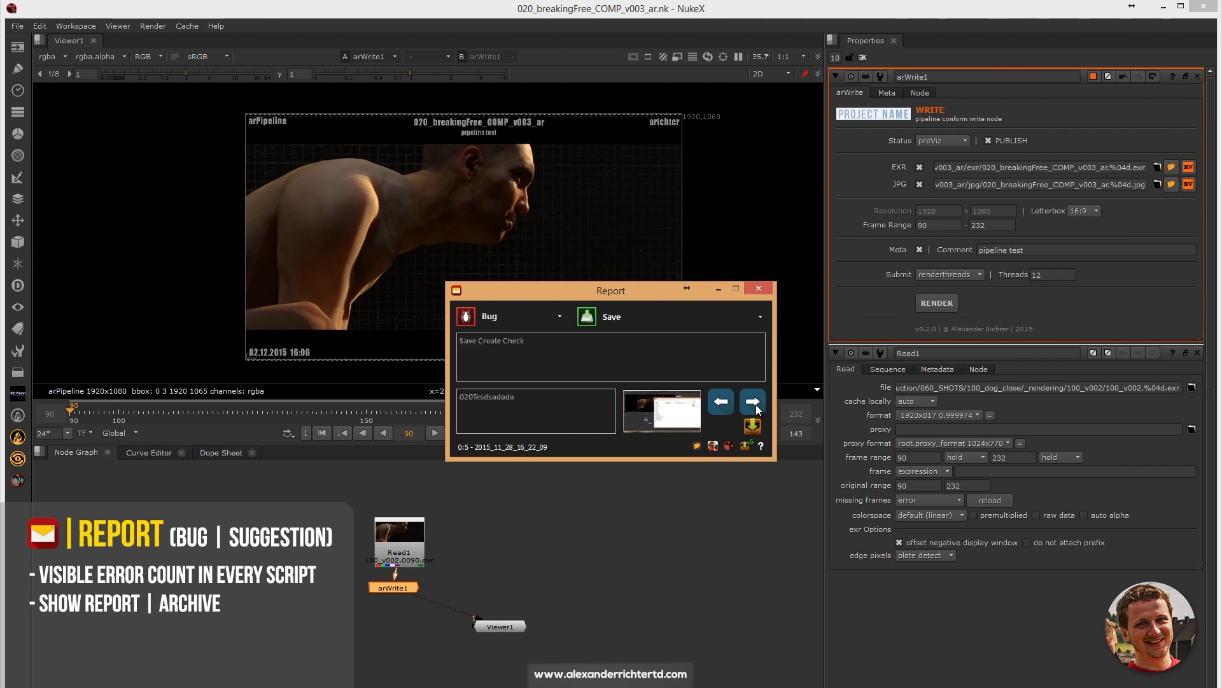
click(753, 401)
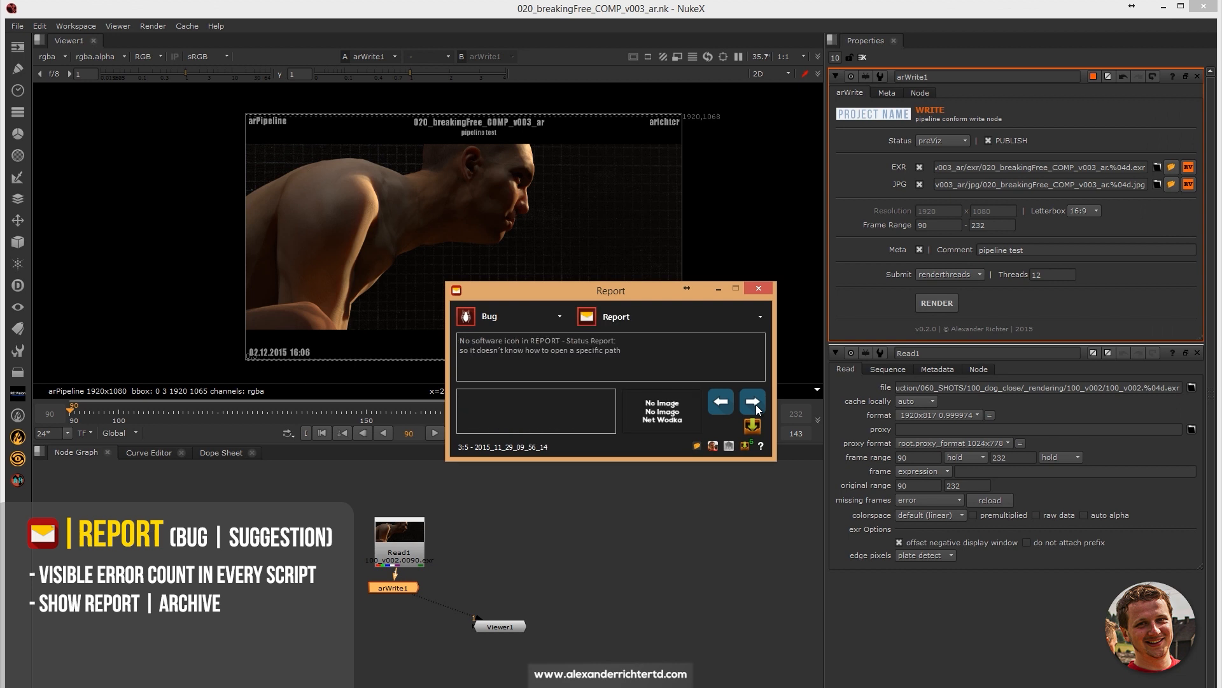
click(752, 401)
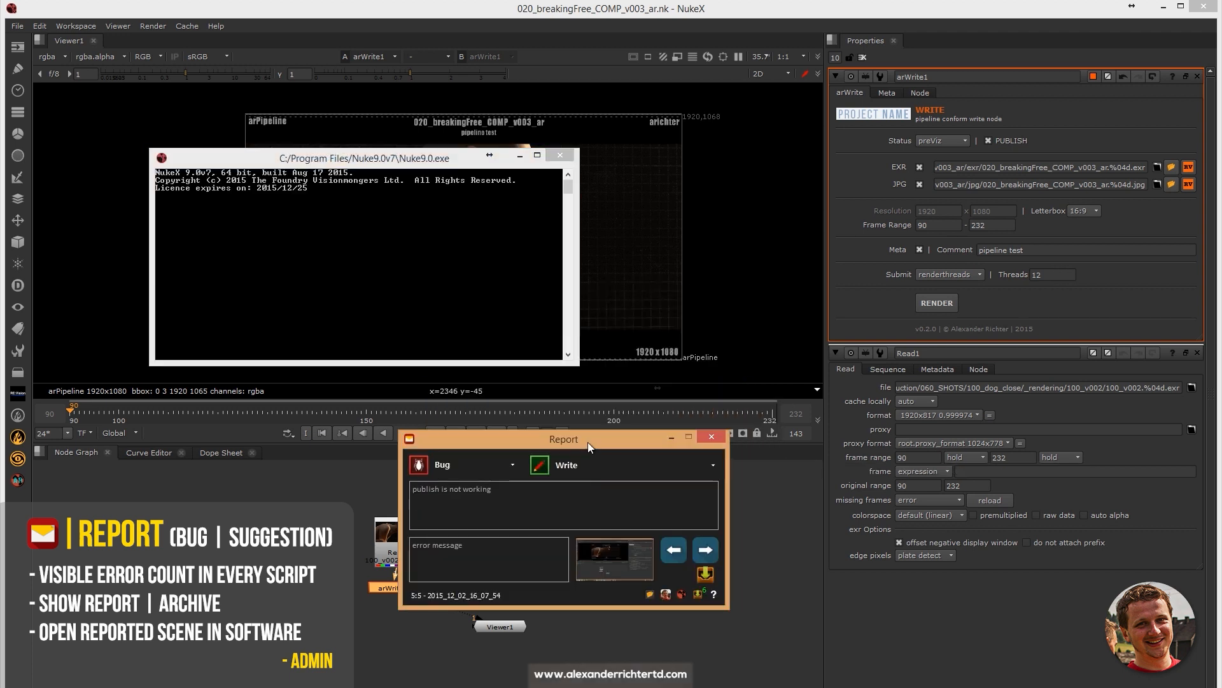
click(681, 550)
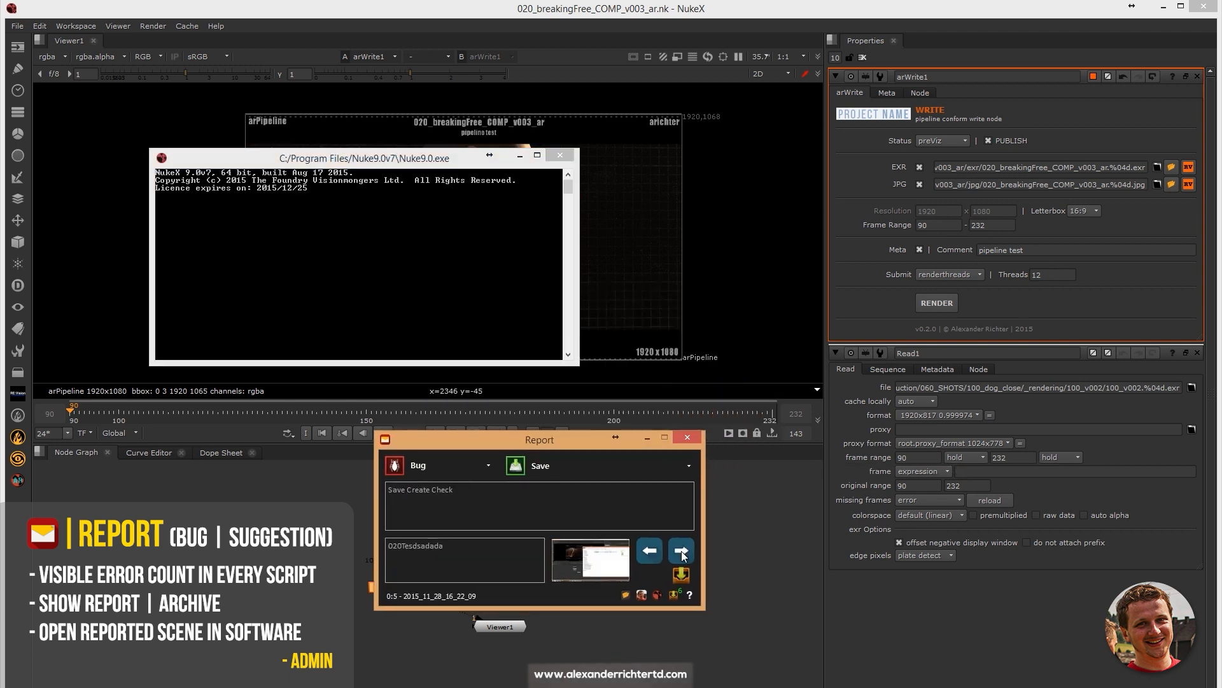
click(681, 550)
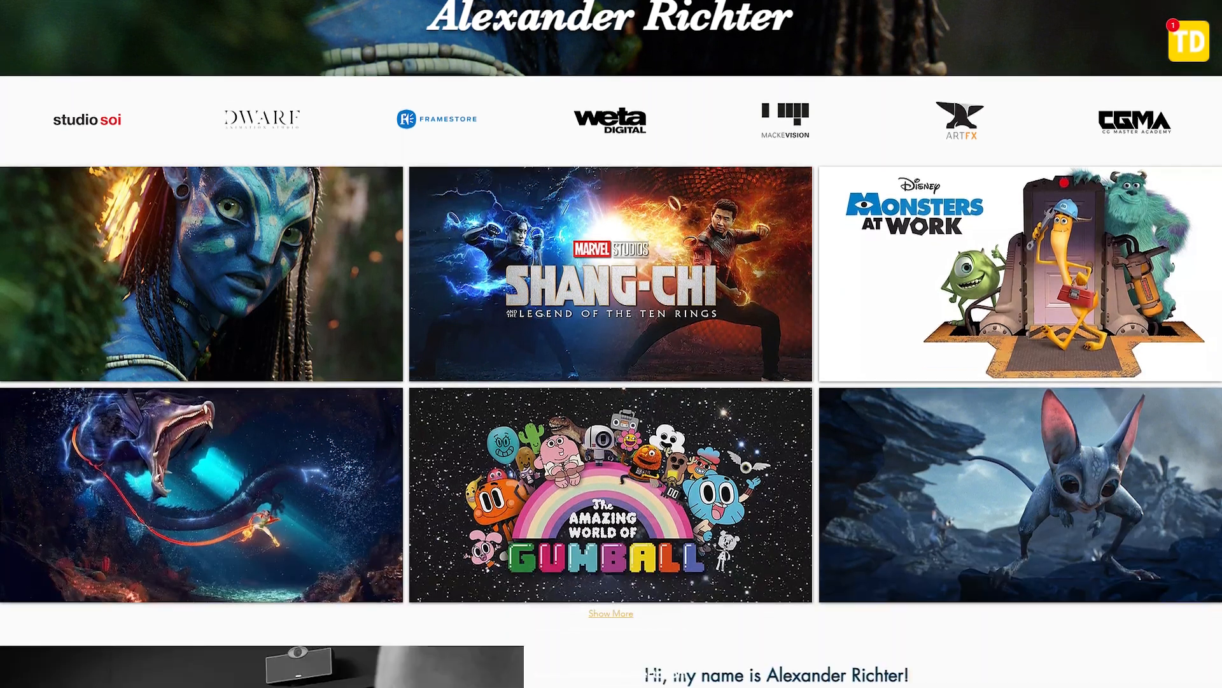
Leave NukeX for Sublime Text showing the arSaveAs.py source
scroll(down, 3)
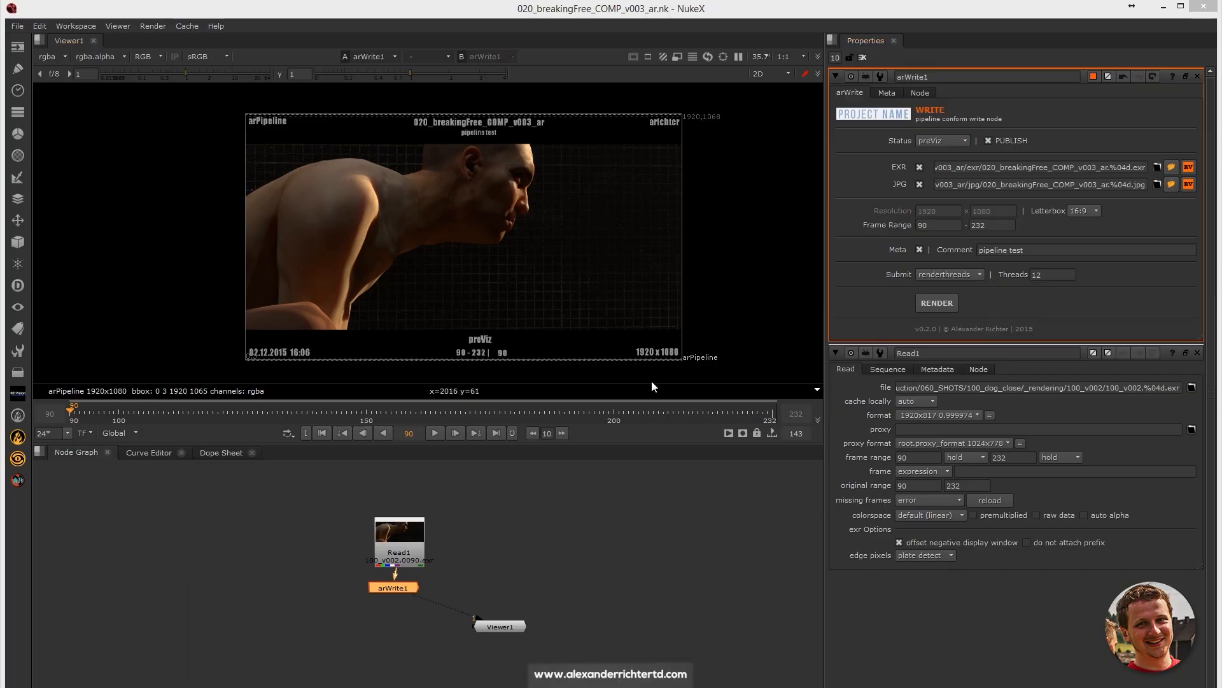
click(18, 482)
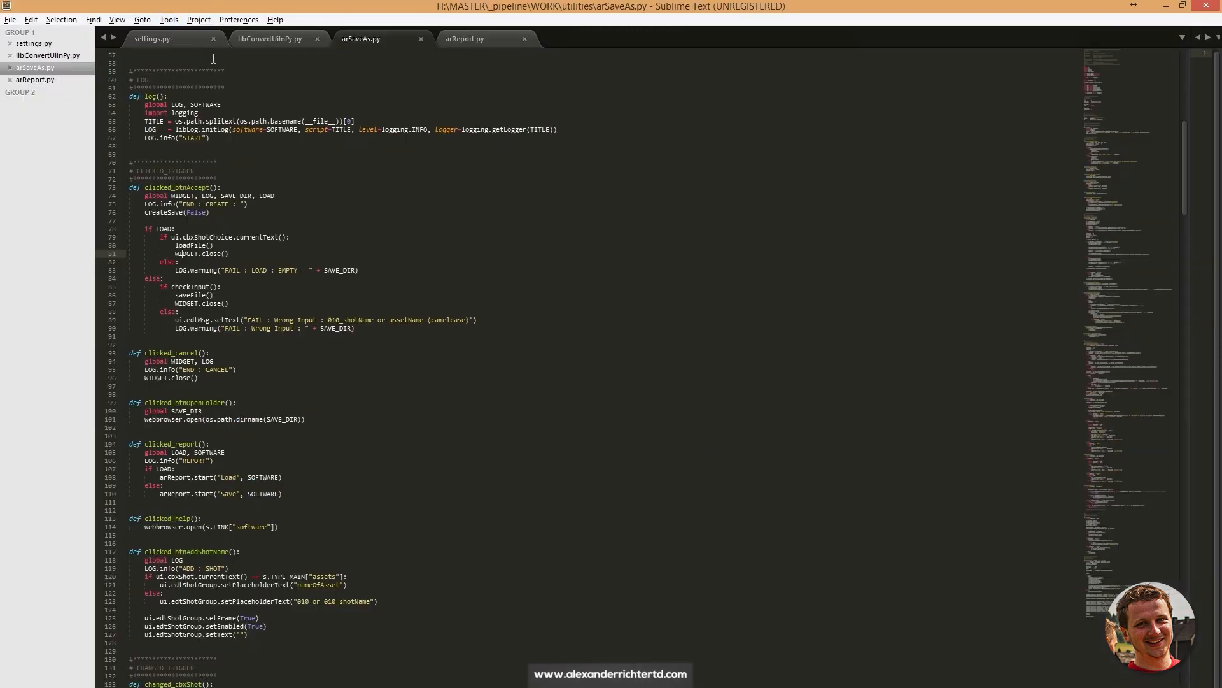
View settings.py and scroll through its path, task and software definitions
click(156, 38)
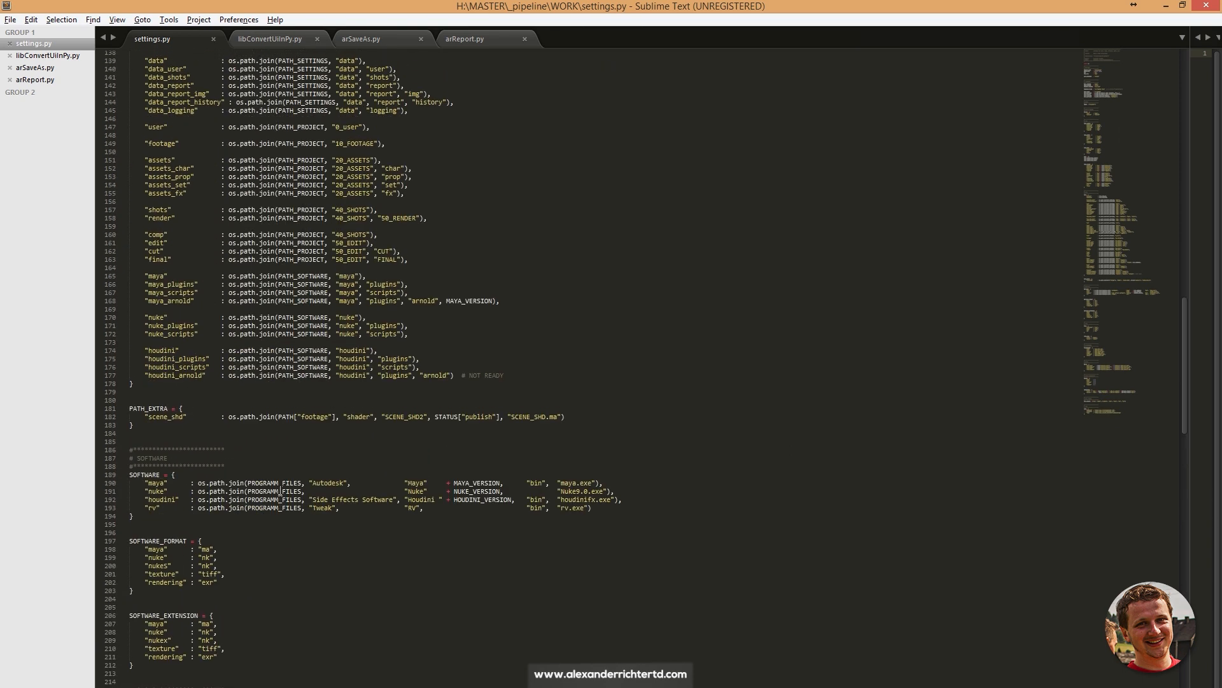
scroll(up, 3)
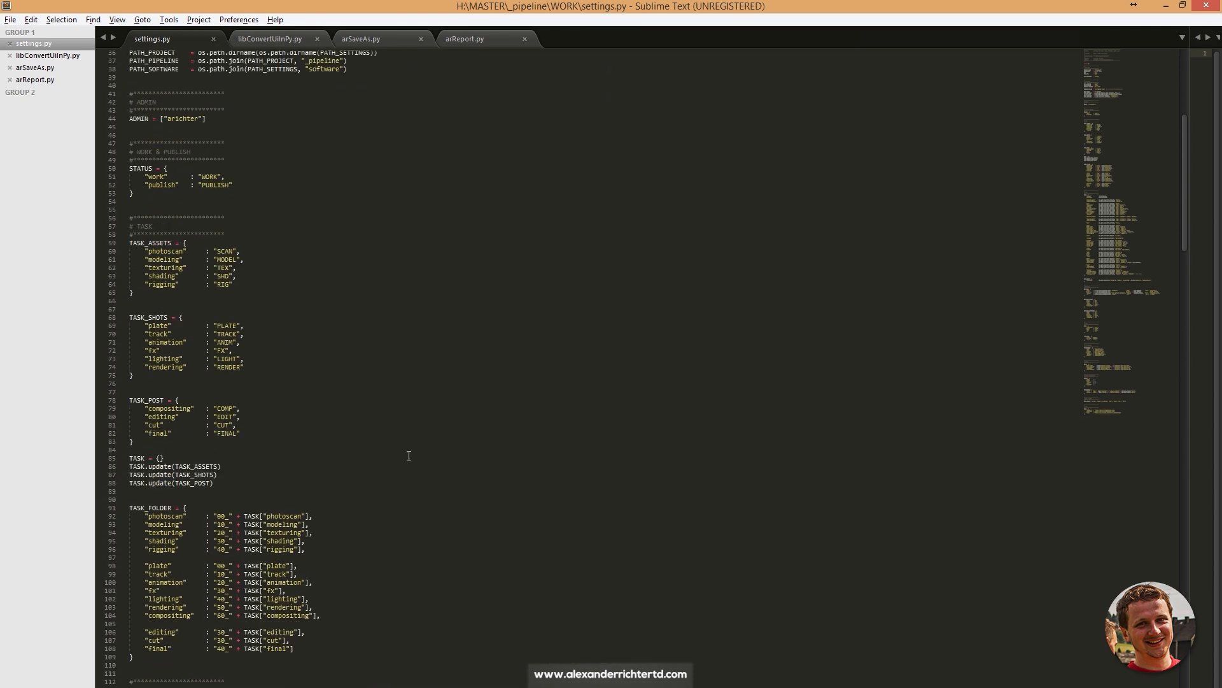